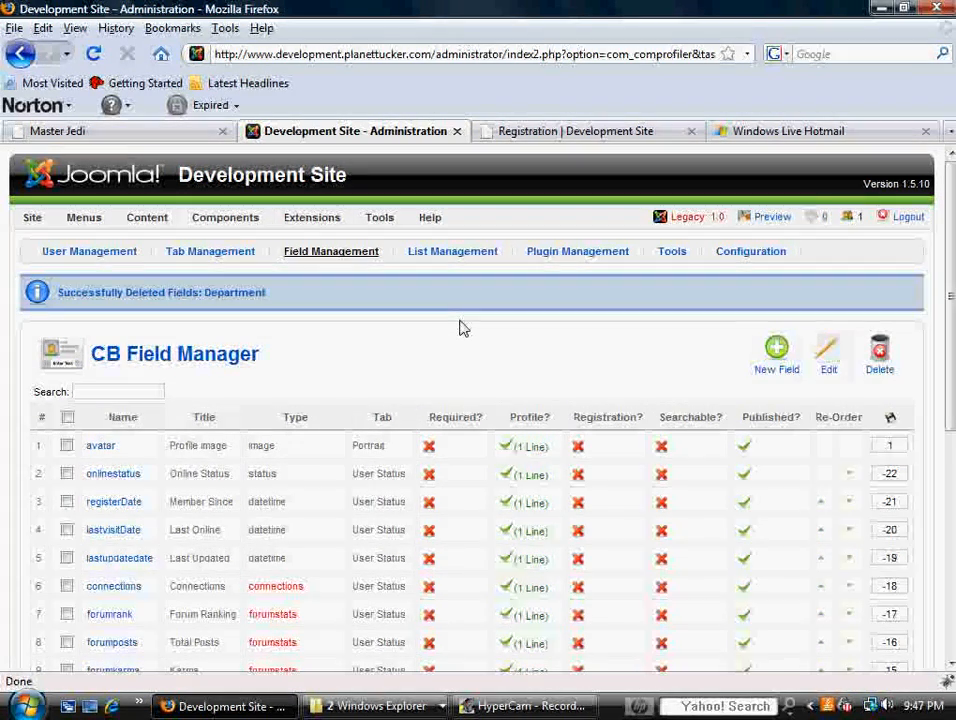
{"action": "mouse_move", "coordinate": [360, 346]}
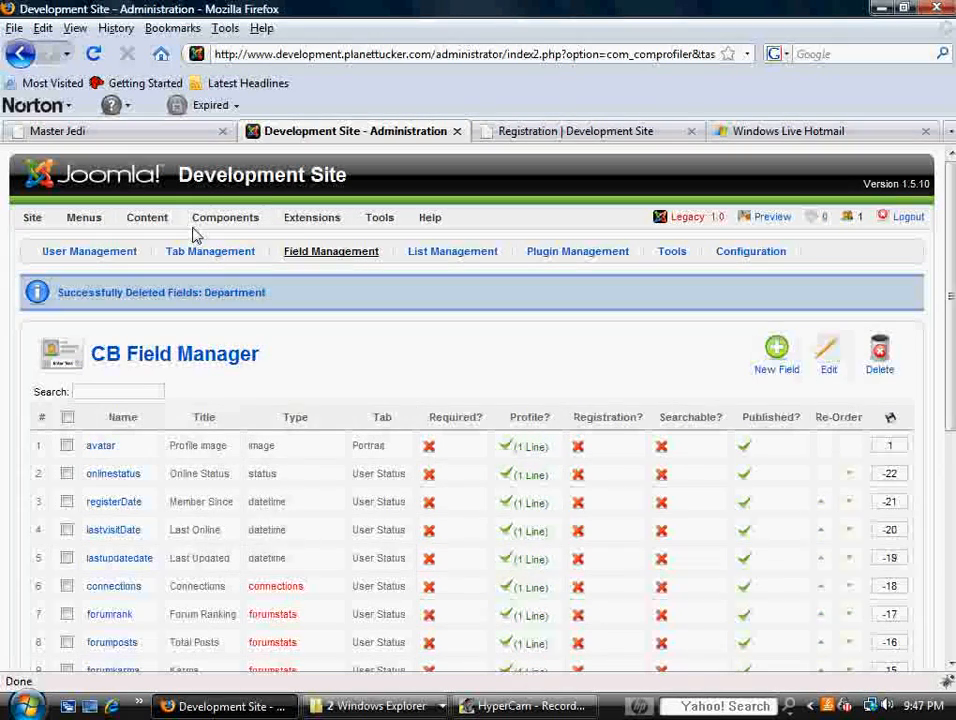
Reload the CB Field Manager from Components > Community Builder > Field Management
{"action": "left_click", "coordinate": [225, 217]}
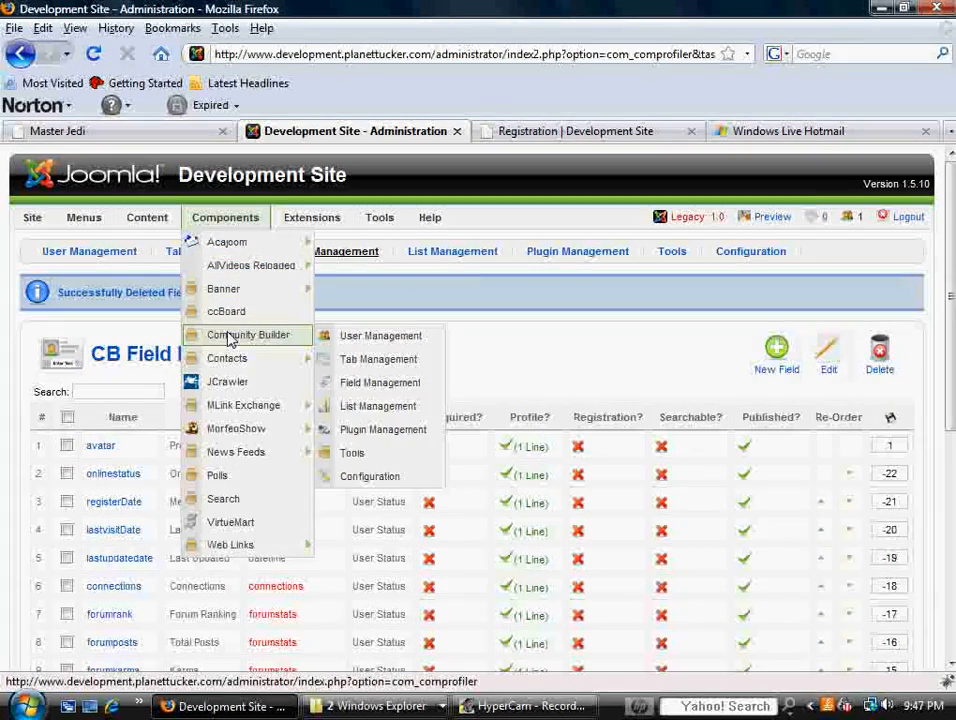
{"action": "mouse_move", "coordinate": [380, 335]}
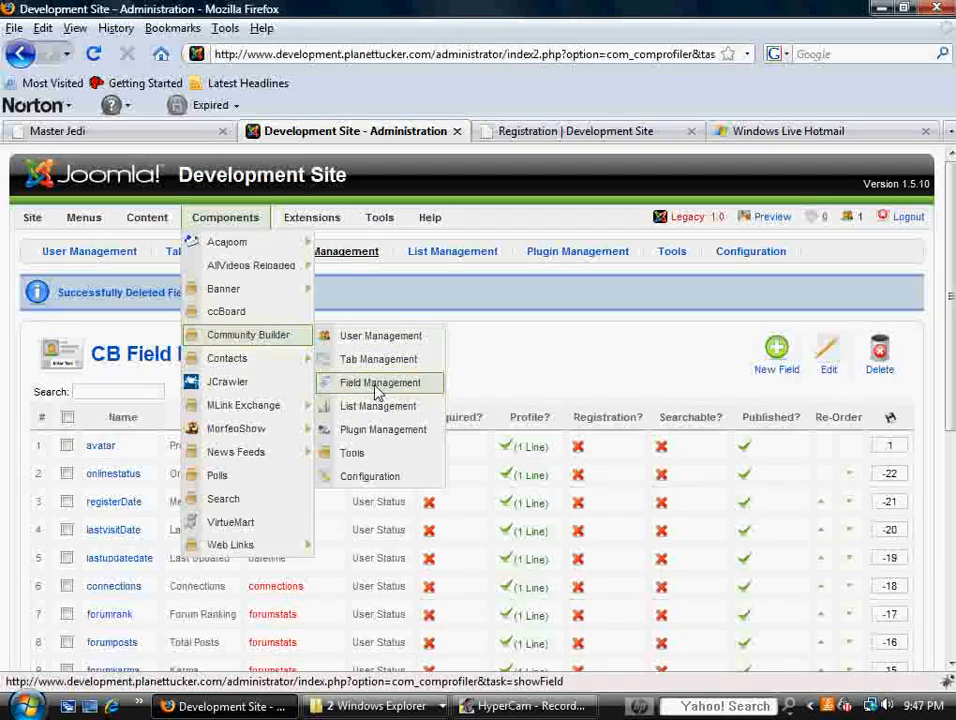
{"action": "left_click", "coordinate": [380, 383]}
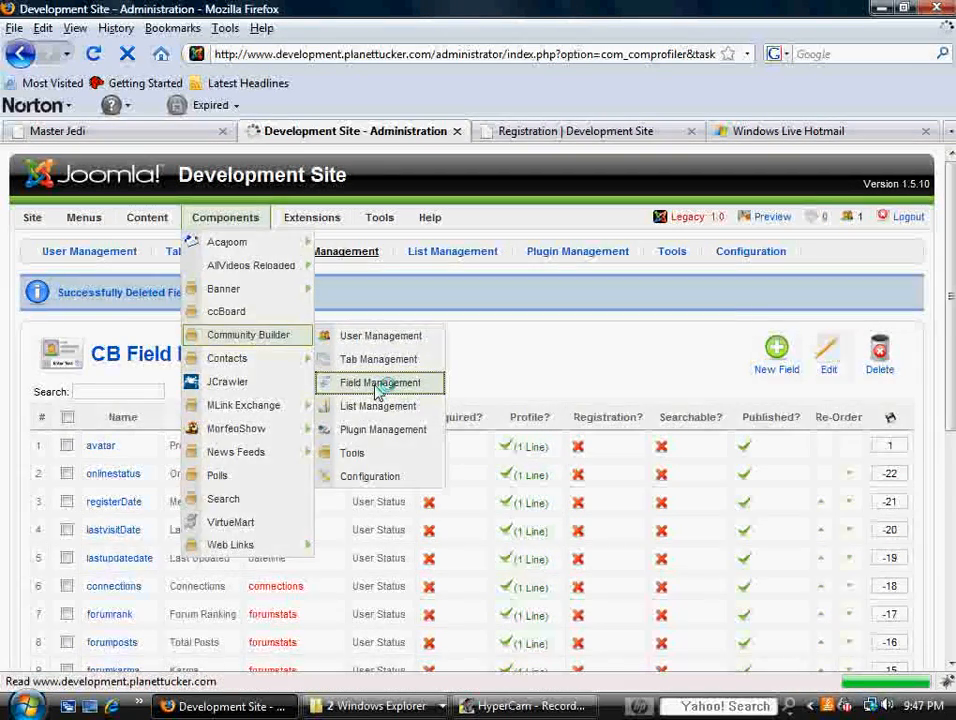
{"action": "left_click", "coordinate": [378, 383]}
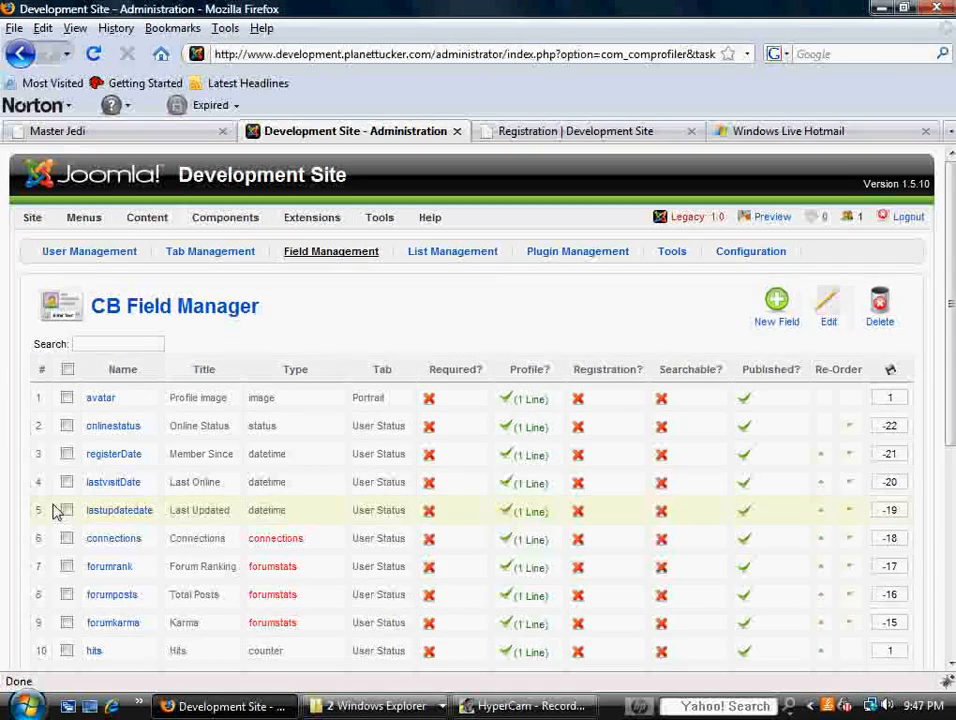
{"action": "mouse_move", "coordinate": [483, 385]}
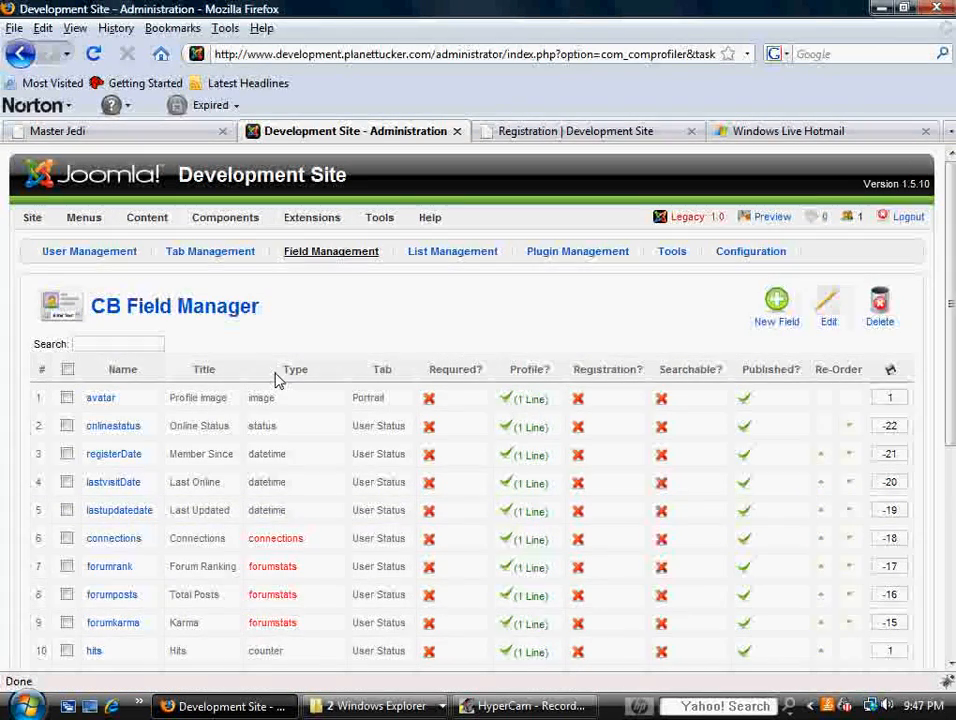
{"action": "mouse_move", "coordinate": [305, 340]}
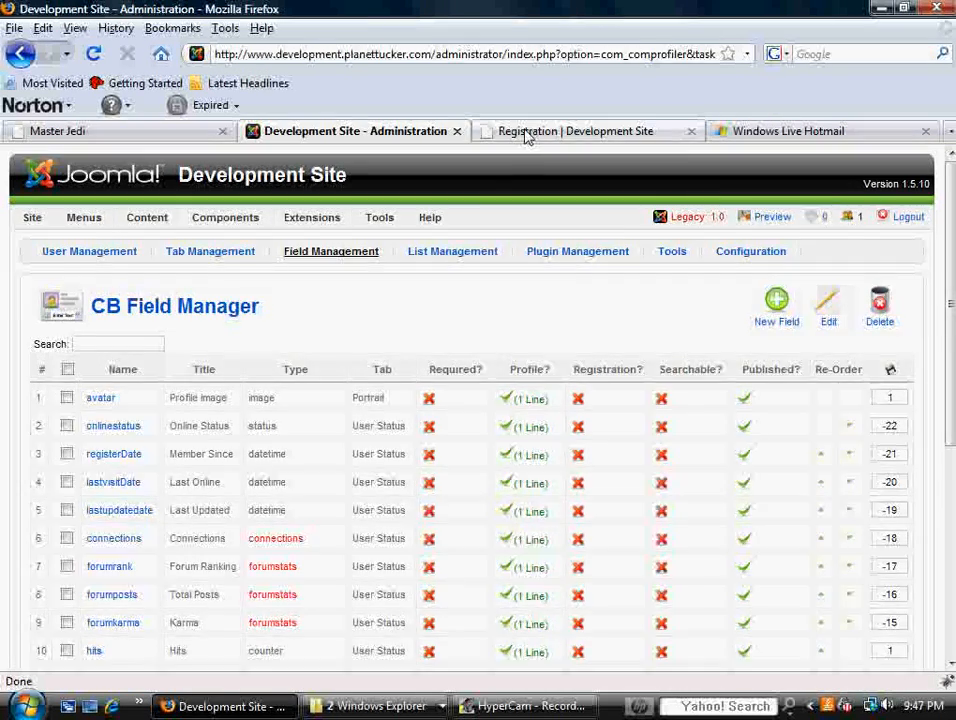
{"action": "left_click", "coordinate": [580, 131]}
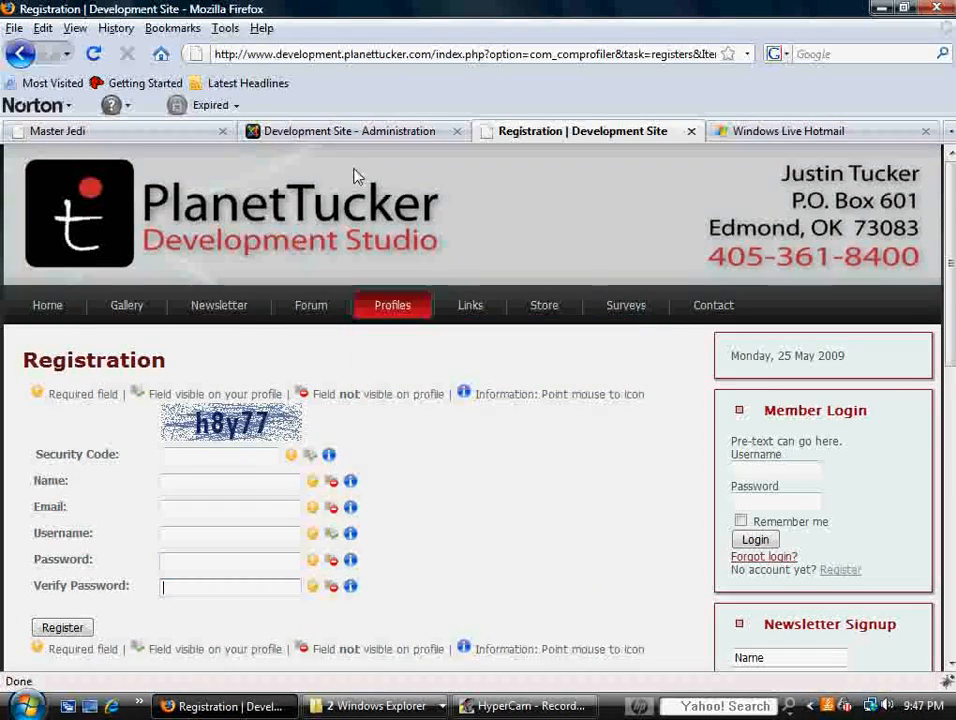
{"action": "left_click", "coordinate": [349, 131]}
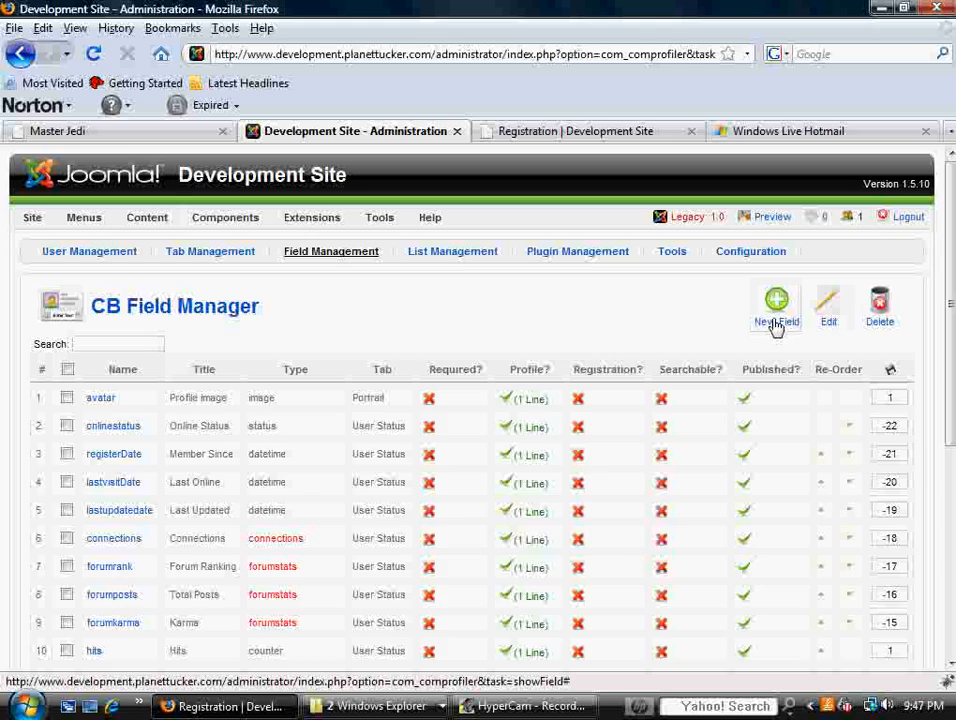
Start a new Community Builder field and expand its field Type list
{"action": "left_click", "coordinate": [776, 300]}
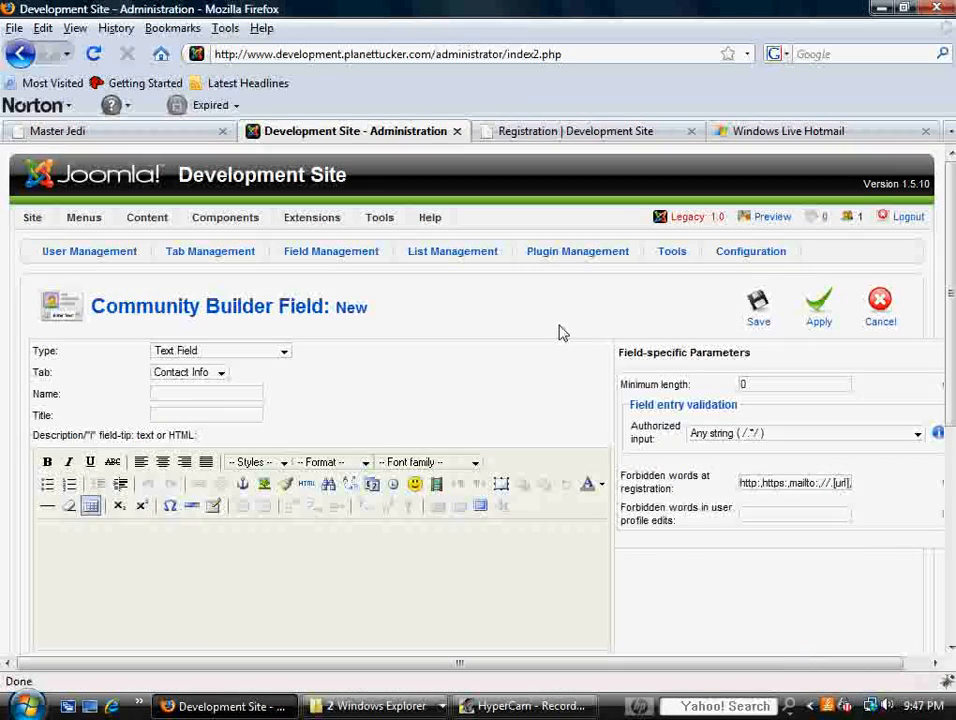
{"action": "scroll", "scroll_direction": "down", "scroll_amount": 3}
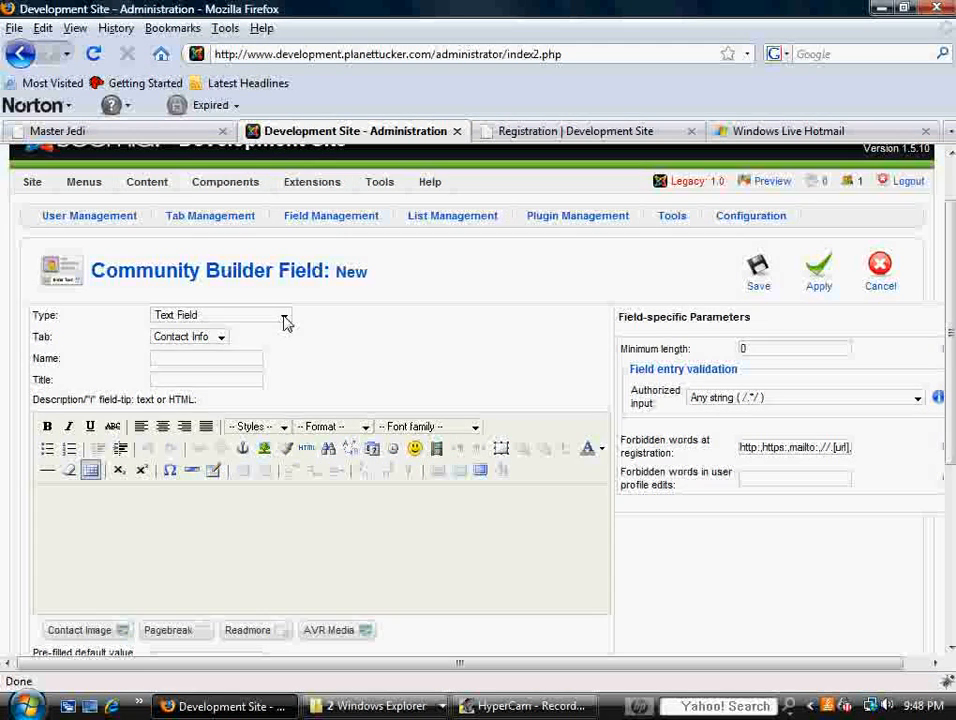
{"action": "left_click", "coordinate": [218, 315]}
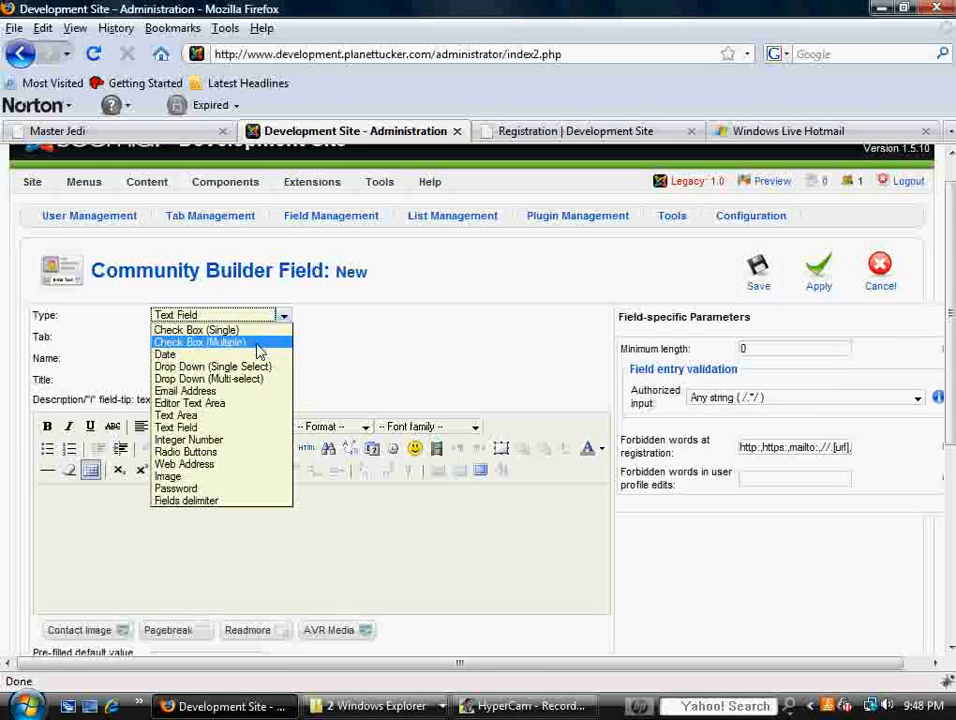
{"action": "mouse_move", "coordinate": [165, 354]}
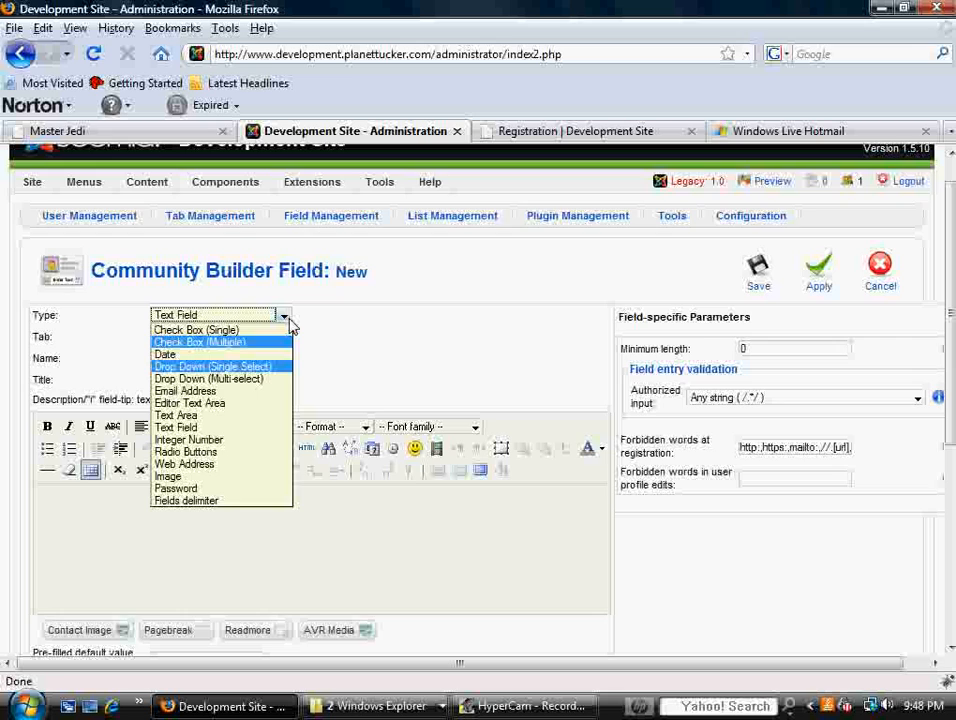
{"action": "mouse_move", "coordinate": [177, 427]}
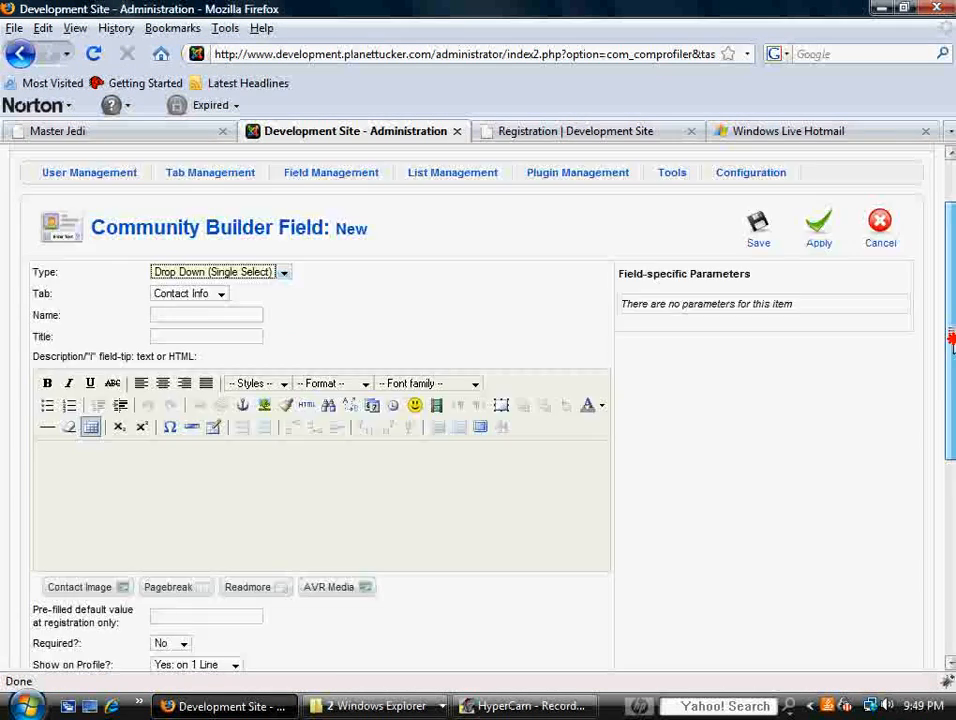
{"action": "scroll", "scroll_direction": "down", "scroll_amount": 3}
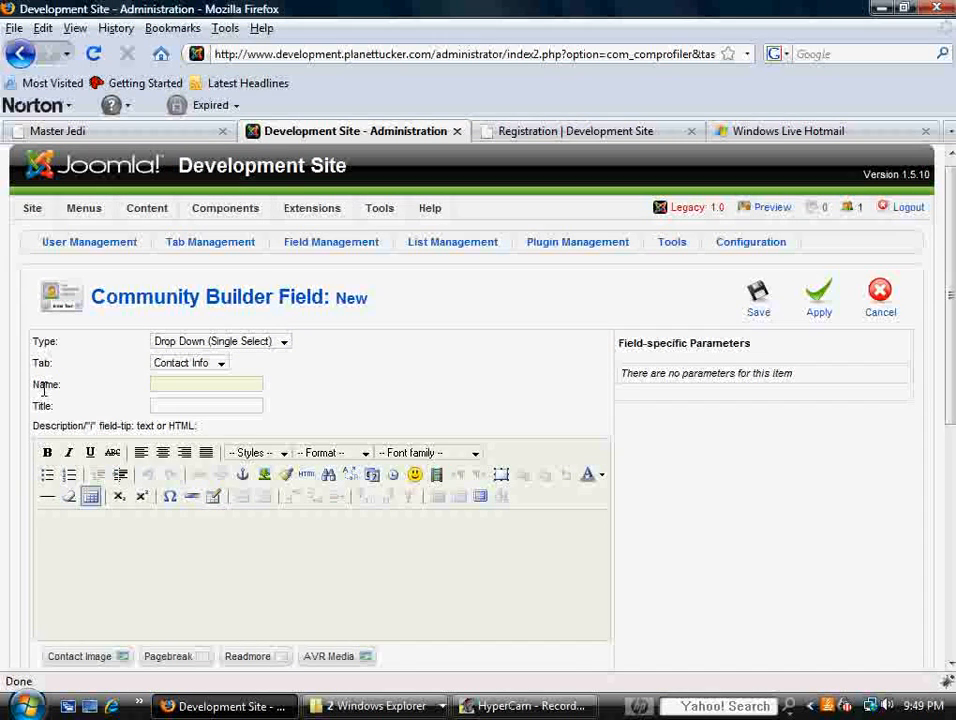
Name the field cb_department, title it Department, with tip 'Please select your department.'
{"action": "left_click", "coordinate": [205, 384]}
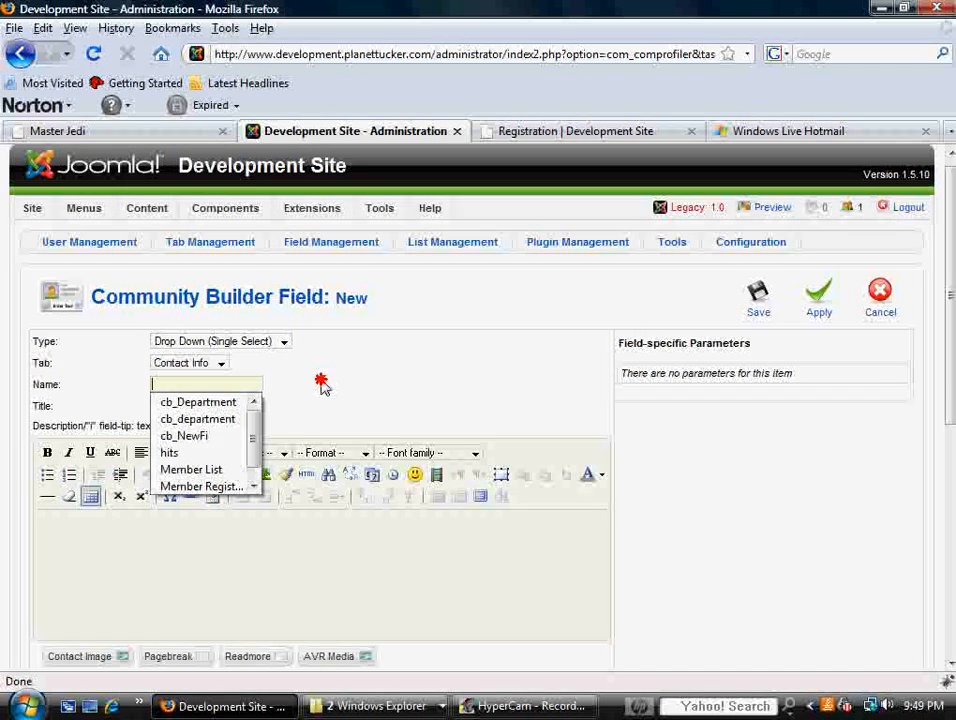
{"action": "left_click", "coordinate": [205, 384]}
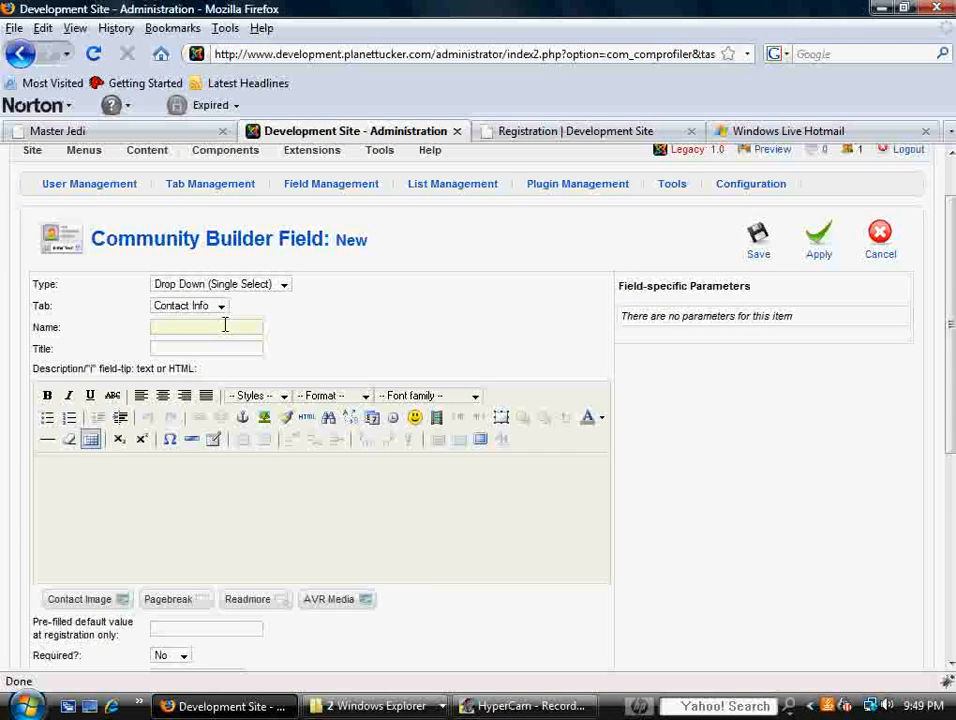
{"action": "left_click", "coordinate": [205, 327]}
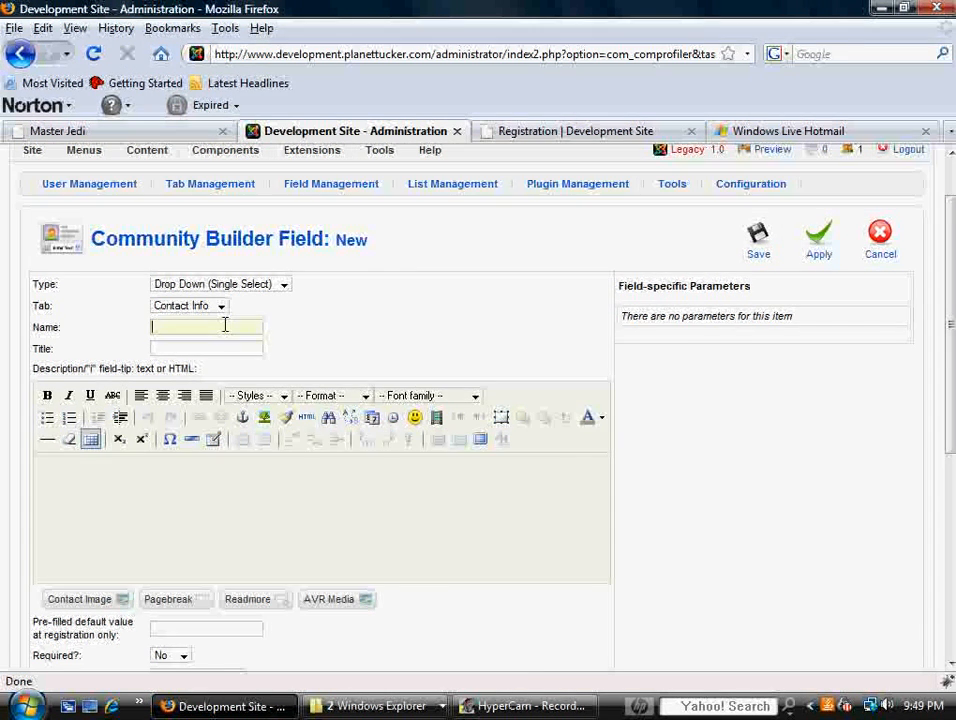
{"action": "type", "text": "department"}
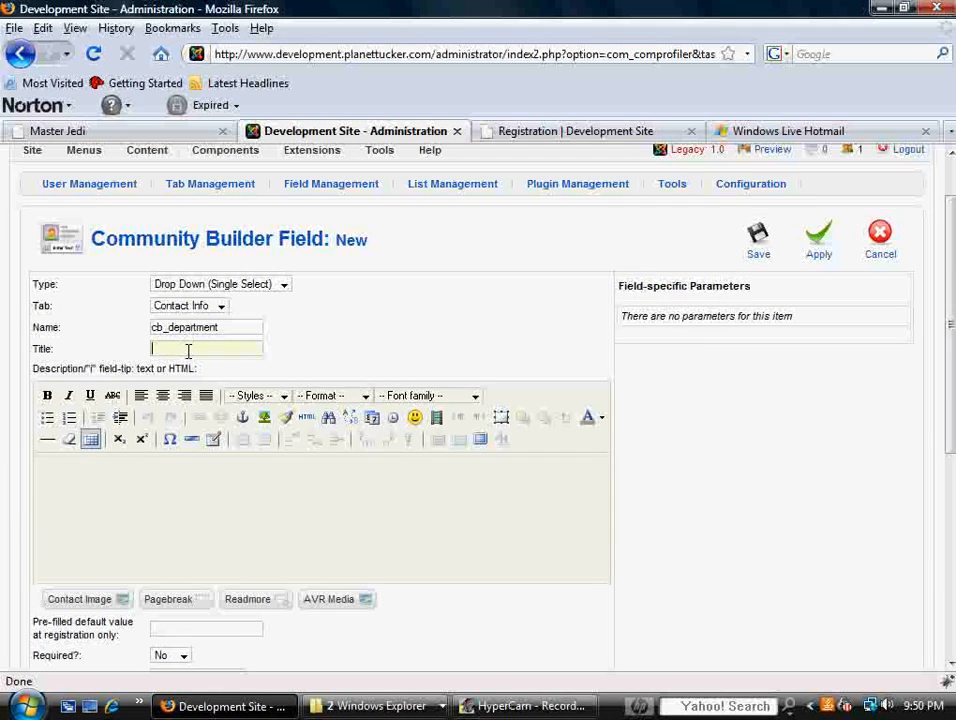
{"action": "type", "text": "Department"}
{"action": "left_click", "coordinate": [322, 517]}
{"action": "type", "text": "Please s"}
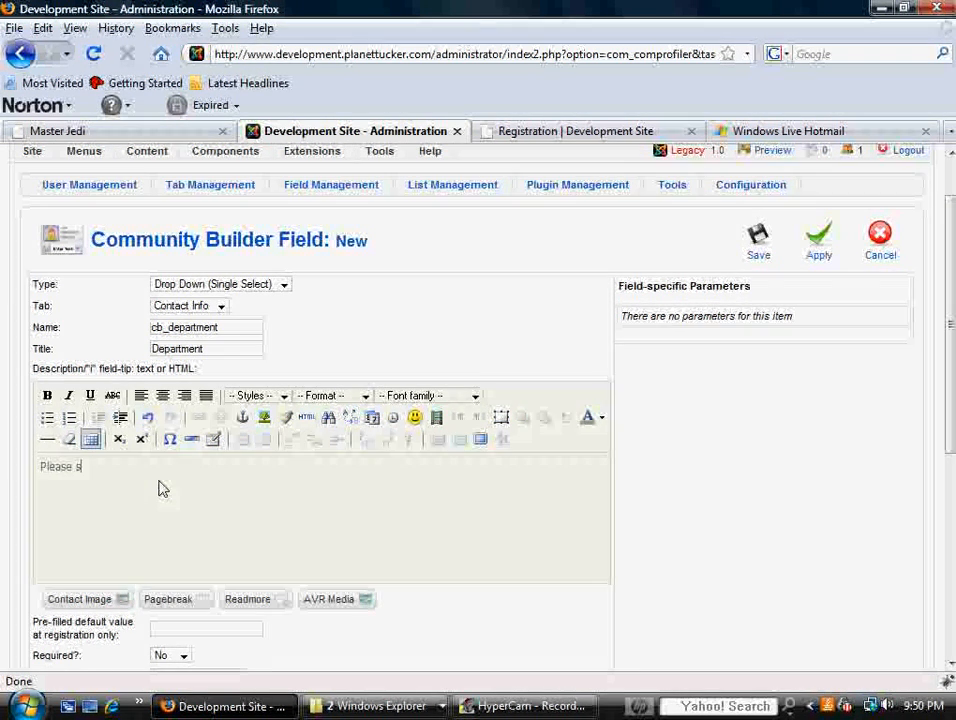
{"action": "type", "text": "elect your department."}
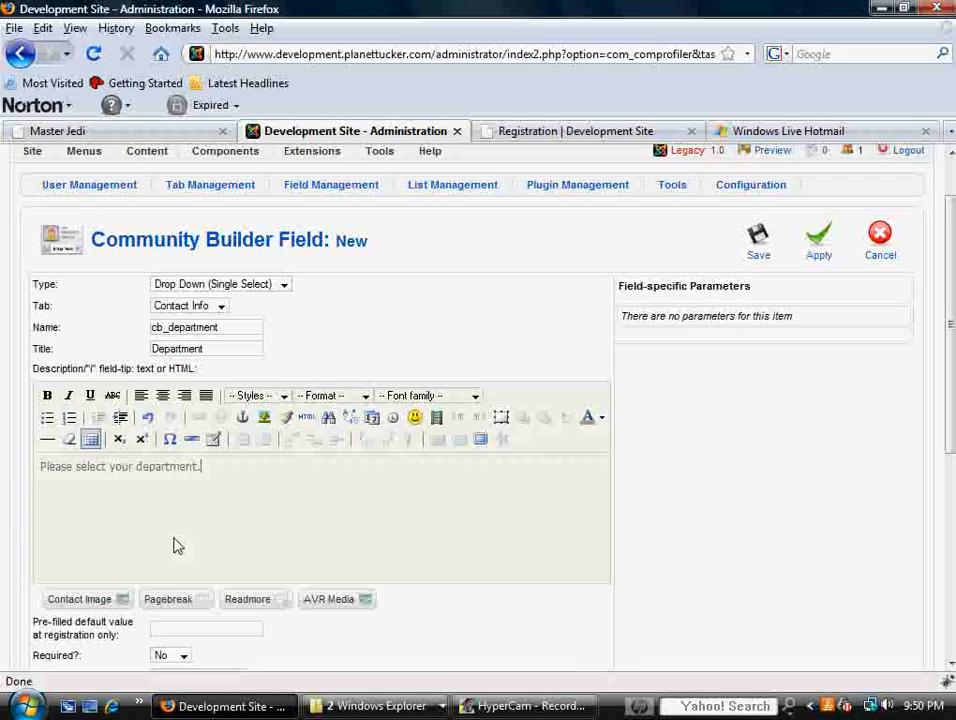
{"action": "left_click", "coordinate": [575, 131]}
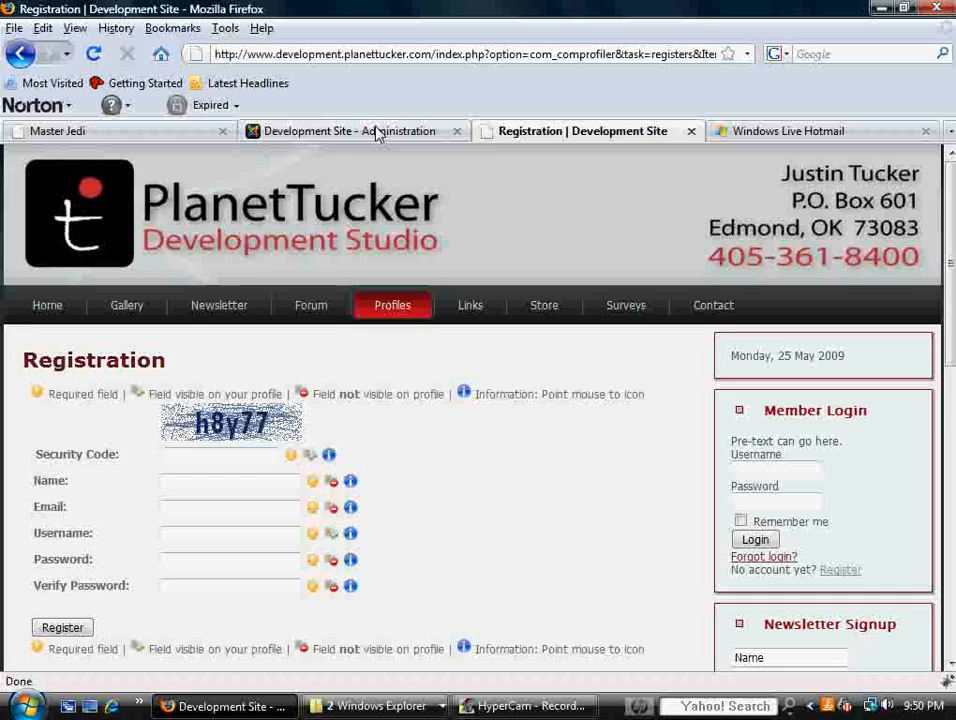
{"action": "left_click", "coordinate": [350, 131]}
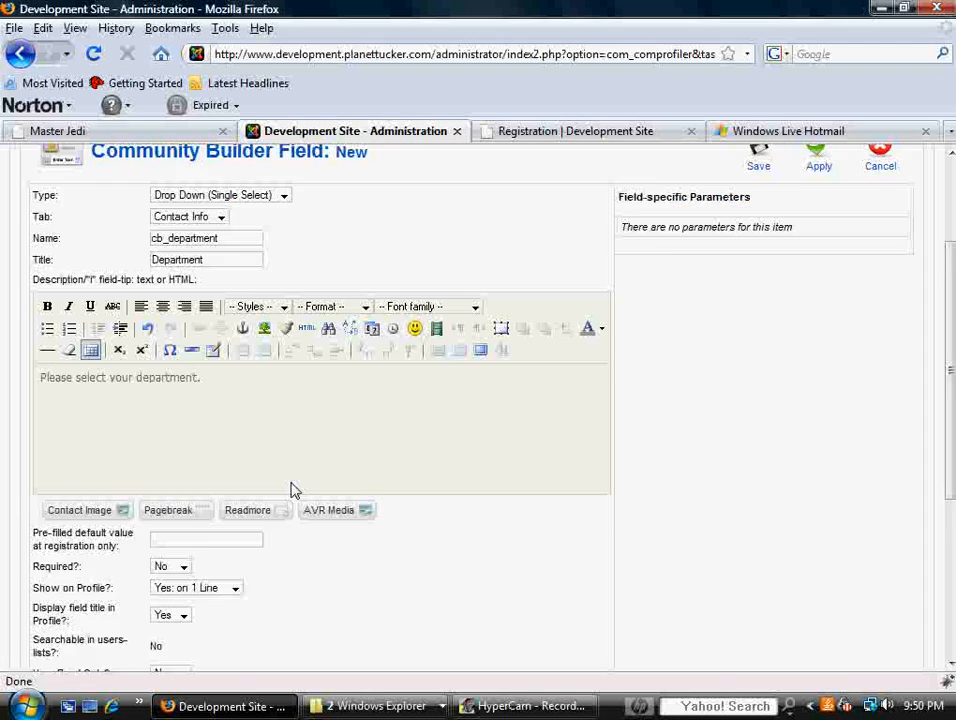
{"action": "scroll", "scroll_direction": "down", "scroll_amount": 3}
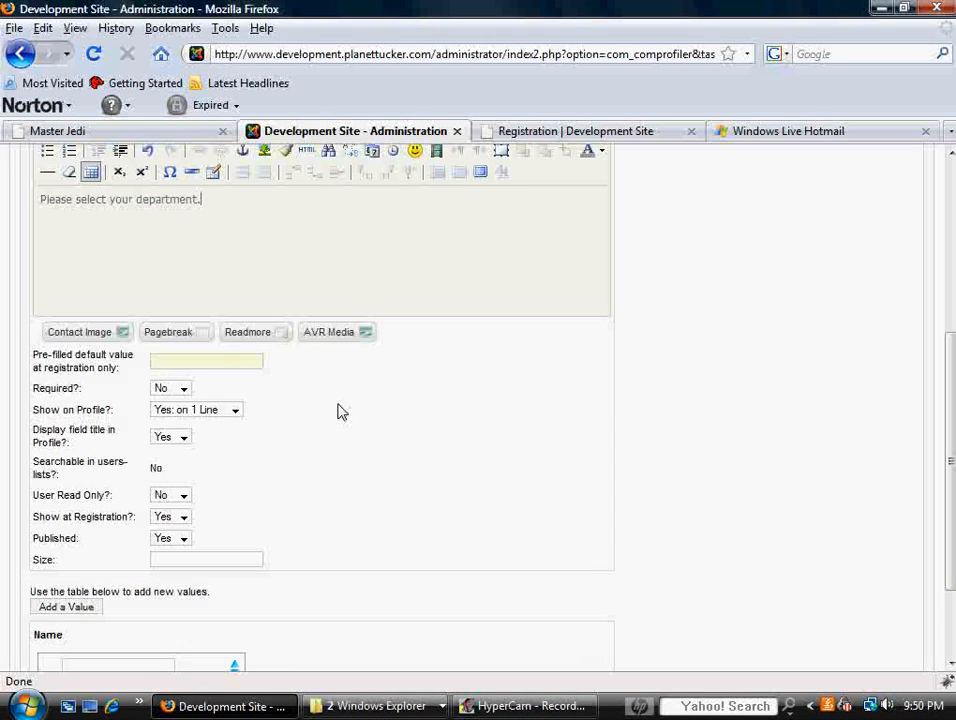
{"action": "scroll", "scroll_direction": "down", "scroll_amount": 3}
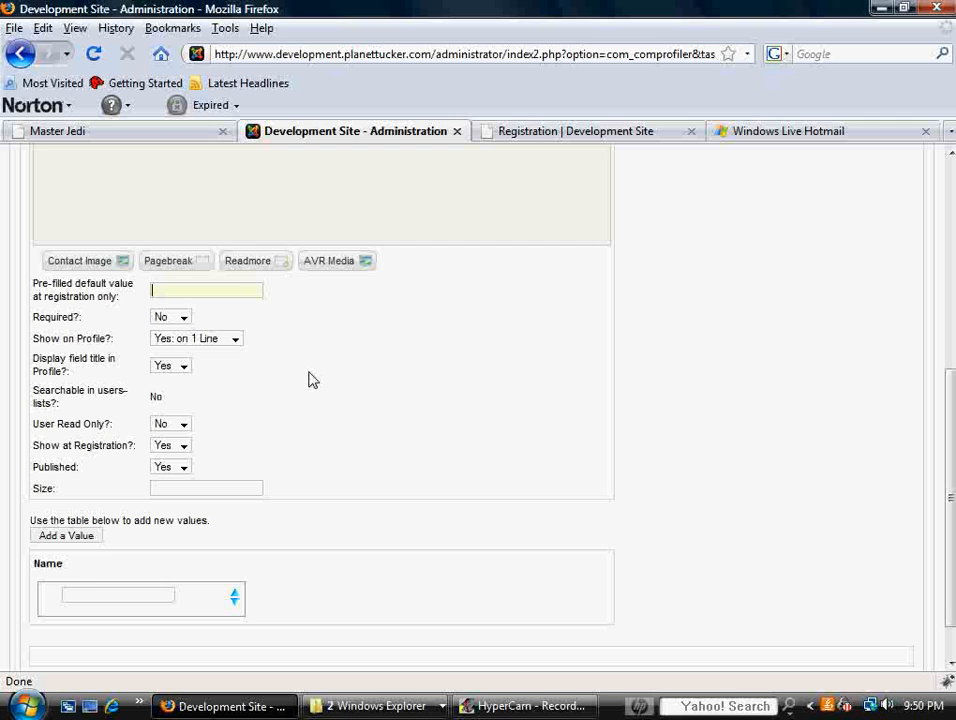
{"action": "left_click", "coordinate": [183, 317]}
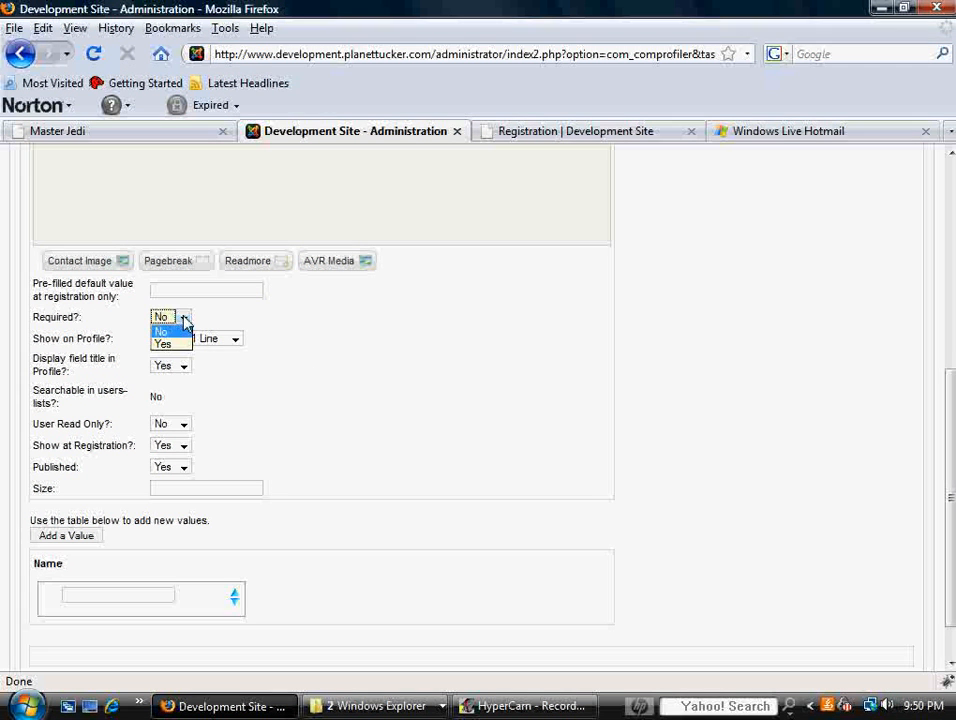
{"action": "left_click", "coordinate": [162, 343]}
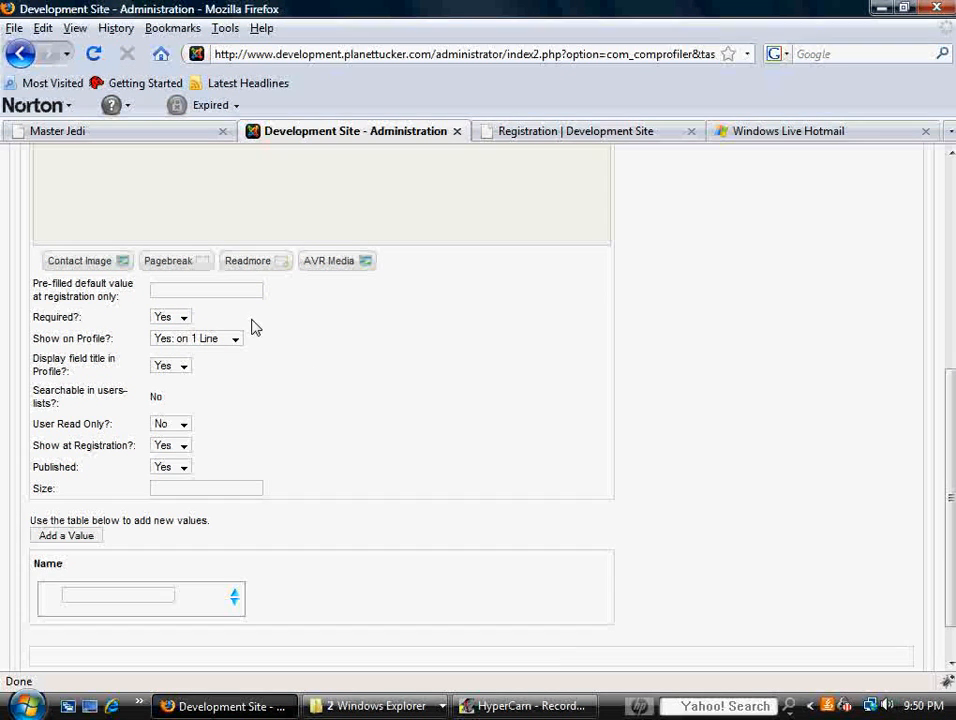
{"action": "mouse_move", "coordinate": [258, 323]}
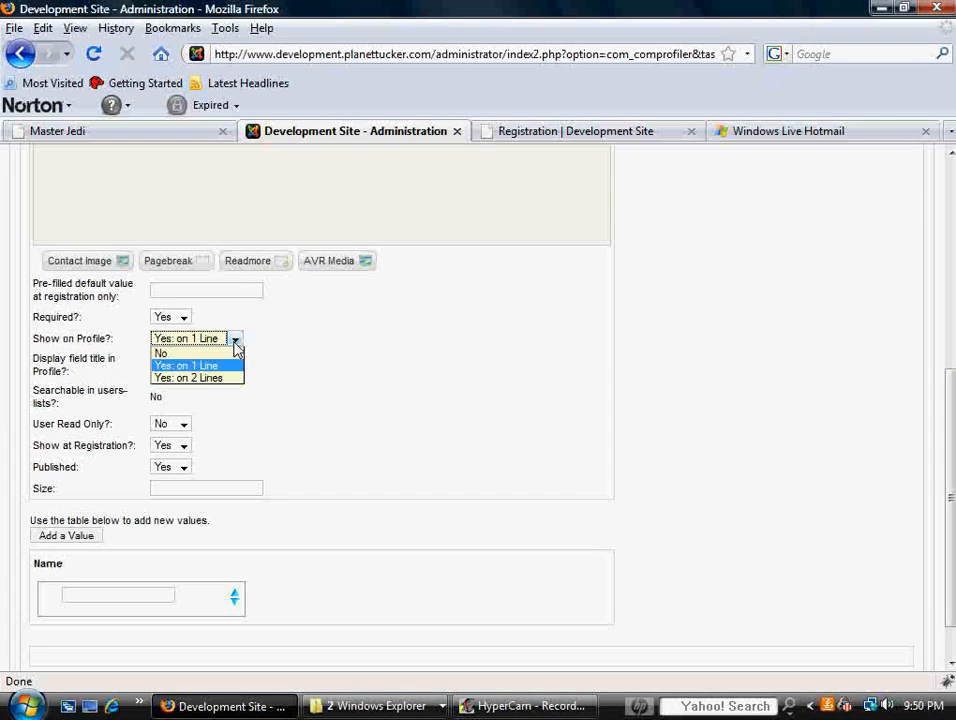
{"action": "mouse_move", "coordinate": [228, 368]}
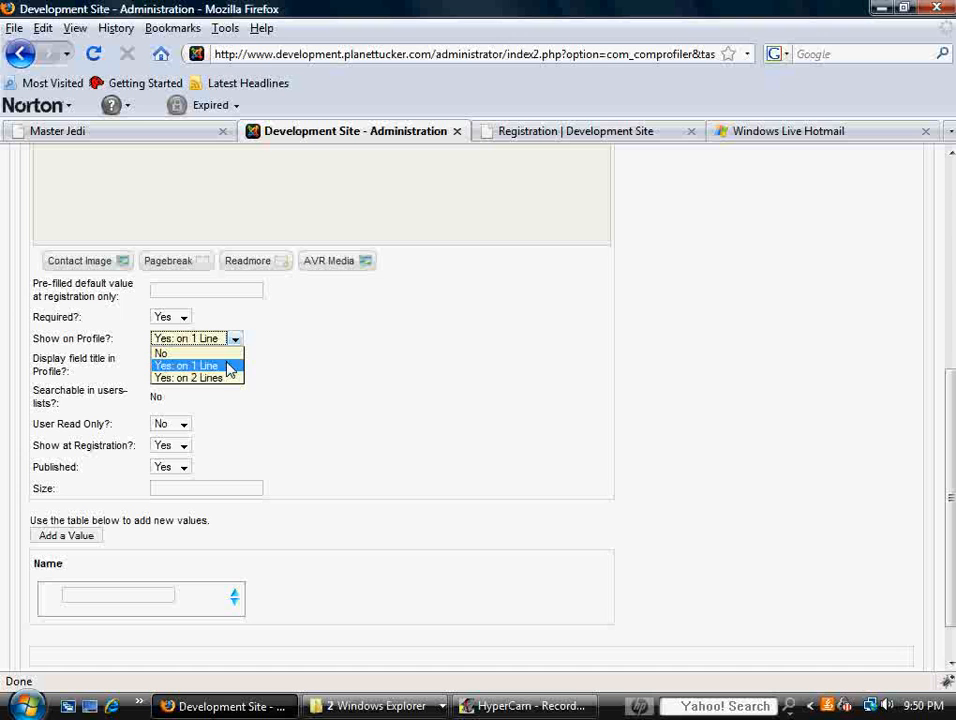
{"action": "mouse_move", "coordinate": [222, 382]}
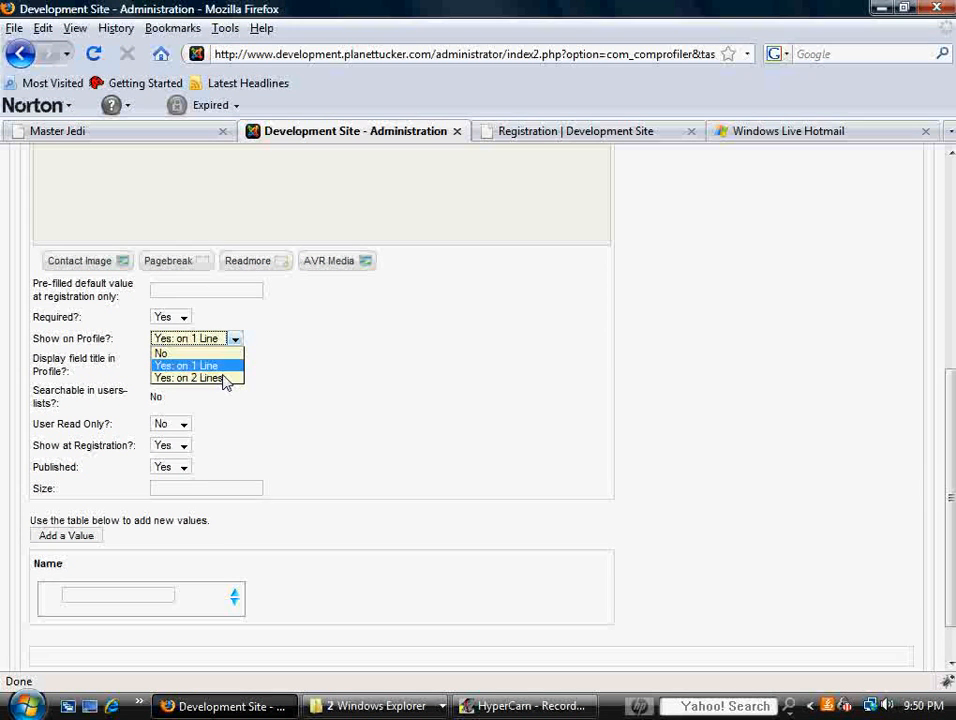
{"action": "left_click", "coordinate": [185, 365]}
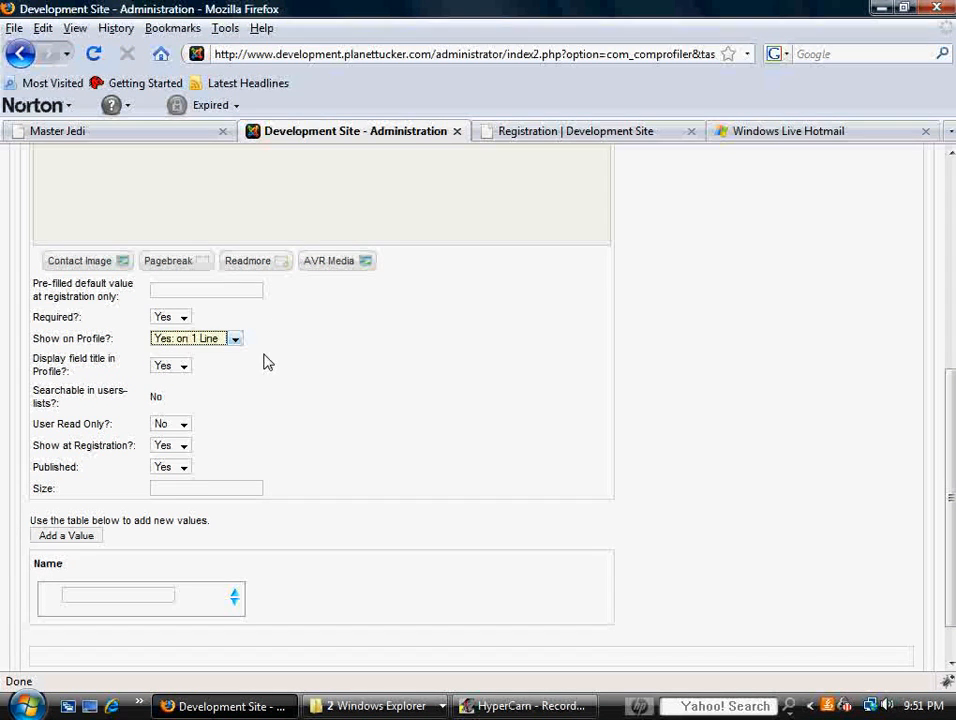
{"action": "mouse_move", "coordinate": [112, 377]}
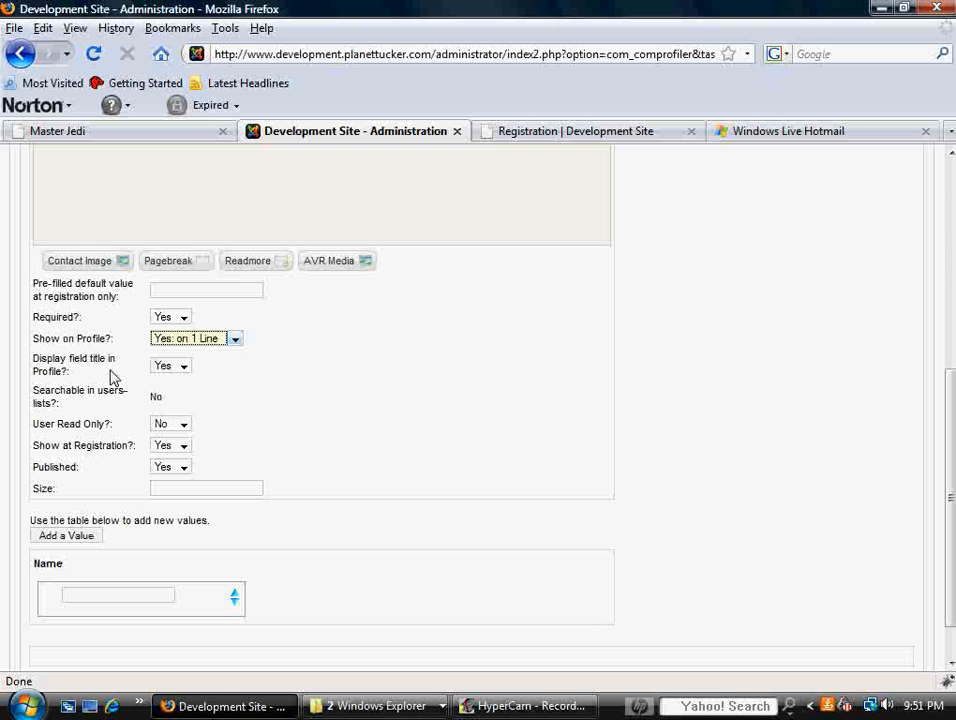
{"action": "mouse_move", "coordinate": [93, 378]}
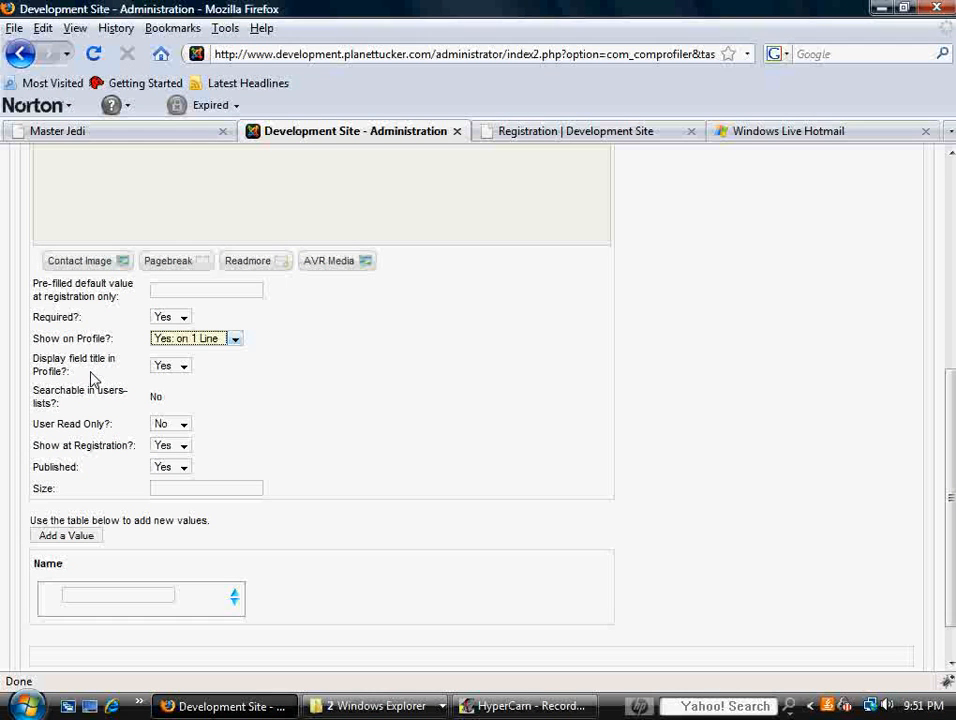
{"action": "mouse_move", "coordinate": [198, 372]}
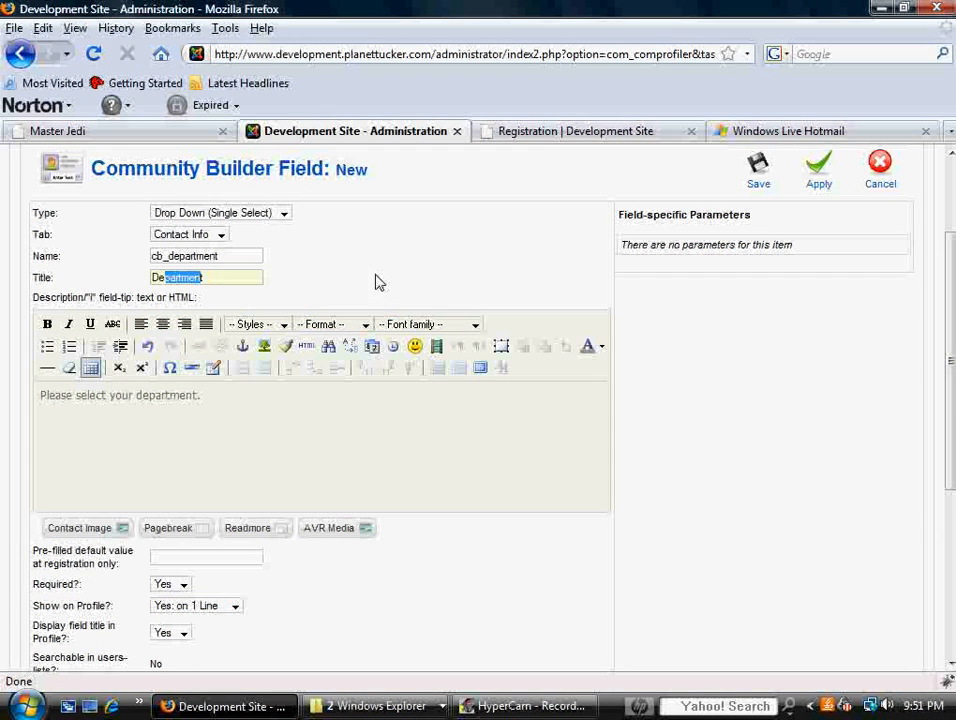
{"action": "scroll", "scroll_direction": "down", "scroll_amount": 3}
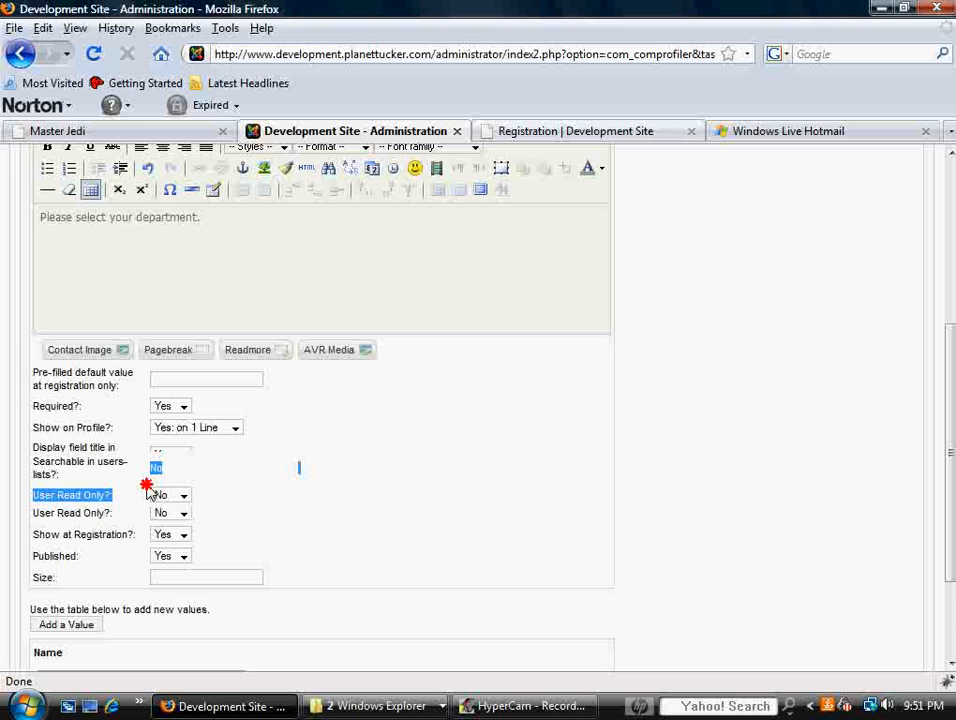
{"action": "scroll", "scroll_direction": "down", "scroll_amount": 3}
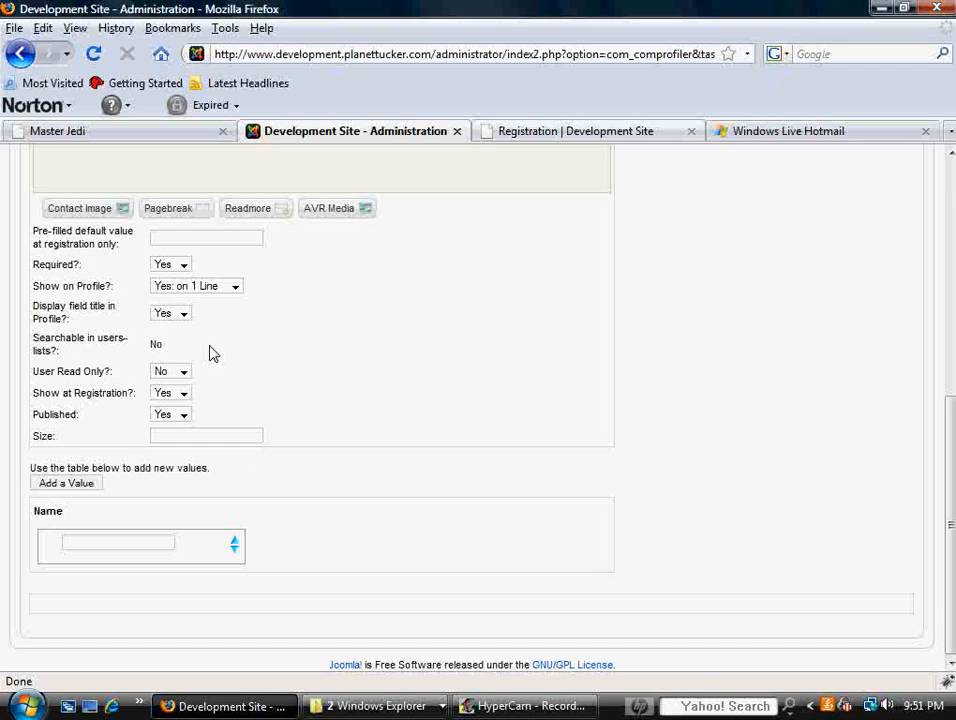
{"action": "mouse_move", "coordinate": [143, 360]}
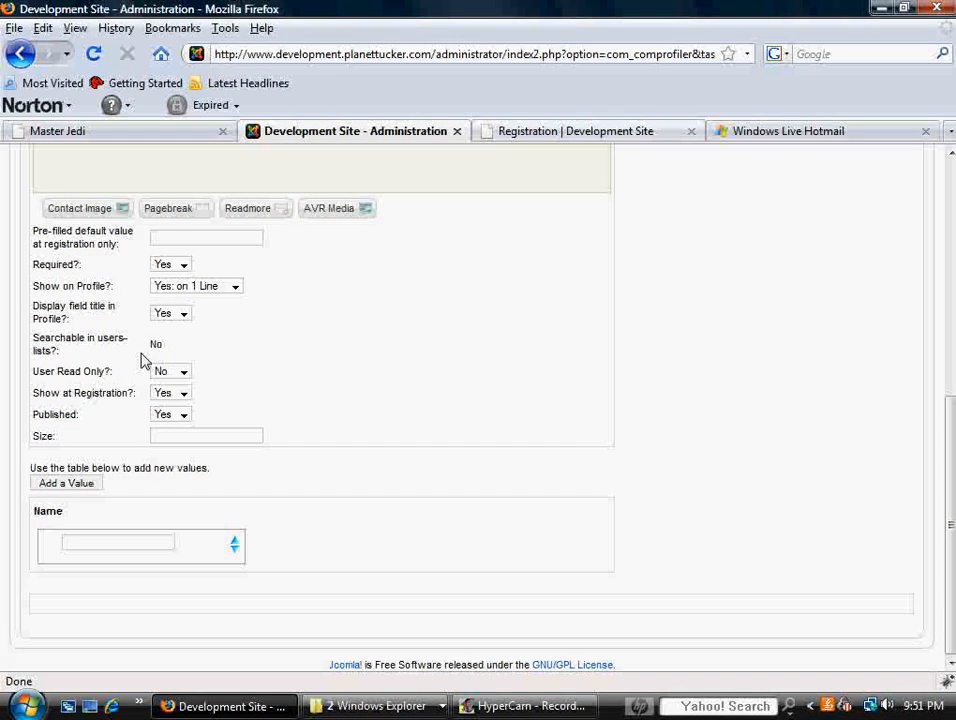
{"action": "mouse_move", "coordinate": [178, 378]}
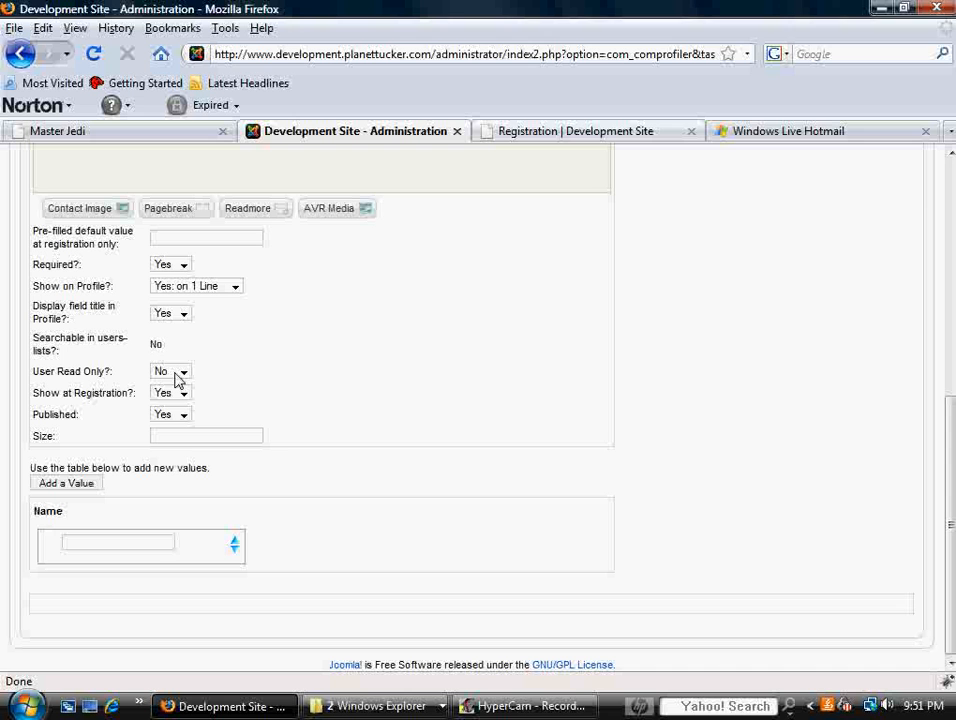
{"action": "mouse_move", "coordinate": [100, 370]}
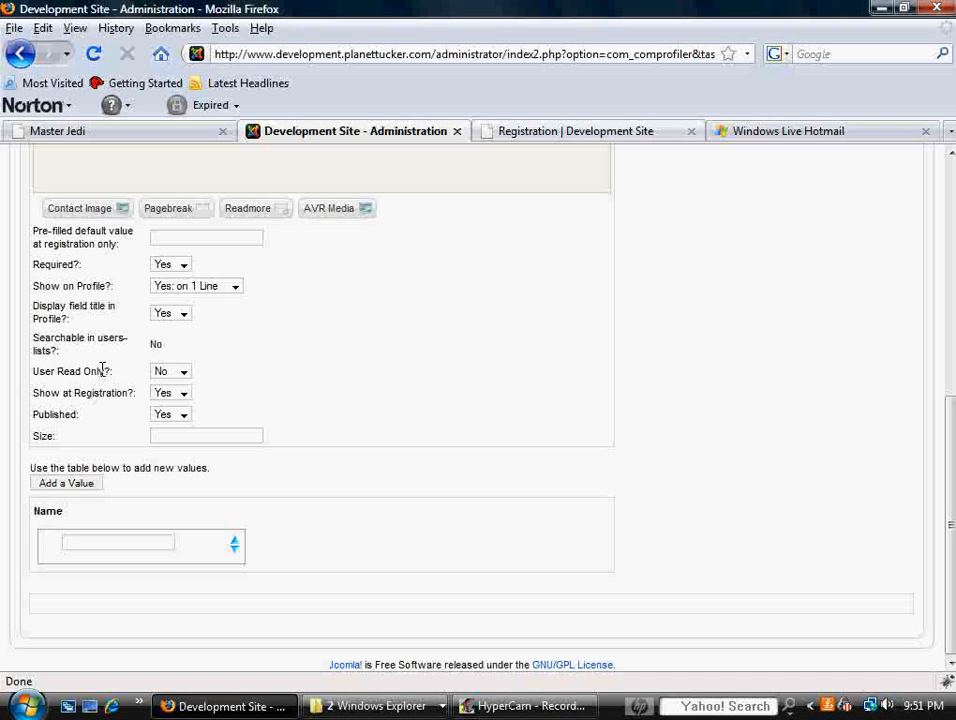
{"action": "mouse_move", "coordinate": [90, 388]}
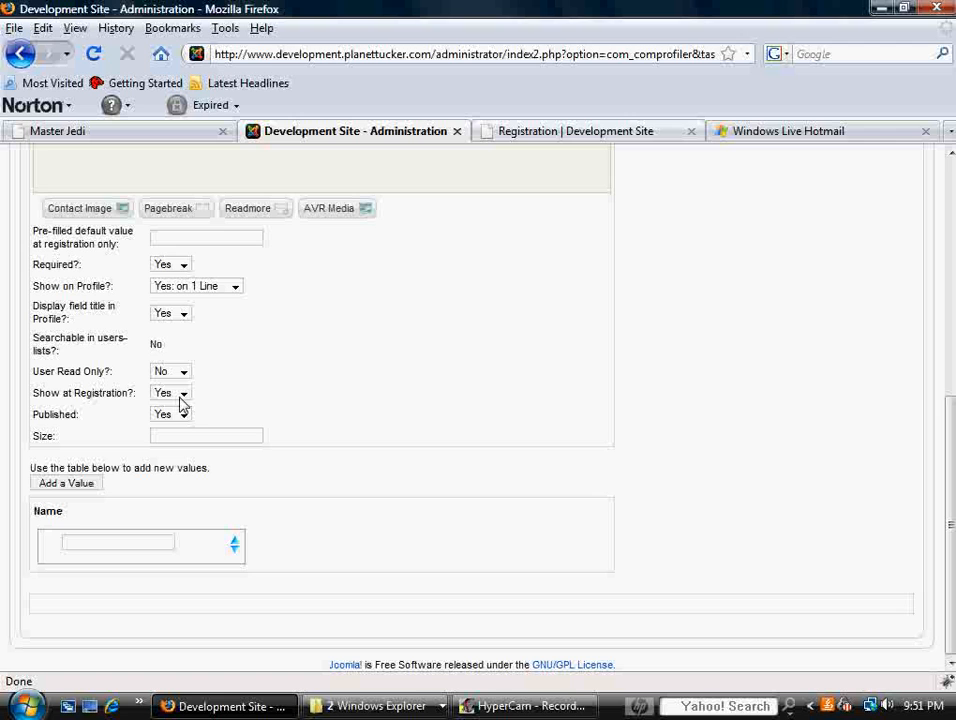
{"action": "left_click", "coordinate": [582, 131]}
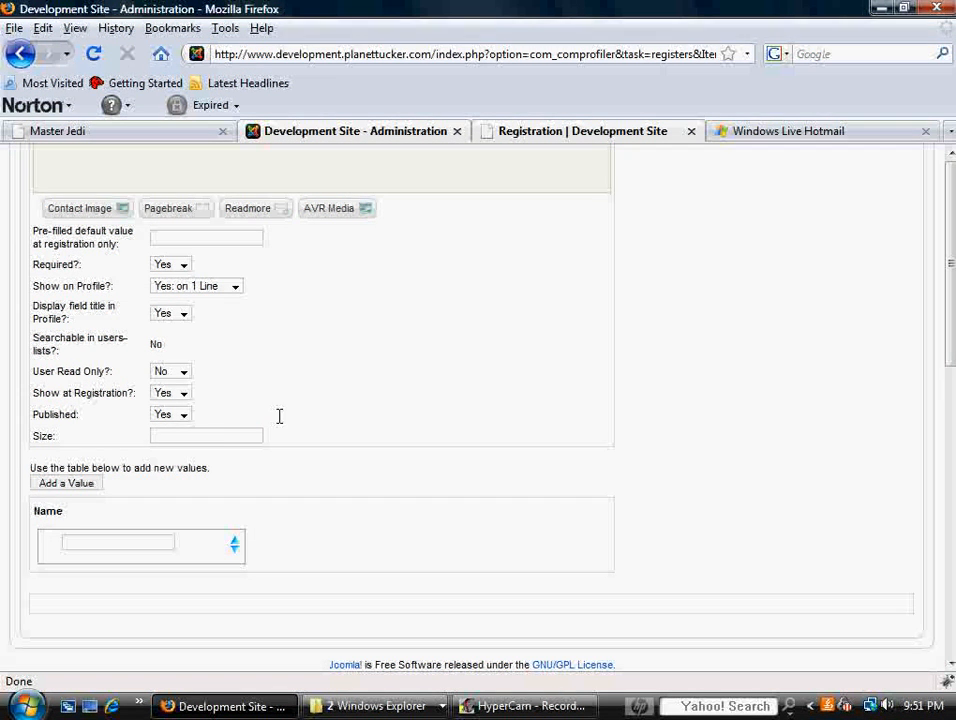
Enter 20 as the Department field's size
{"action": "type", "text": "2"}
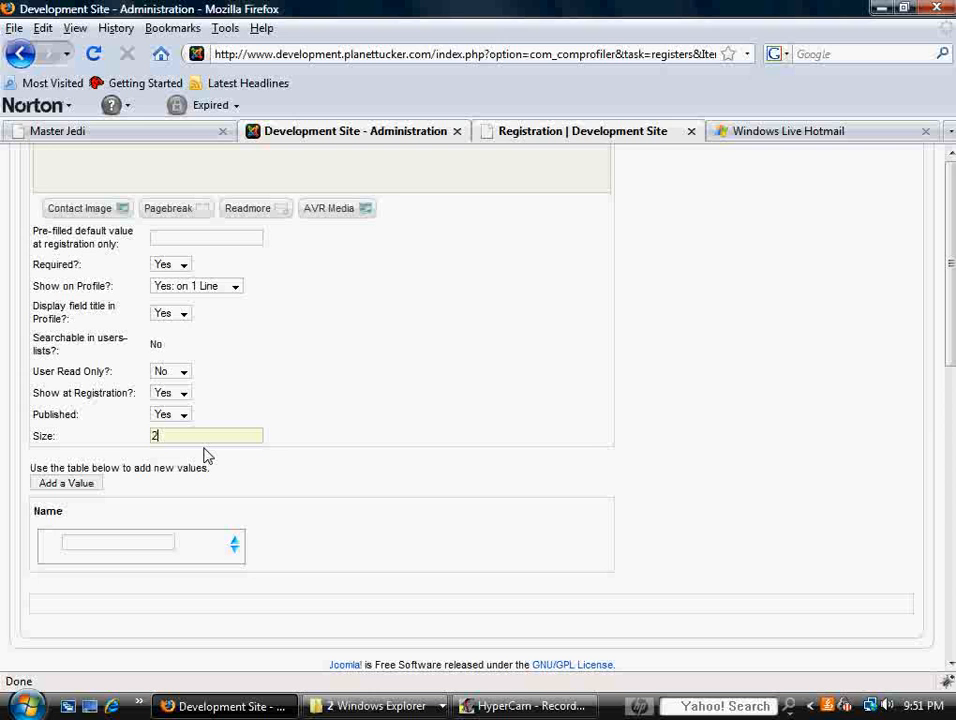
{"action": "type", "text": "0"}
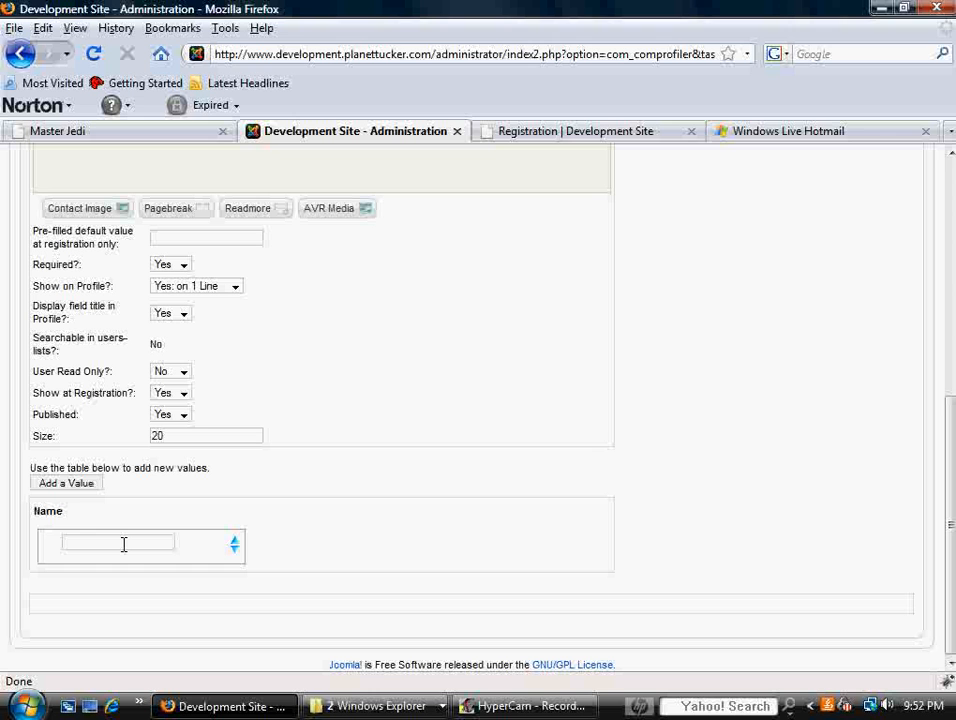
Add values Accounting, Land and Operations, then move Operations above Land
{"action": "type", "text": "Accounting"}
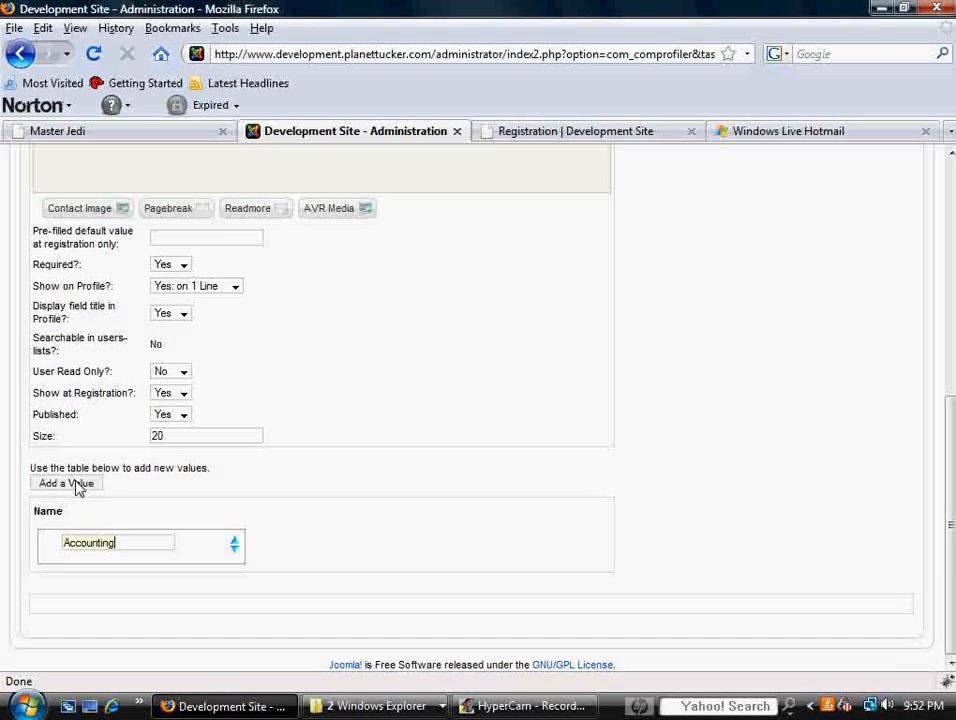
{"action": "left_click", "coordinate": [66, 483]}
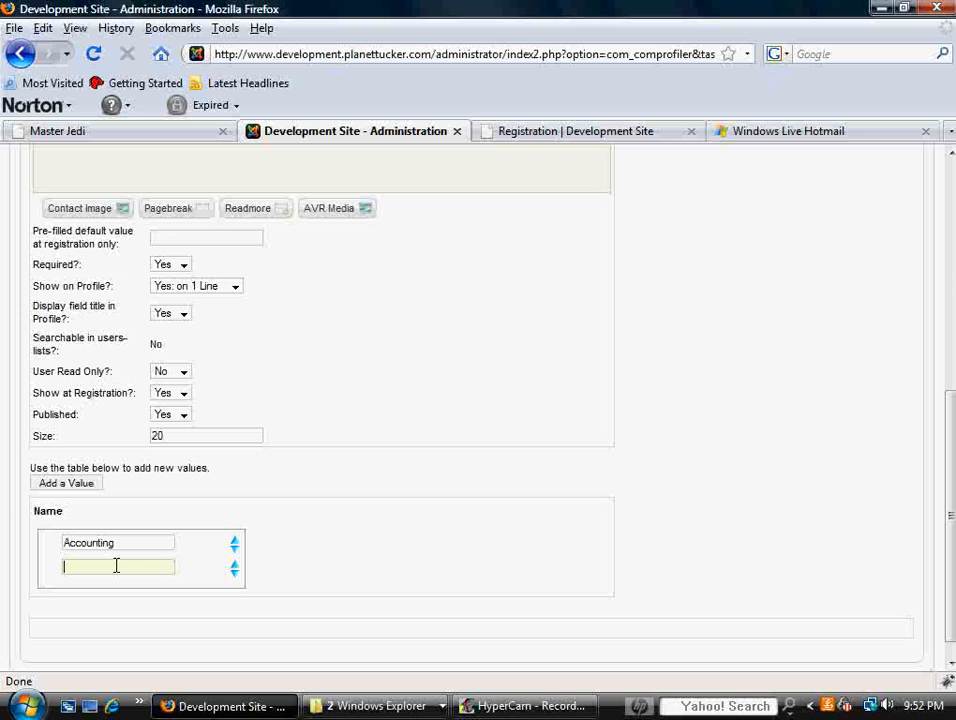
{"action": "type", "text": "Land"}
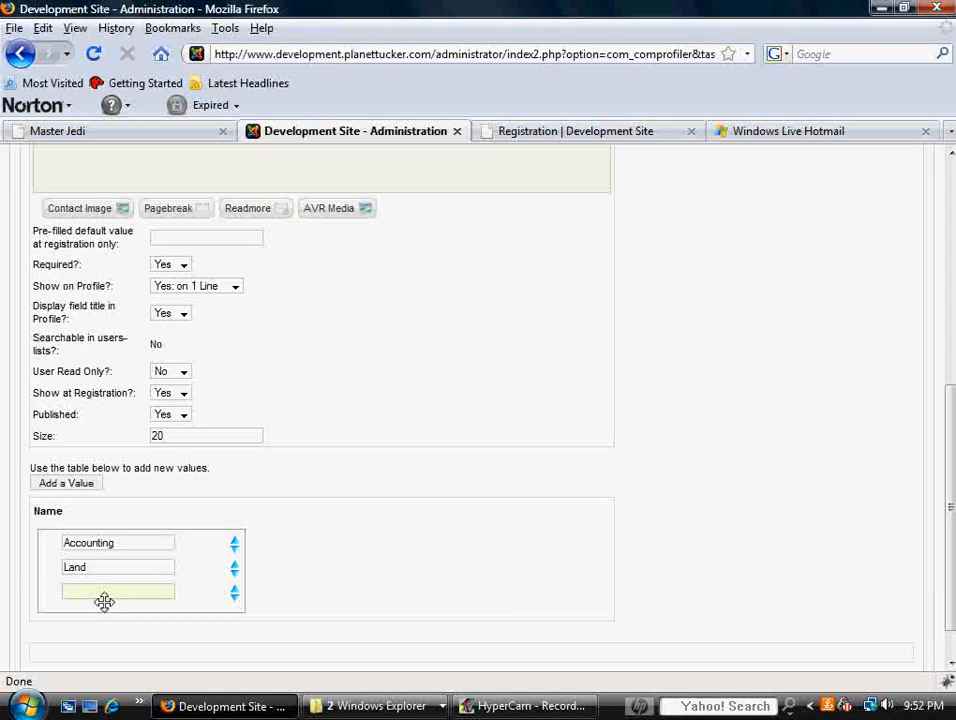
{"action": "type", "text": "Oper"}
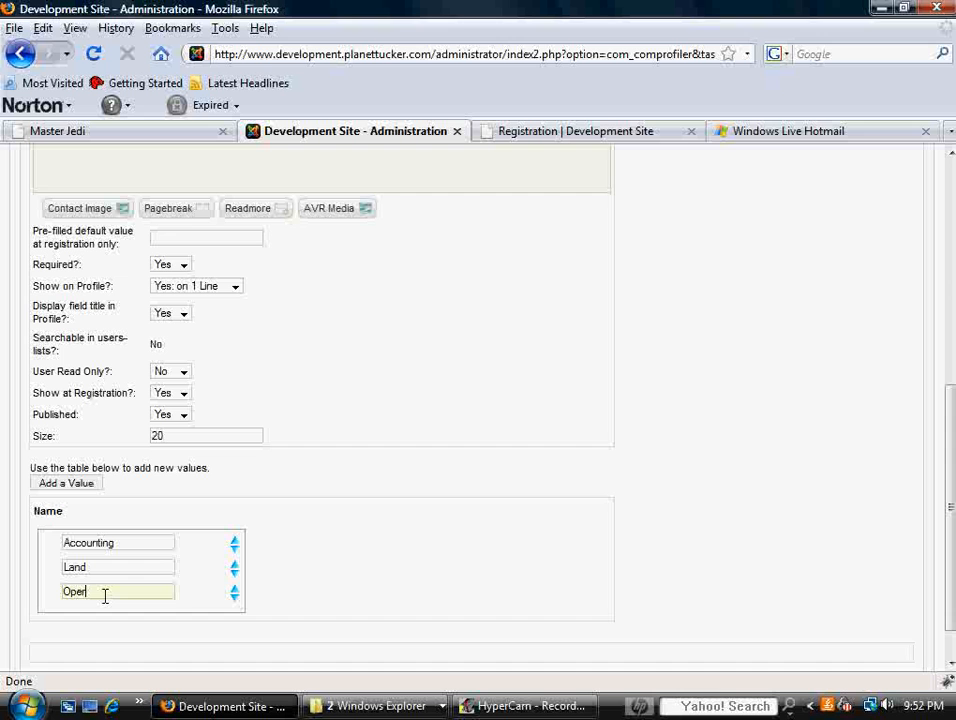
{"action": "type", "text": "ations"}
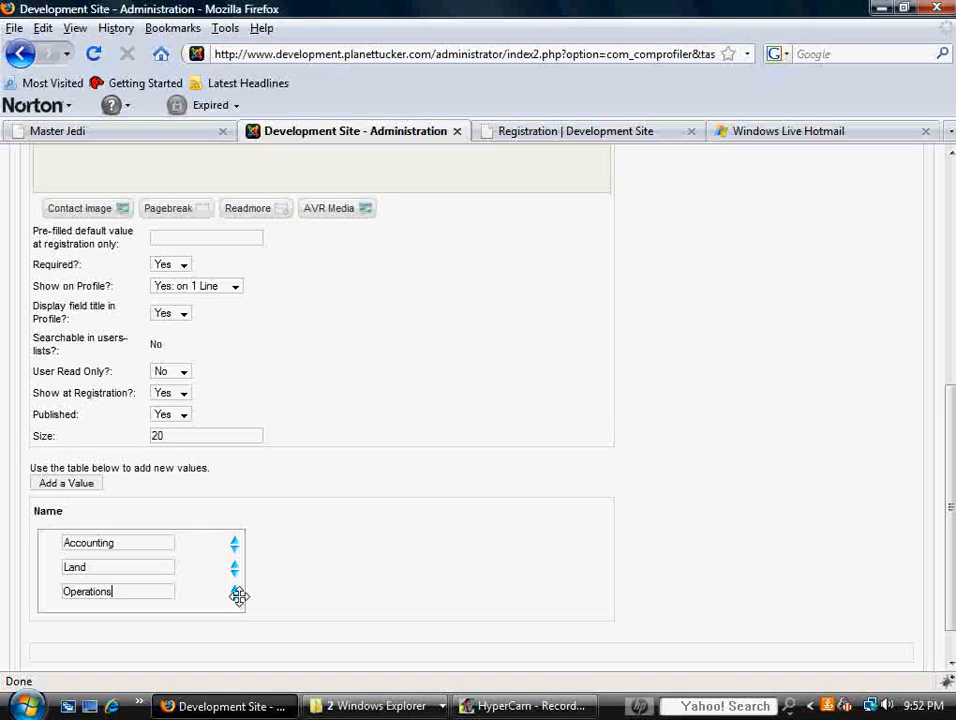
{"action": "left_click", "coordinate": [234, 547]}
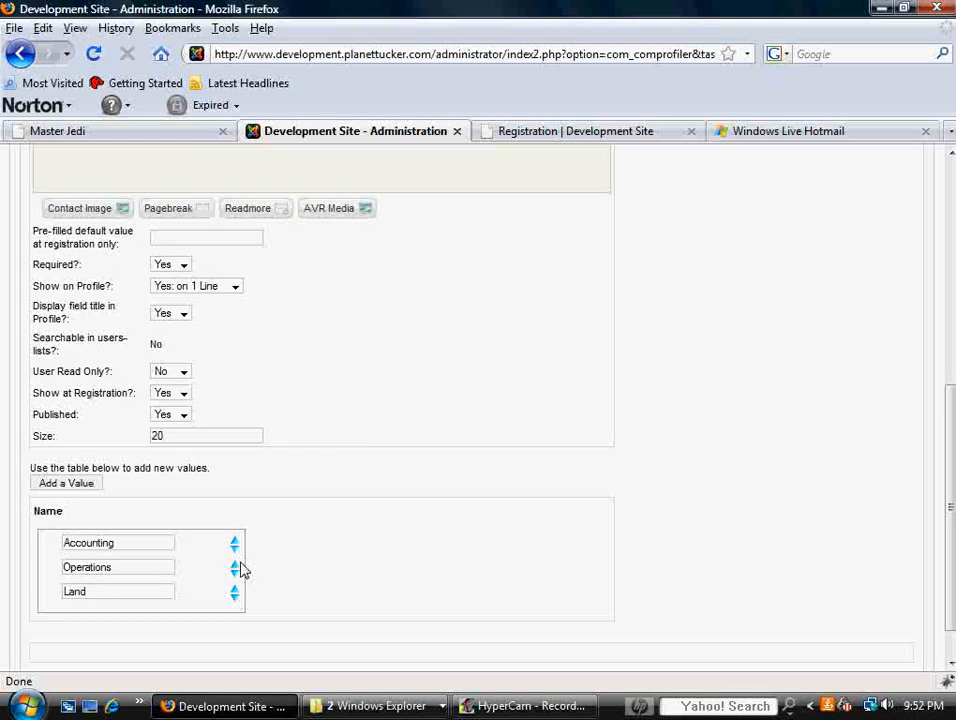
{"action": "scroll", "scroll_direction": "down", "scroll_amount": 3}
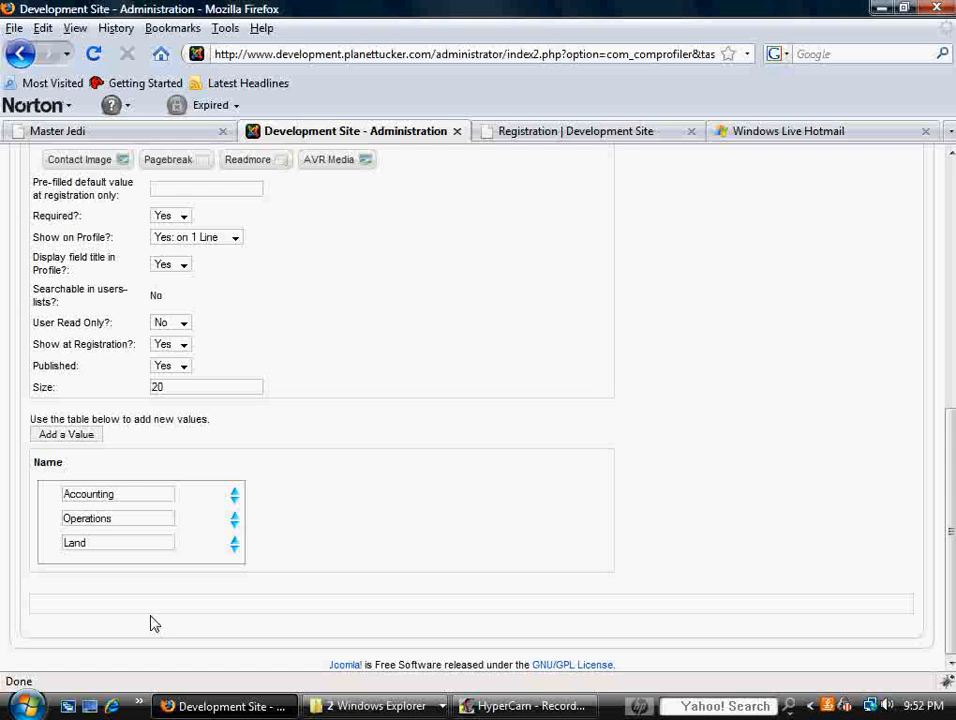
{"action": "right_click", "coordinate": [226, 524]}
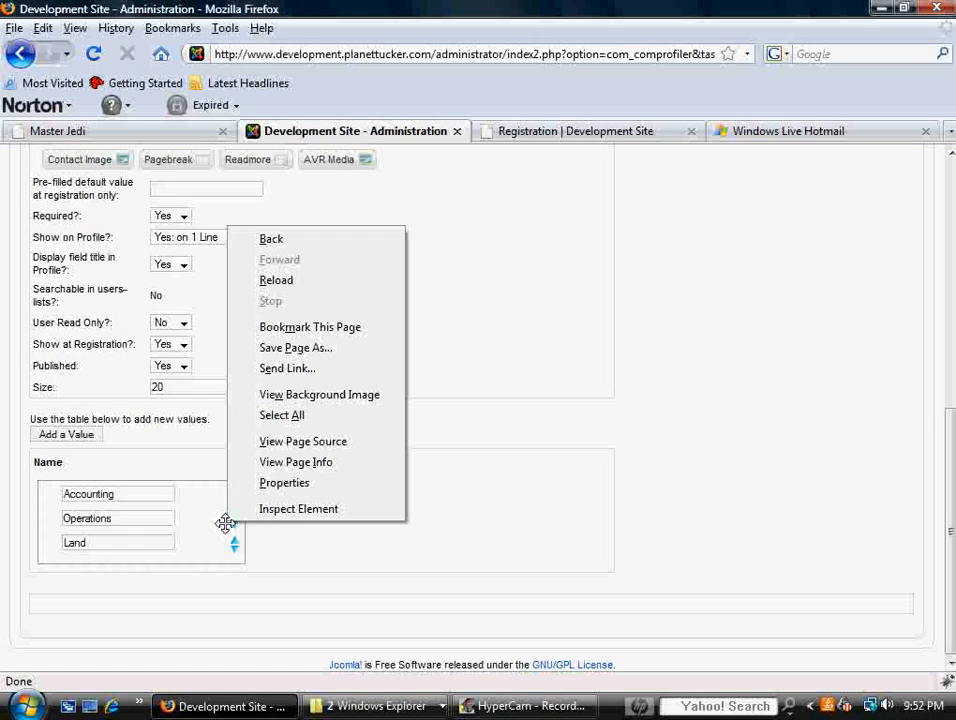
{"action": "left_click", "coordinate": [385, 550]}
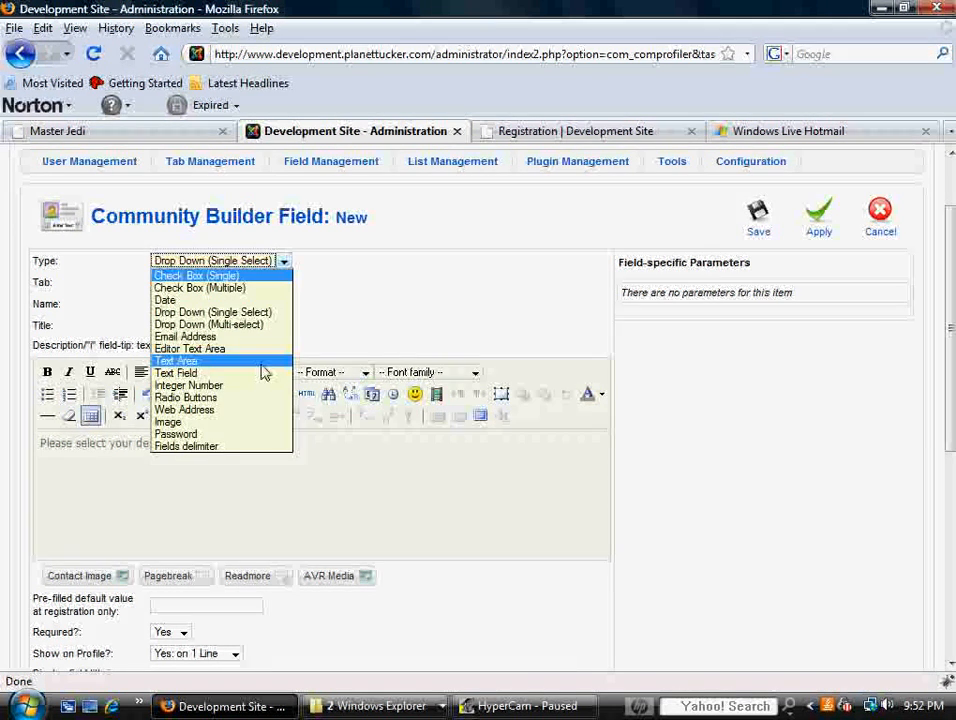
{"action": "left_click", "coordinate": [213, 311]}
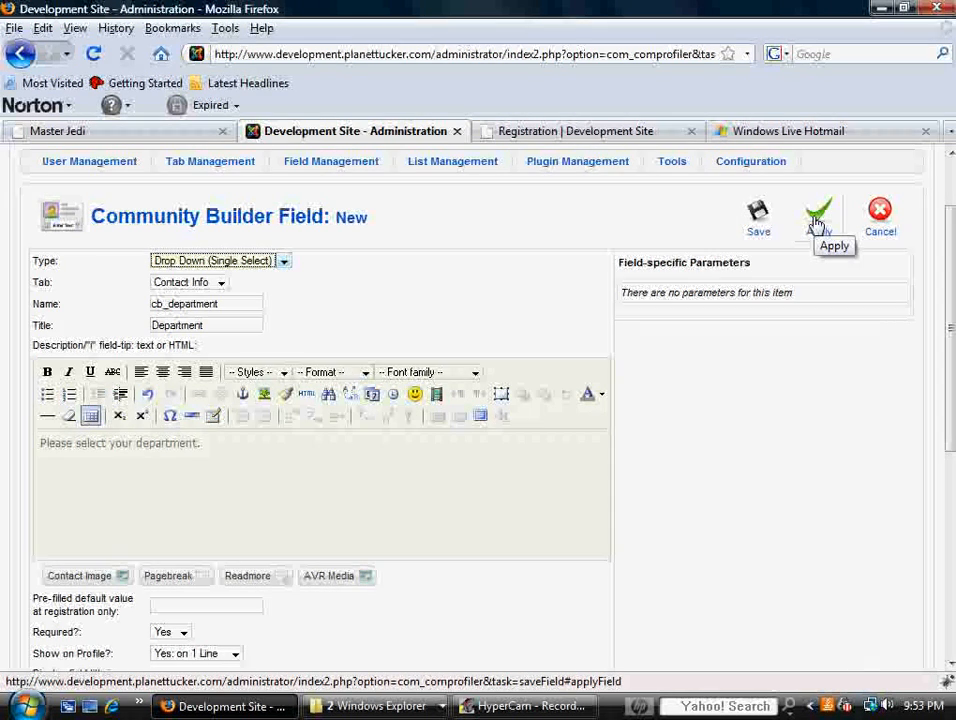
Make the Department field searchable in users-lists and apply the change
{"action": "left_click", "coordinate": [818, 210]}
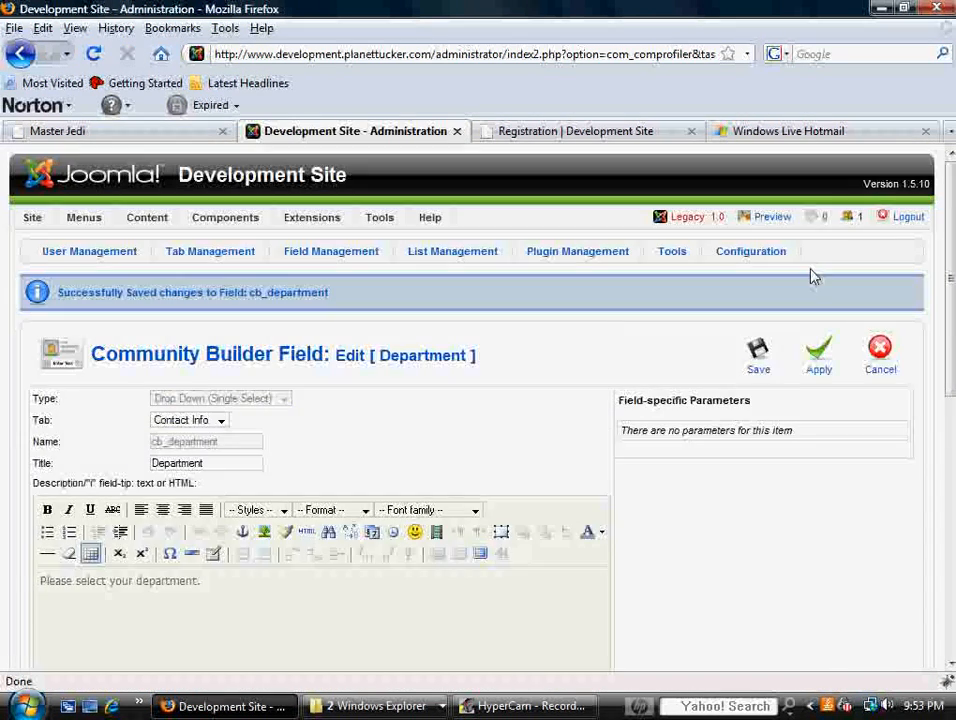
{"action": "scroll", "scroll_direction": "down", "scroll_amount": 3}
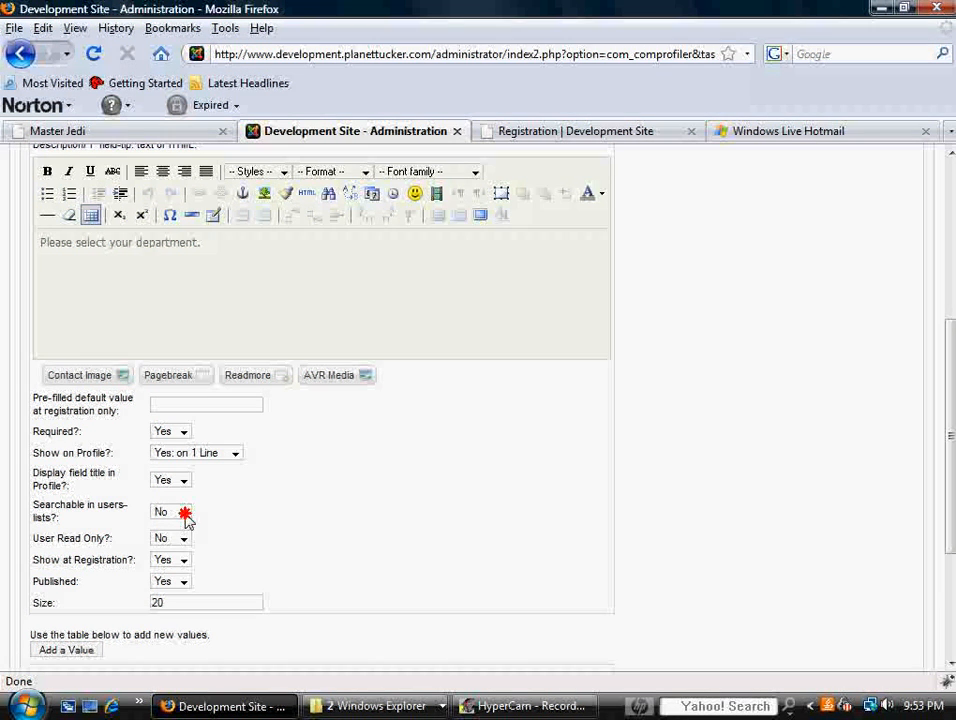
{"action": "left_click", "coordinate": [170, 511]}
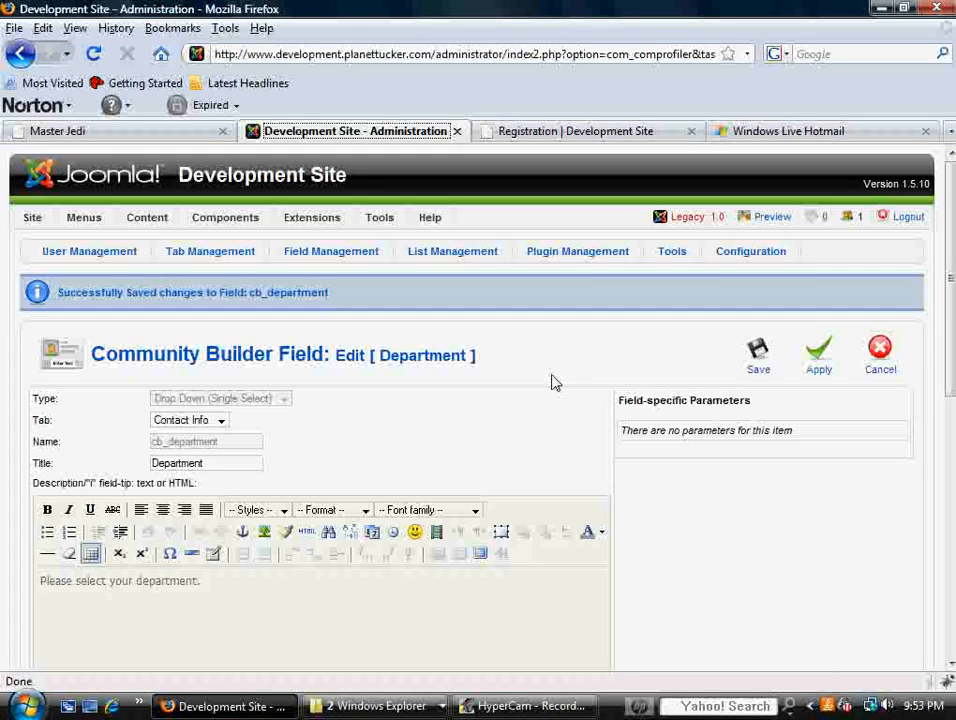
{"action": "mouse_move", "coordinate": [477, 443]}
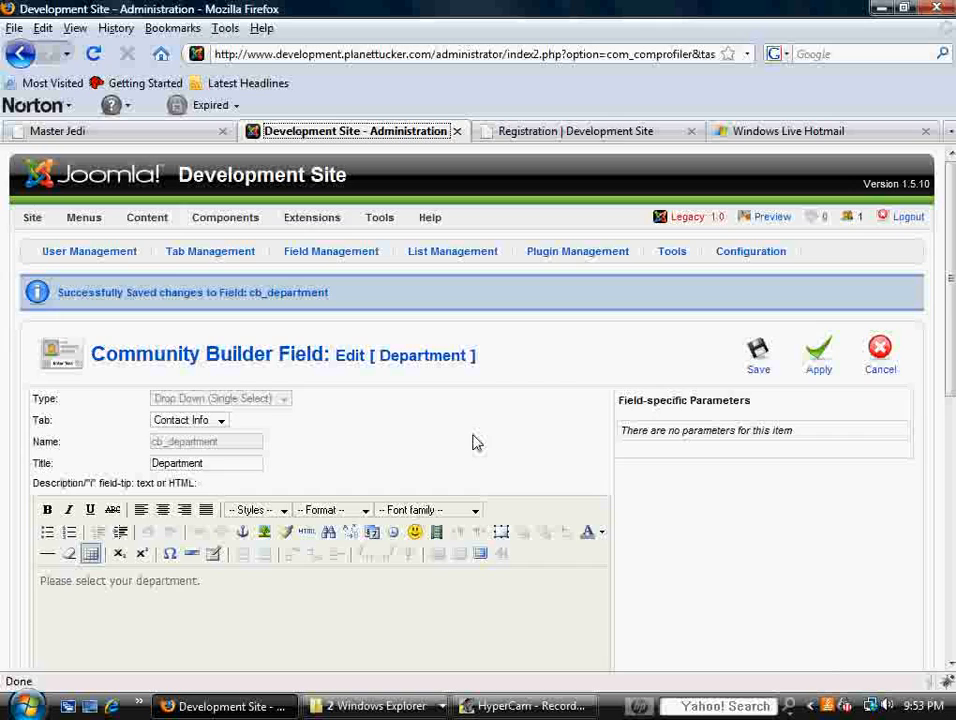
Preview the registration form, pick Operations in the Department list, then return to admin
{"action": "left_click", "coordinate": [584, 131]}
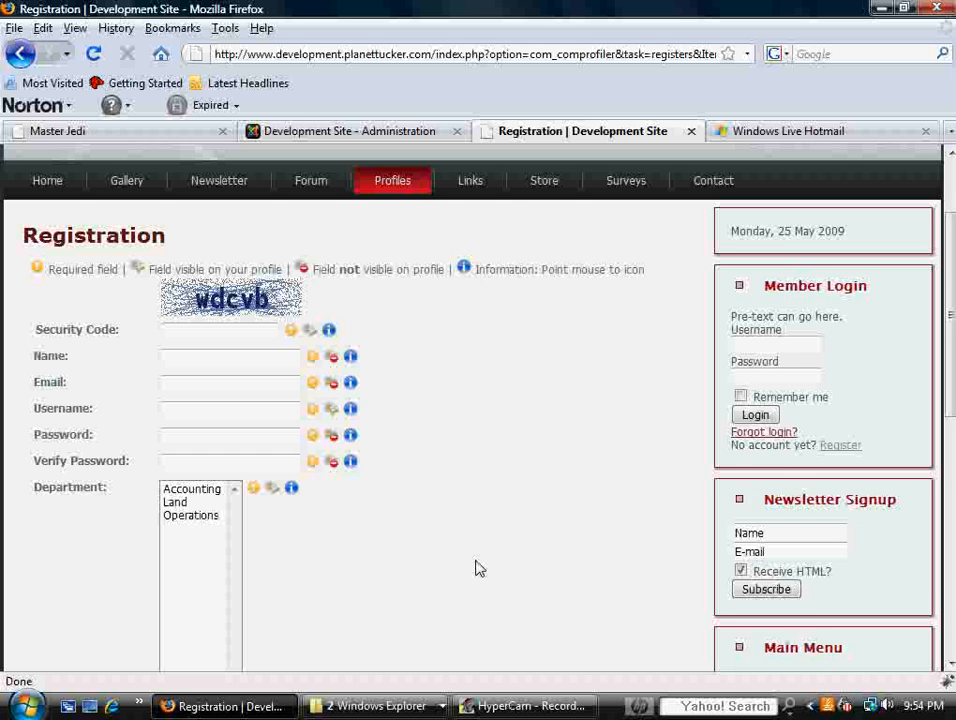
{"action": "scroll", "scroll_direction": "down", "scroll_amount": 3}
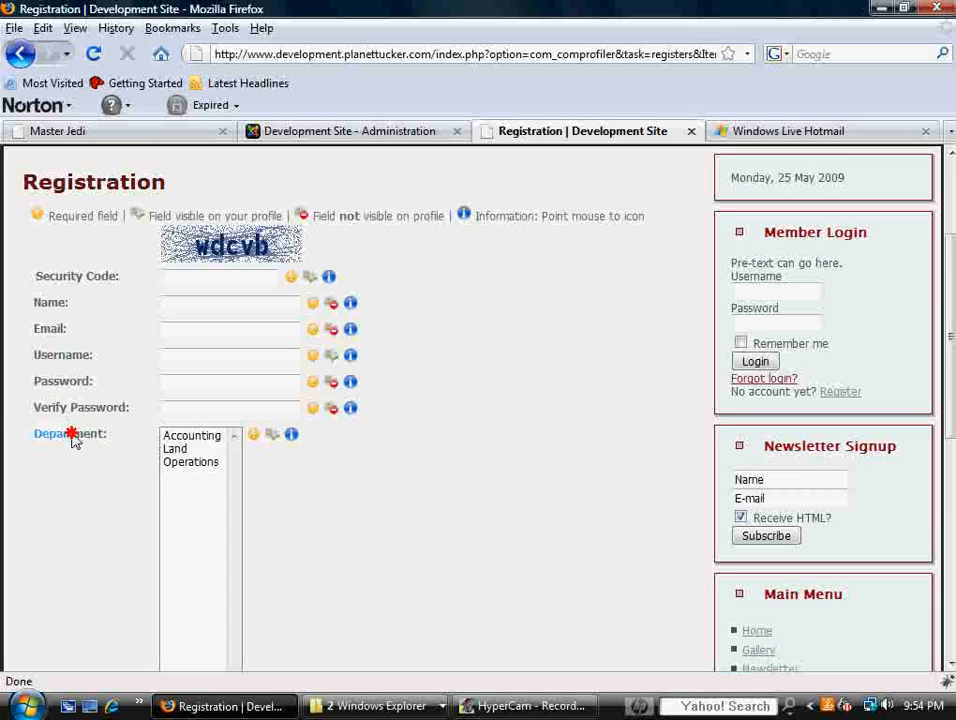
{"action": "left_click", "coordinate": [191, 435]}
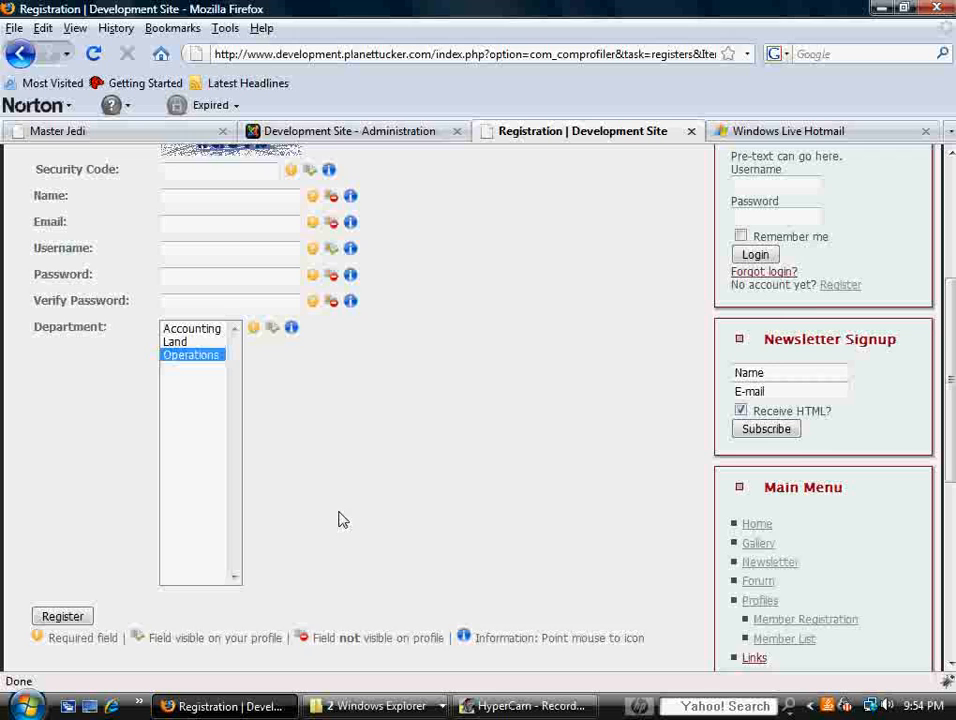
{"action": "scroll", "scroll_direction": "down", "scroll_amount": 3}
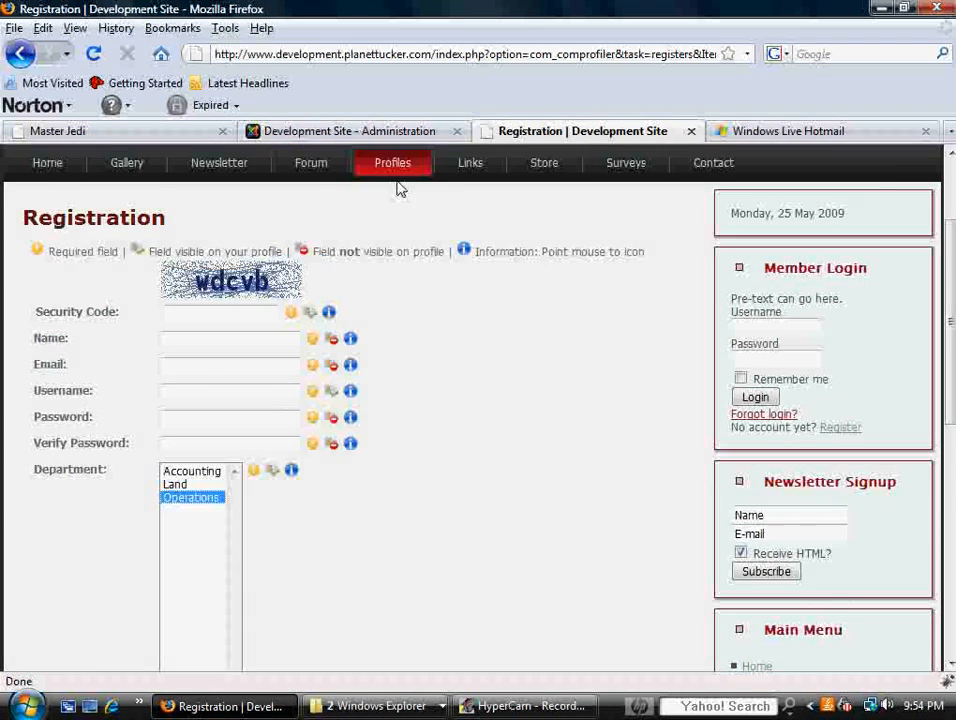
{"action": "left_click", "coordinate": [355, 131]}
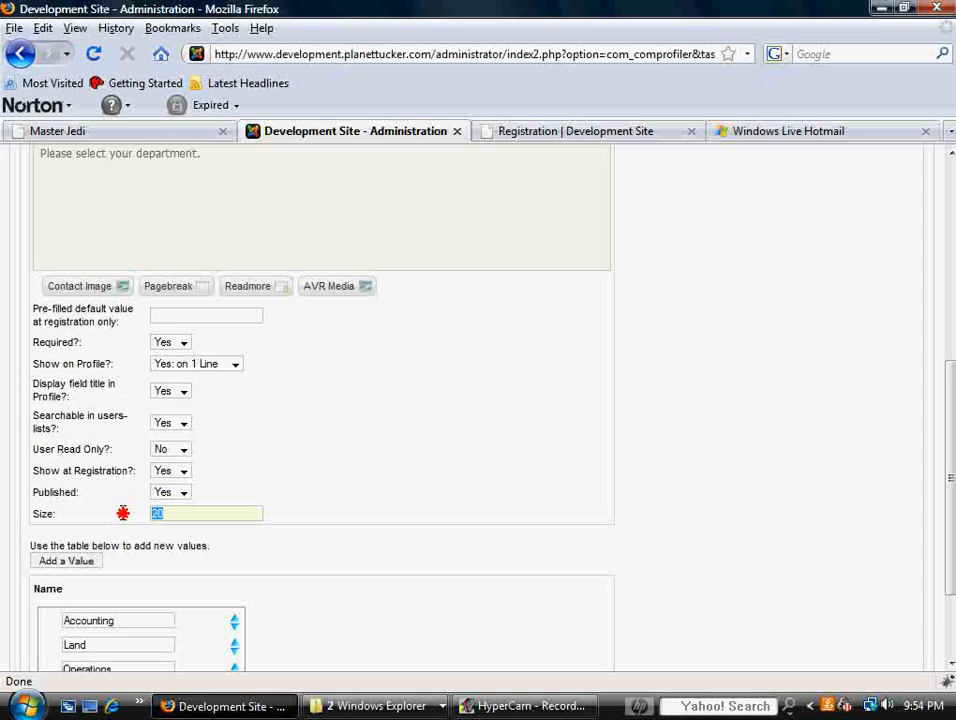
Change the Department field's size from 20 to 10 and apply it
{"action": "type", "text": "10"}
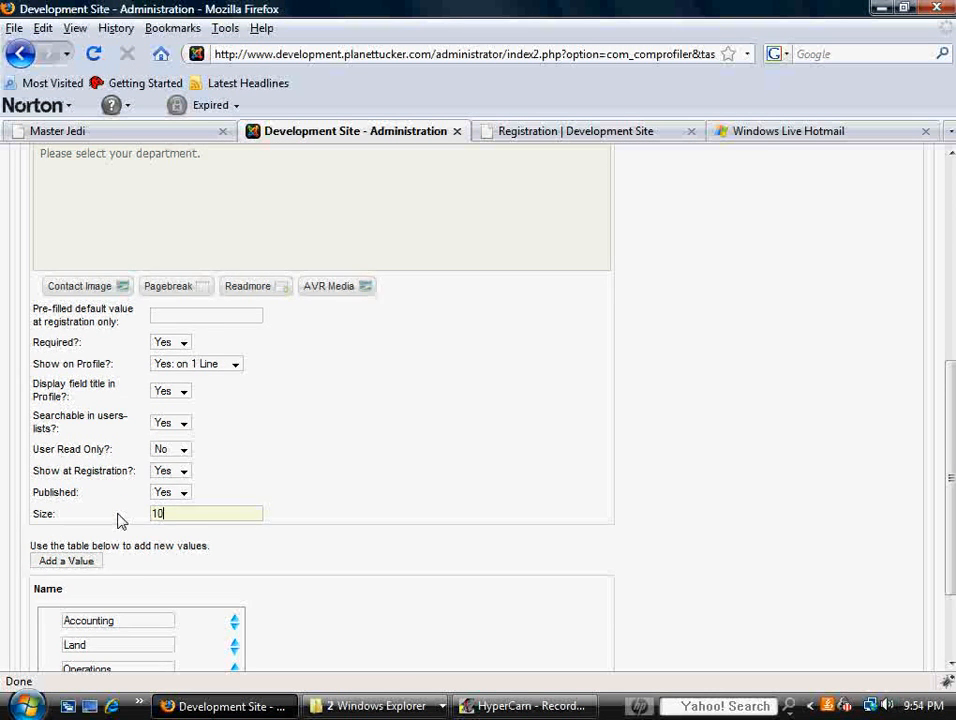
{"action": "left_click", "coordinate": [817, 262]}
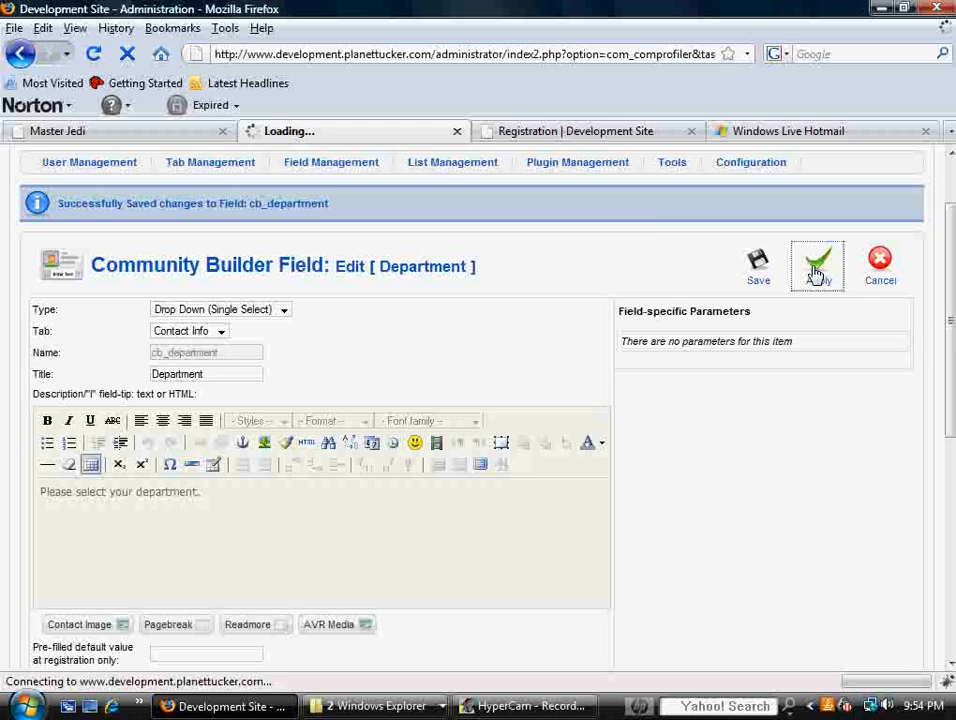
{"action": "left_click", "coordinate": [818, 263]}
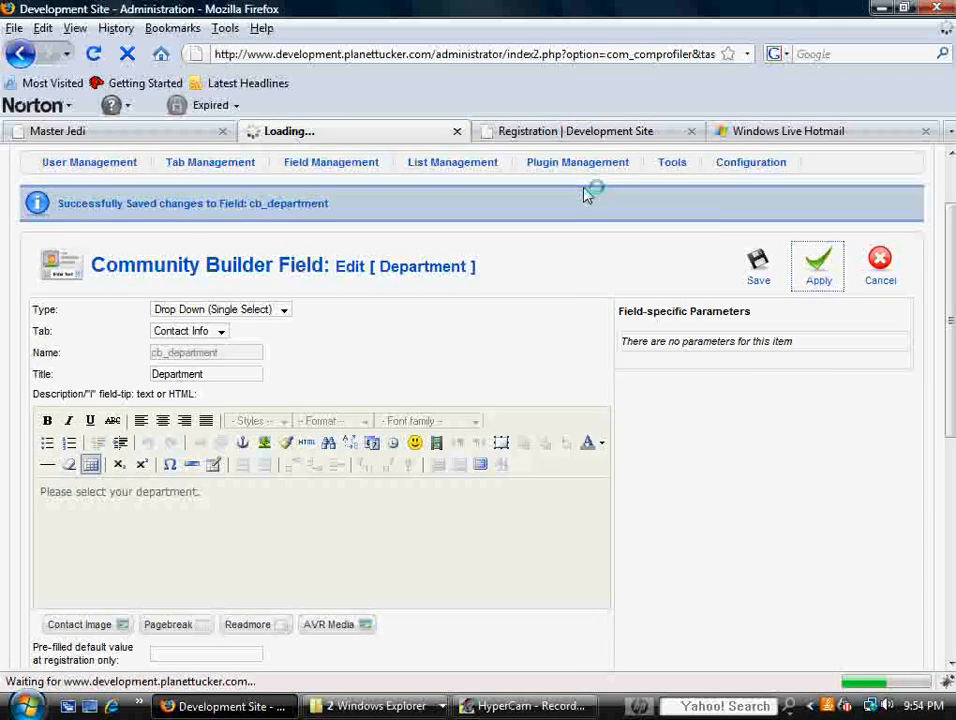
{"action": "left_click", "coordinate": [580, 131]}
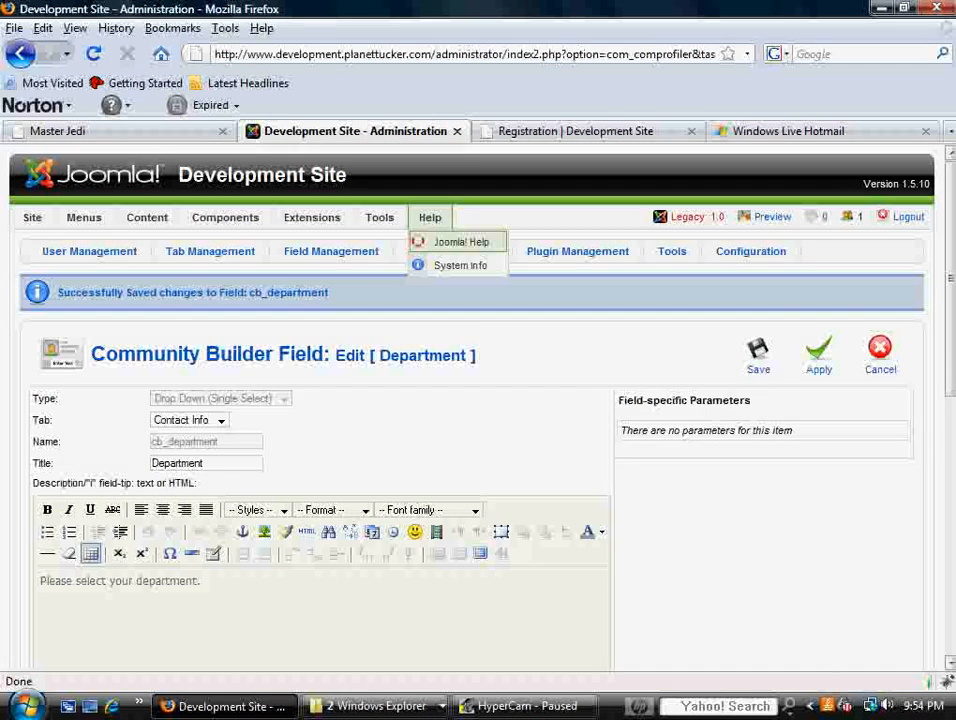
{"action": "scroll", "scroll_direction": "down", "scroll_amount": 3}
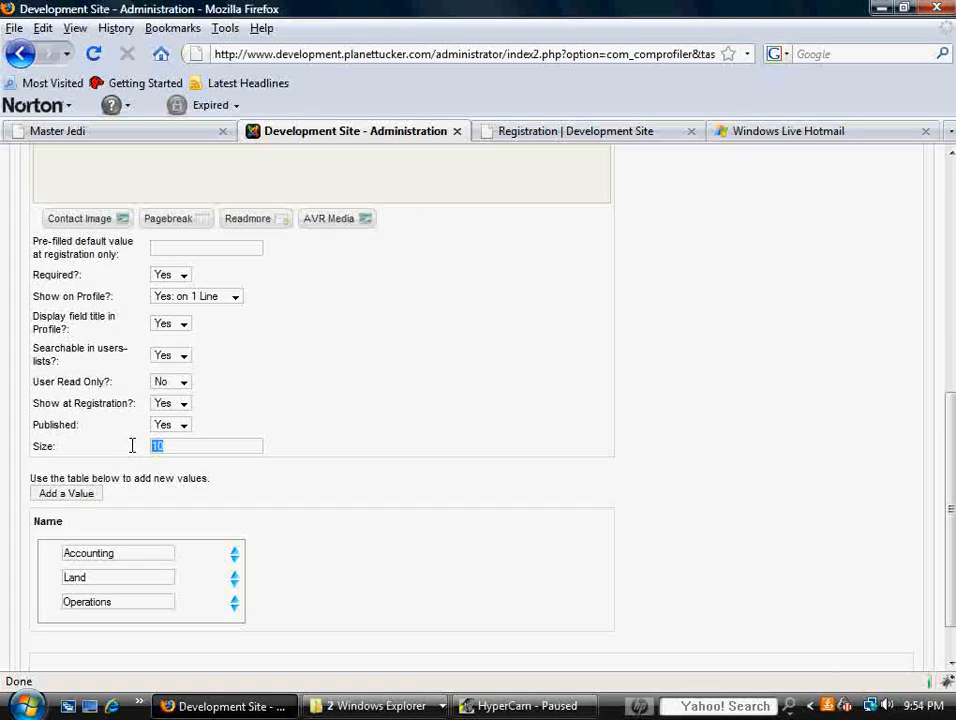
{"action": "left_click", "coordinate": [818, 305]}
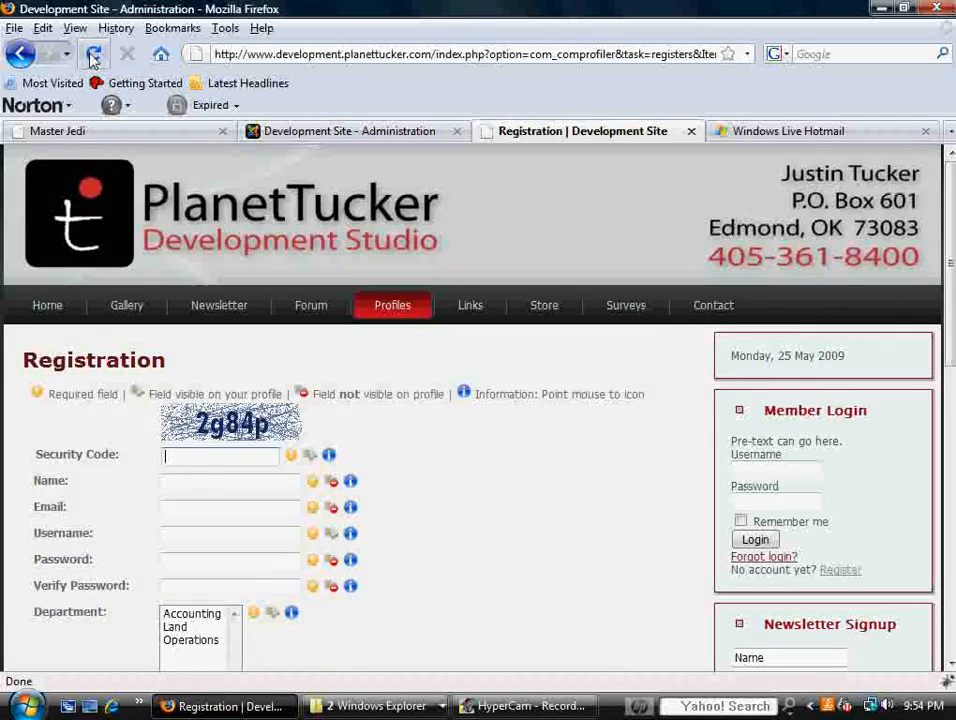
Reload the registration form, choose Accounting in the shorter Department list, return to admin
{"action": "left_click", "coordinate": [93, 54]}
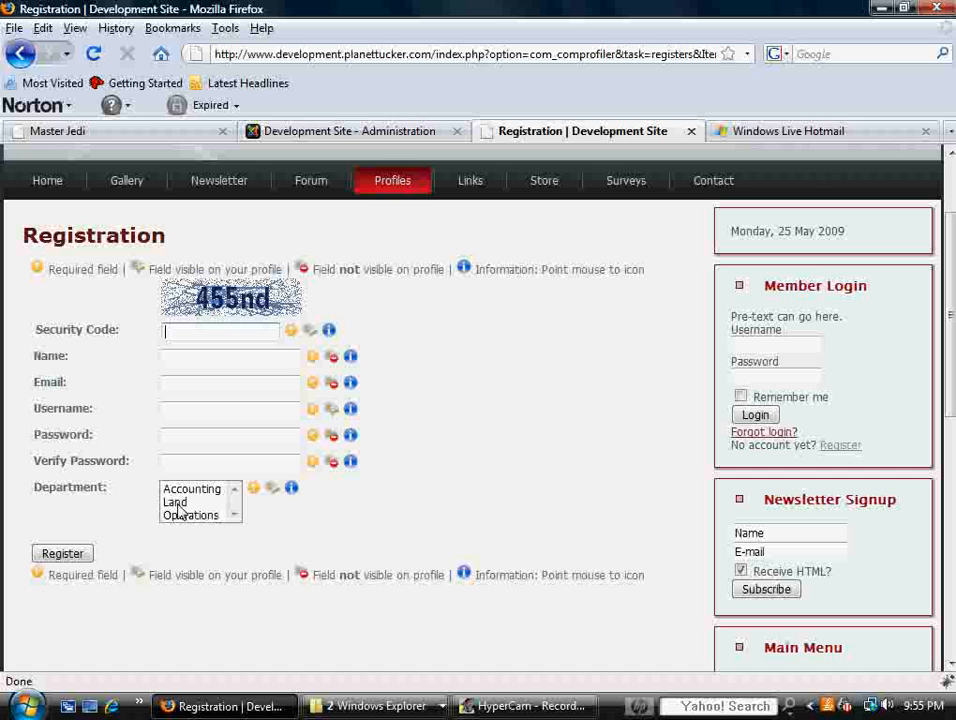
{"action": "mouse_move", "coordinate": [195, 525]}
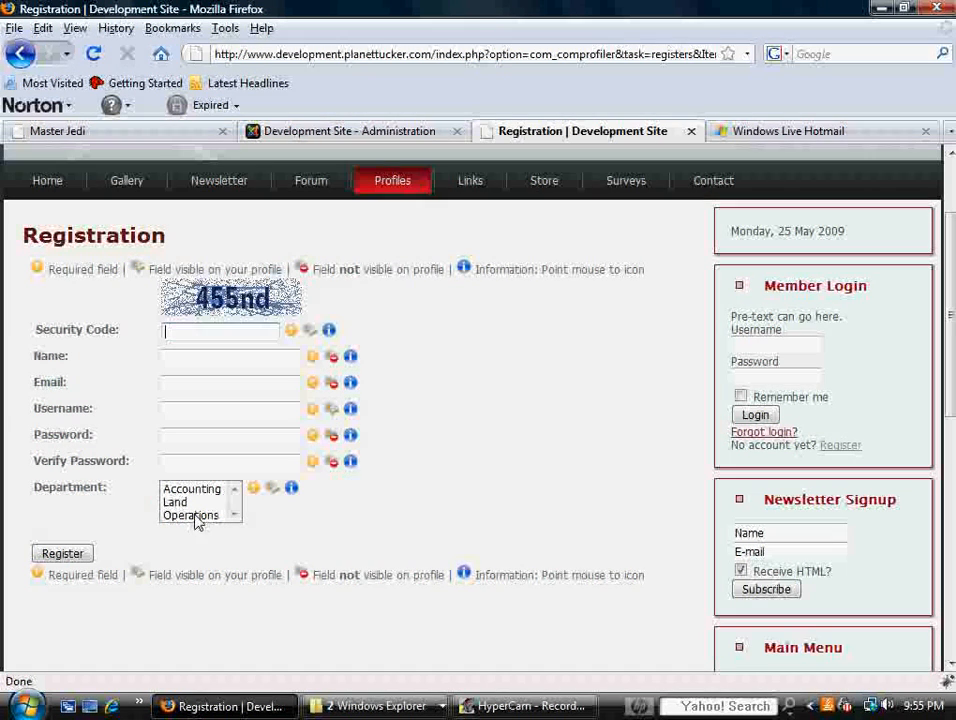
{"action": "mouse_move", "coordinate": [233, 505]}
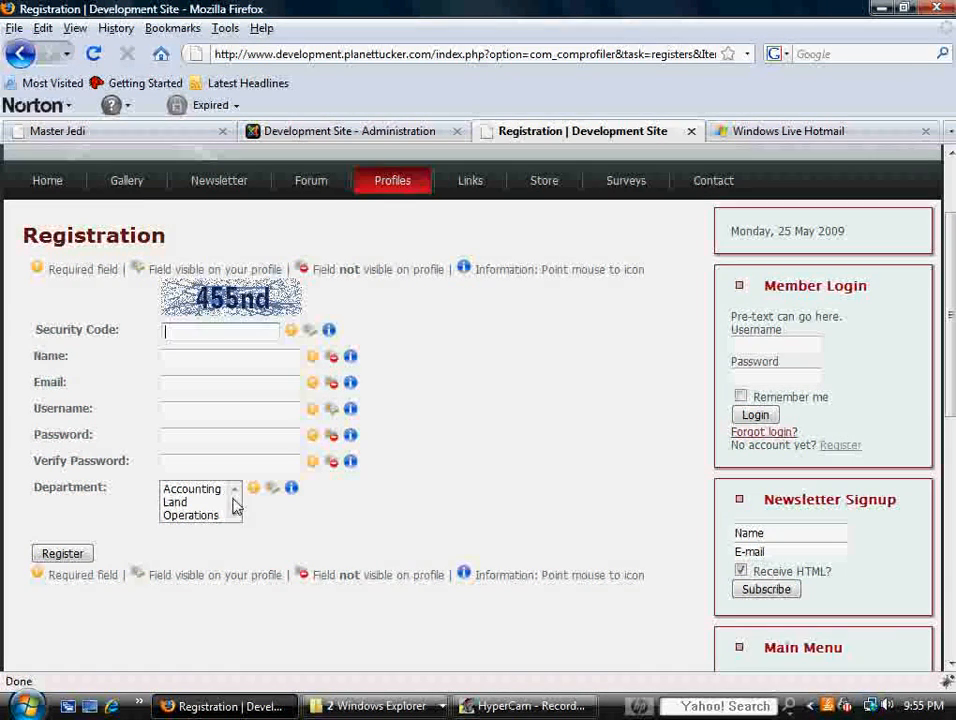
{"action": "mouse_move", "coordinate": [230, 525]}
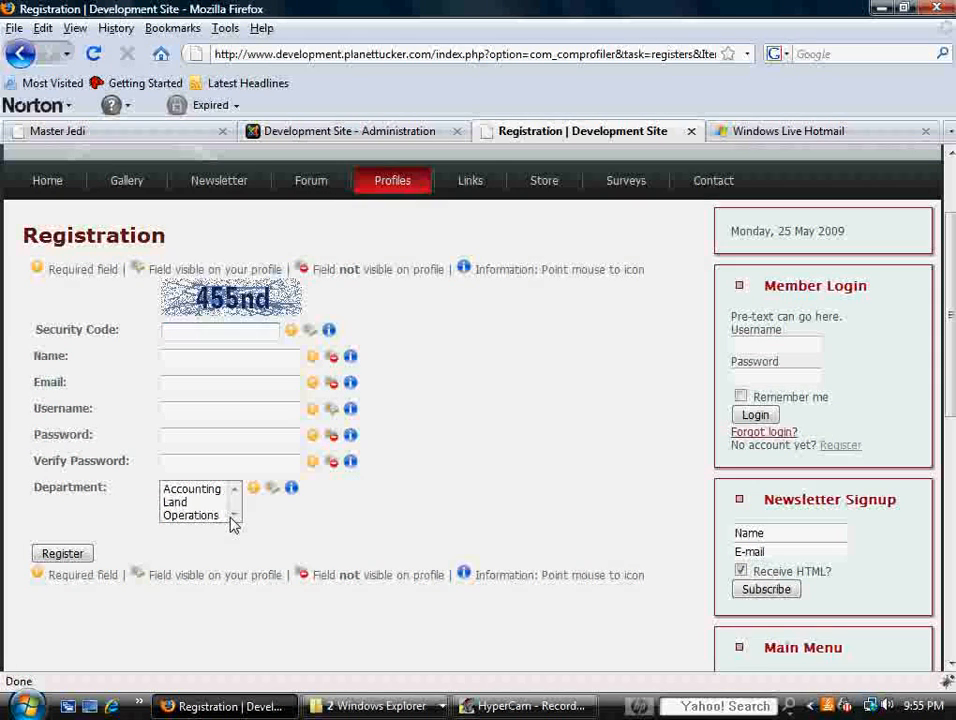
{"action": "left_click", "coordinate": [180, 502]}
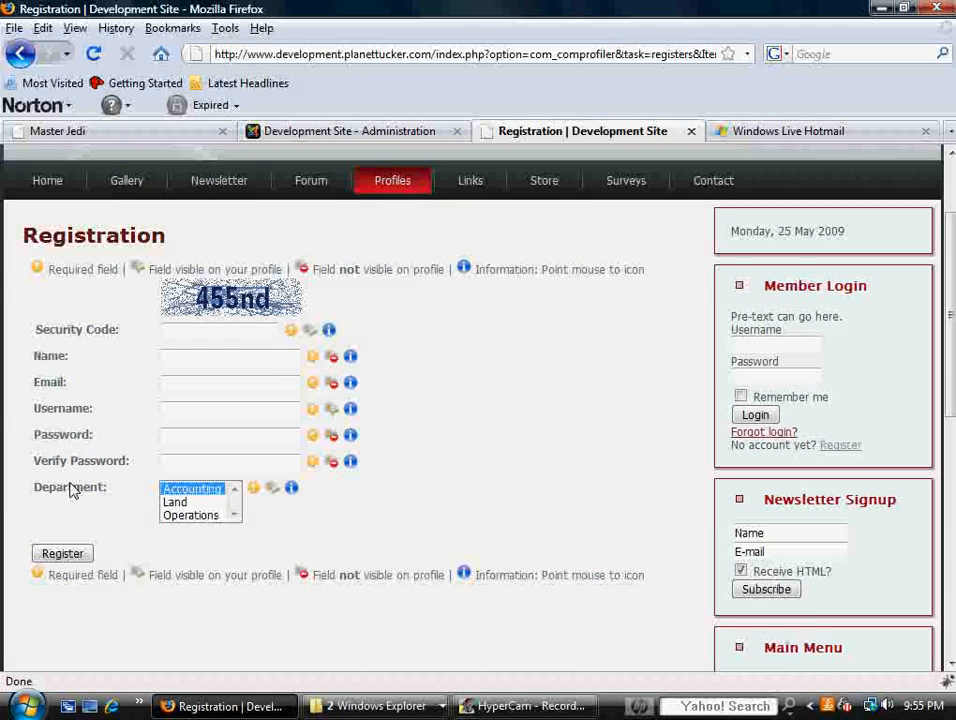
{"action": "mouse_move", "coordinate": [170, 515]}
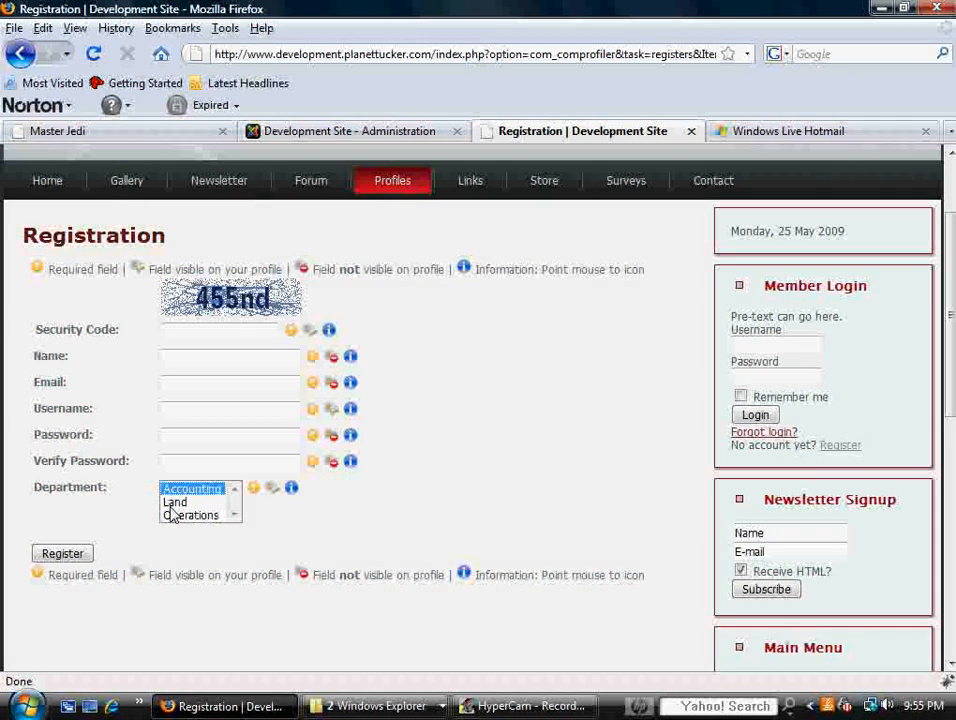
{"action": "mouse_move", "coordinate": [253, 488]}
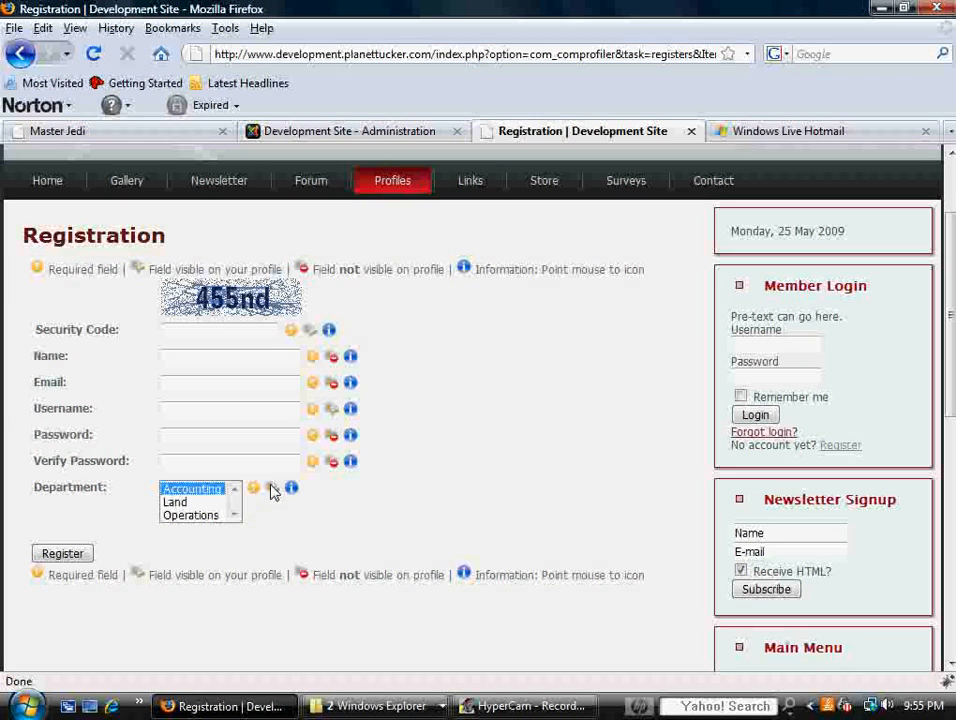
{"action": "mouse_move", "coordinate": [278, 497]}
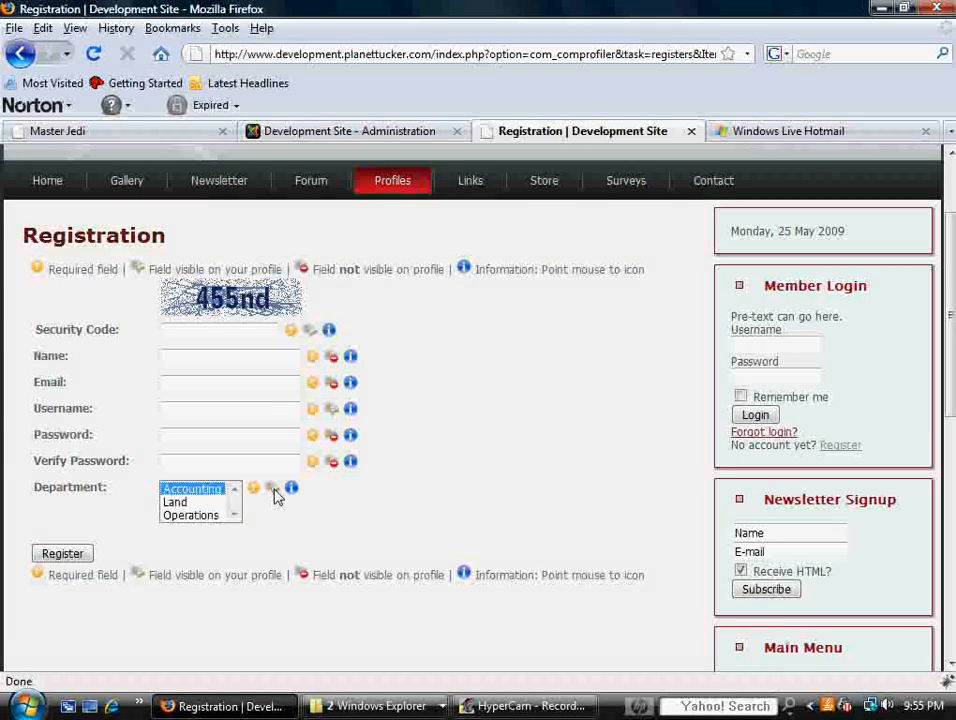
{"action": "mouse_move", "coordinate": [283, 511]}
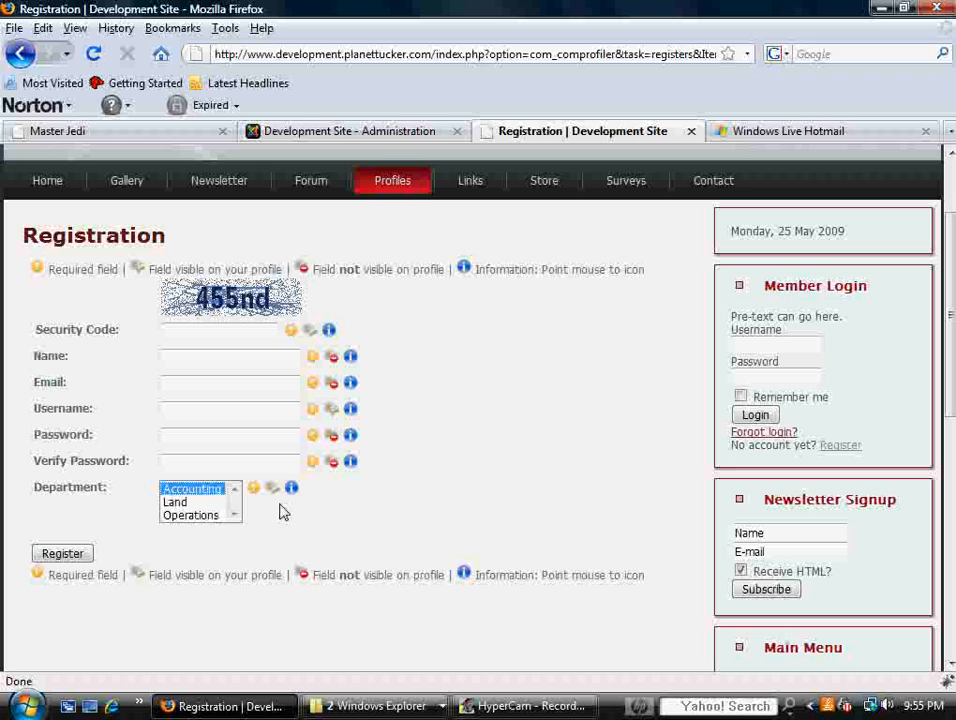
{"action": "mouse_move", "coordinate": [291, 488]}
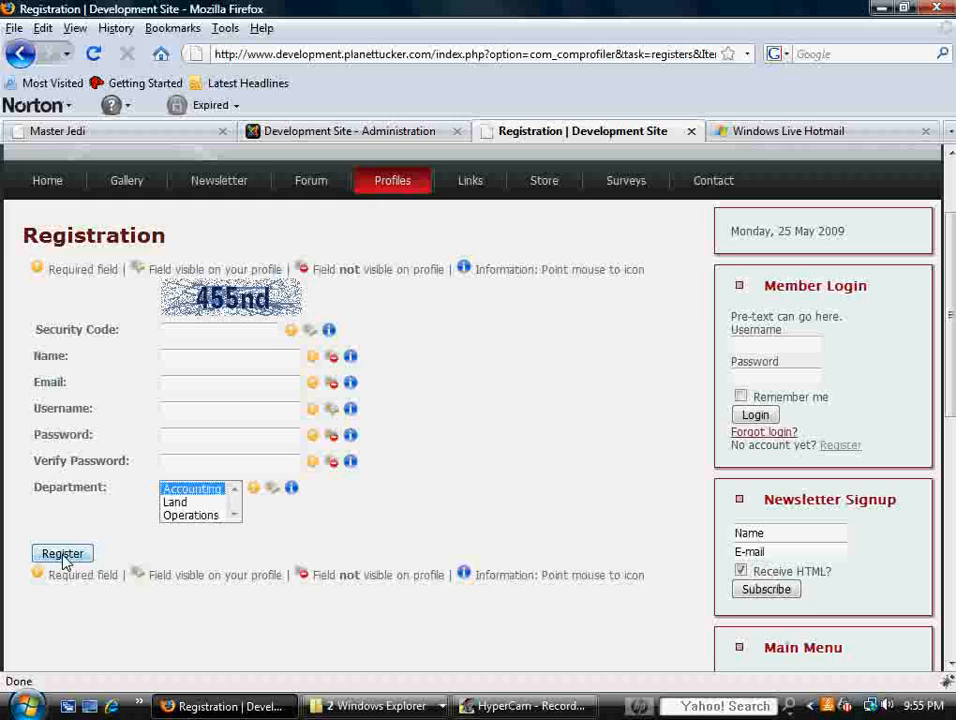
{"action": "left_click", "coordinate": [348, 131]}
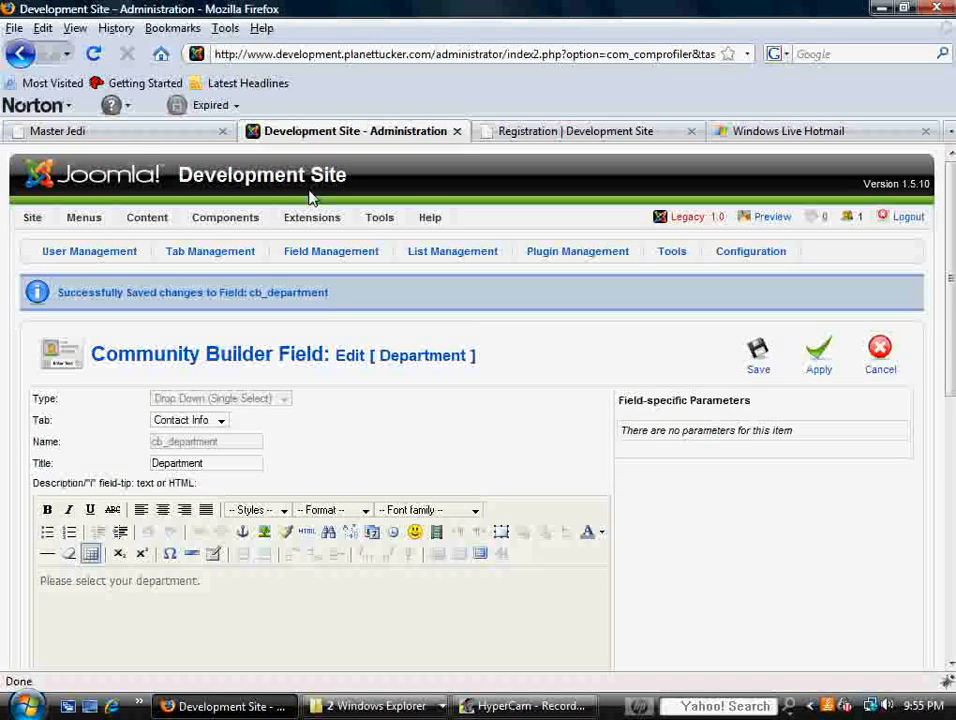
Open the Administrator user's CB record and view its Contact Info tab
{"action": "left_click", "coordinate": [84, 217]}
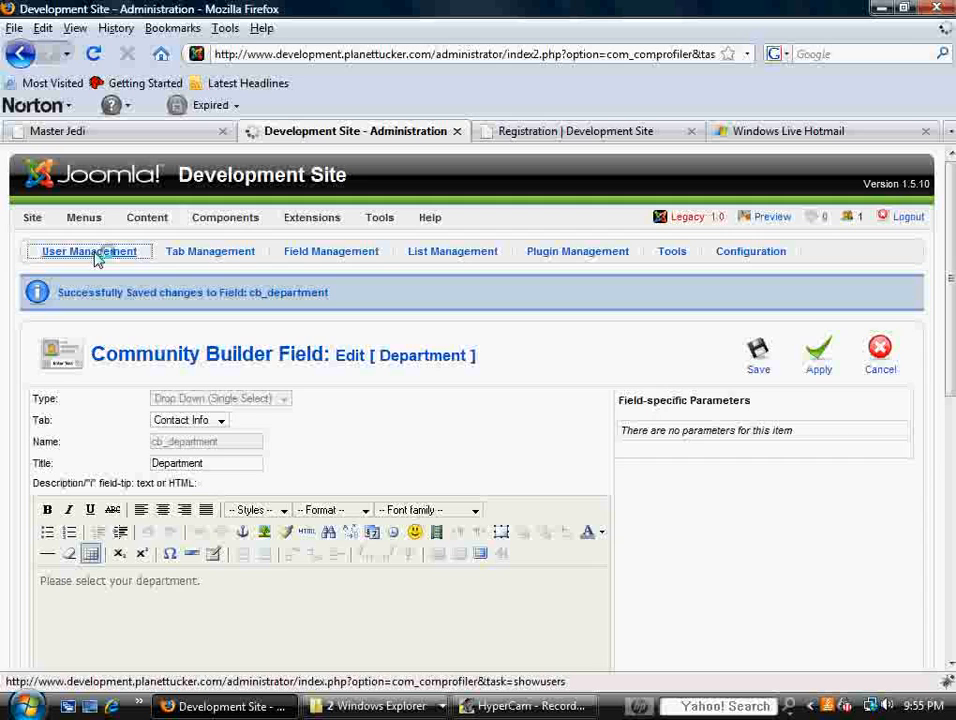
{"action": "left_click", "coordinate": [88, 251]}
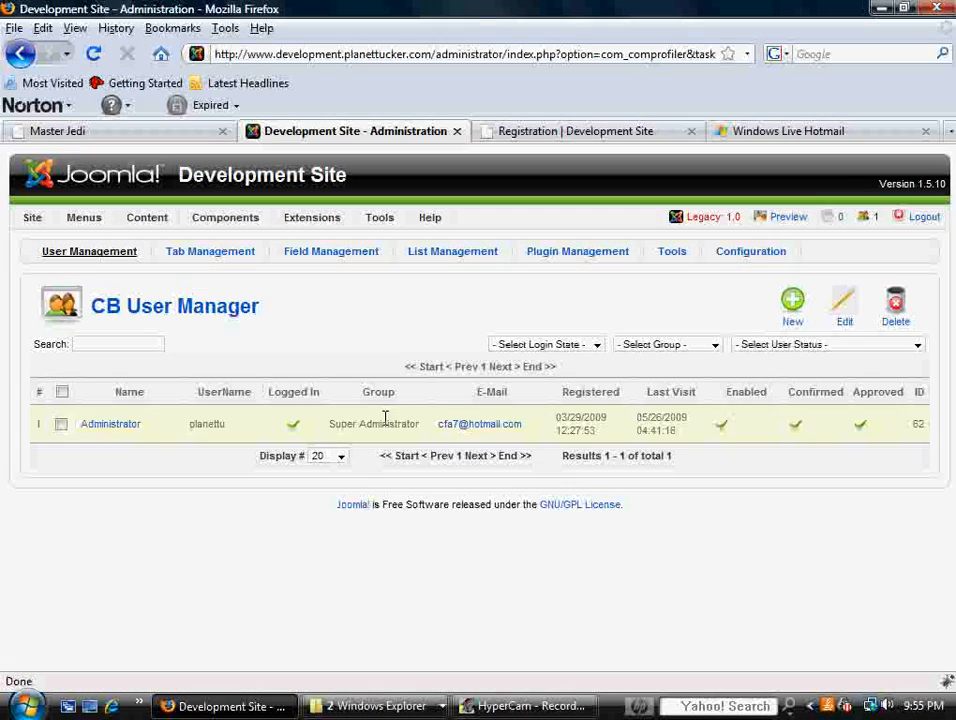
{"action": "left_click", "coordinate": [110, 424]}
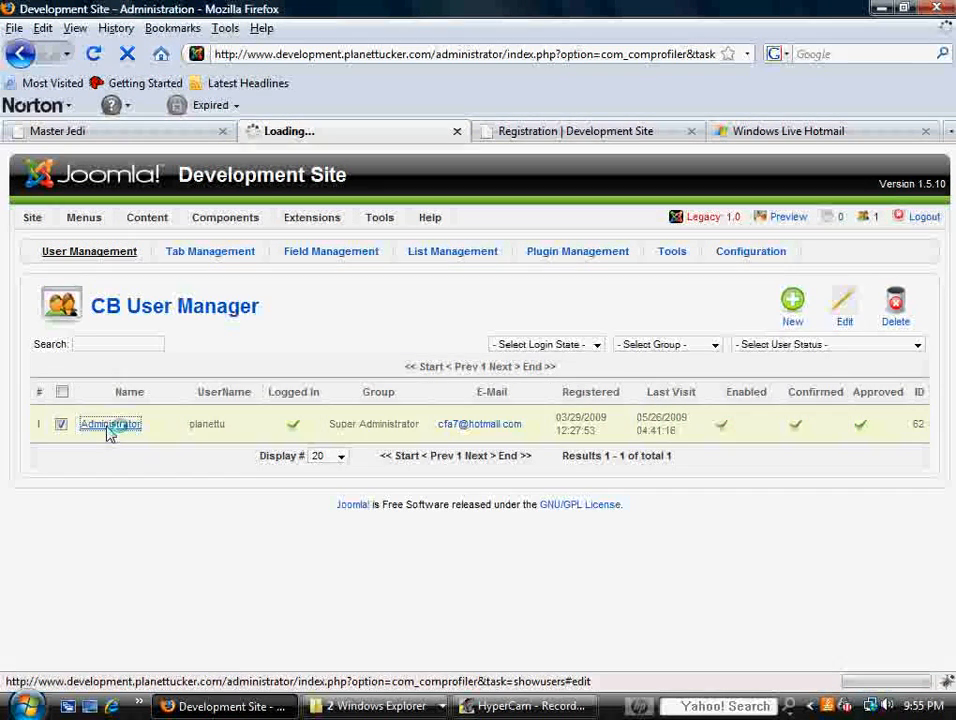
{"action": "left_click", "coordinate": [110, 424]}
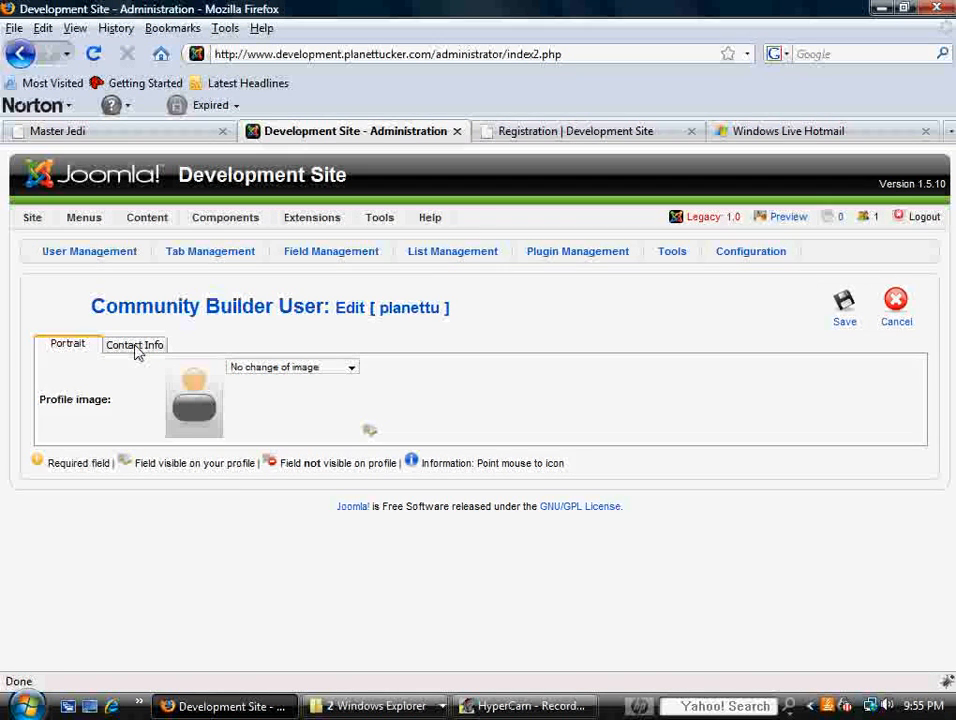
{"action": "left_click", "coordinate": [134, 344]}
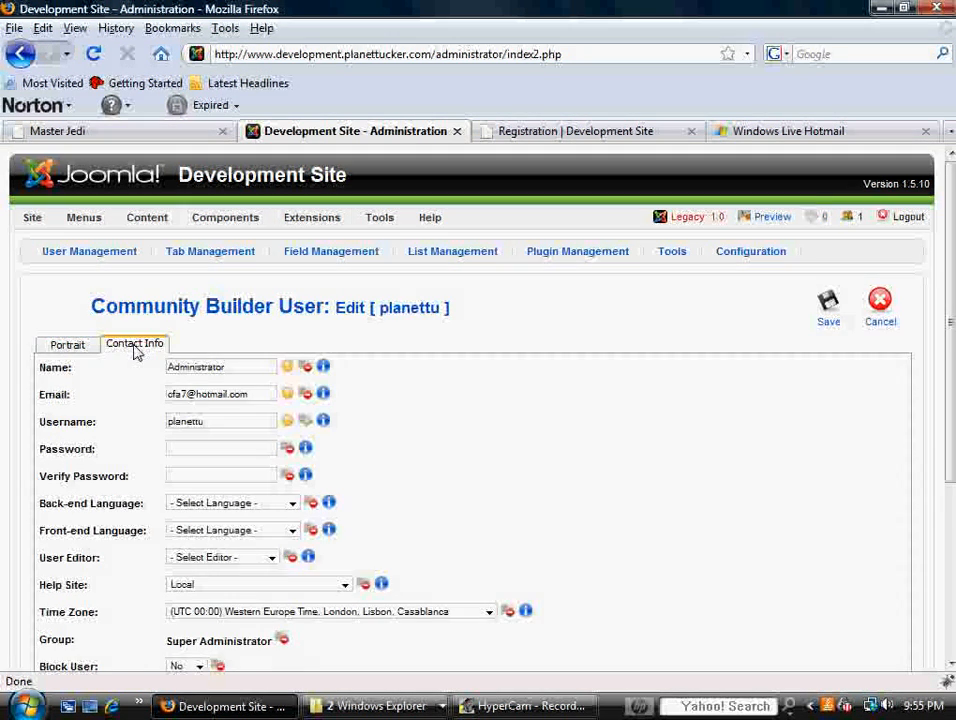
Review the Administrator's Department list offering Accounting, Land and Operations on the Contact Info tab
{"action": "scroll", "scroll_direction": "down", "scroll_amount": 3}
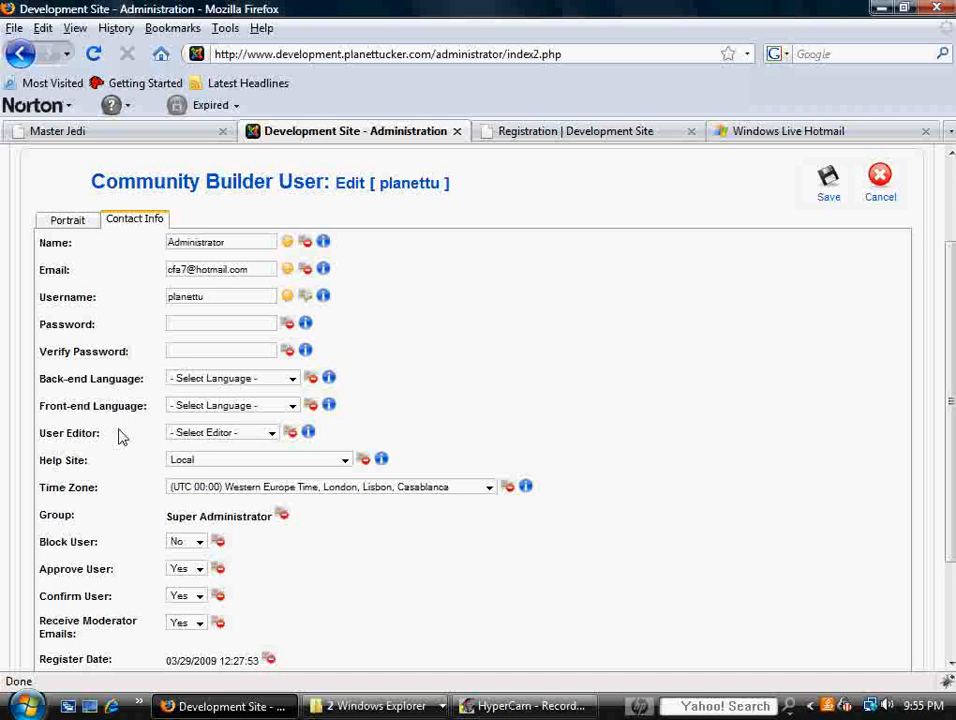
{"action": "scroll", "scroll_direction": "down", "scroll_amount": 3}
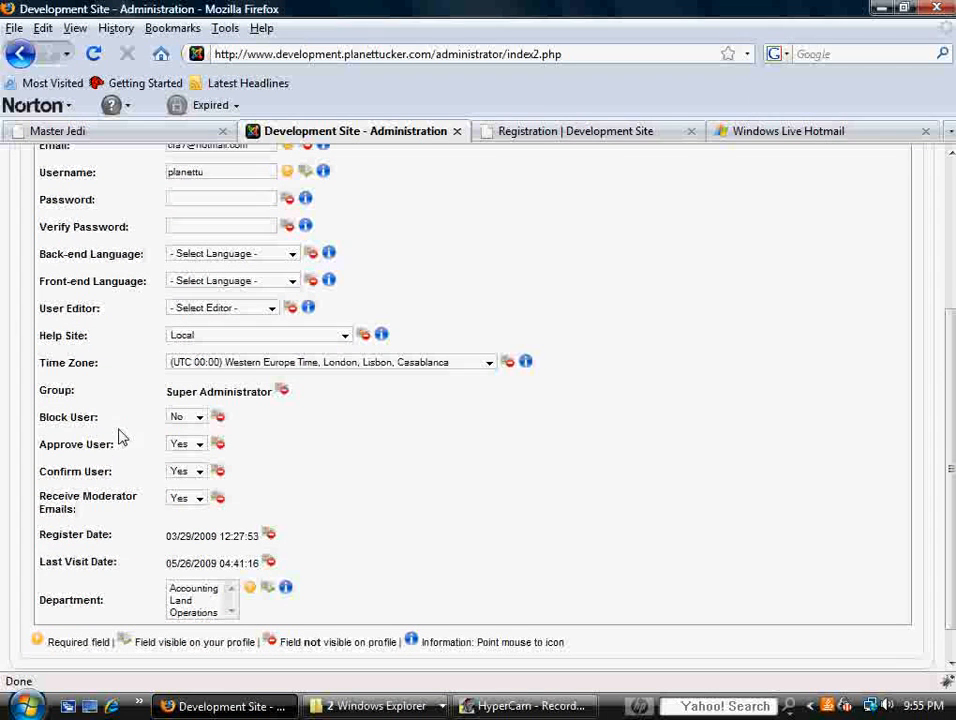
{"action": "left_click", "coordinate": [193, 588]}
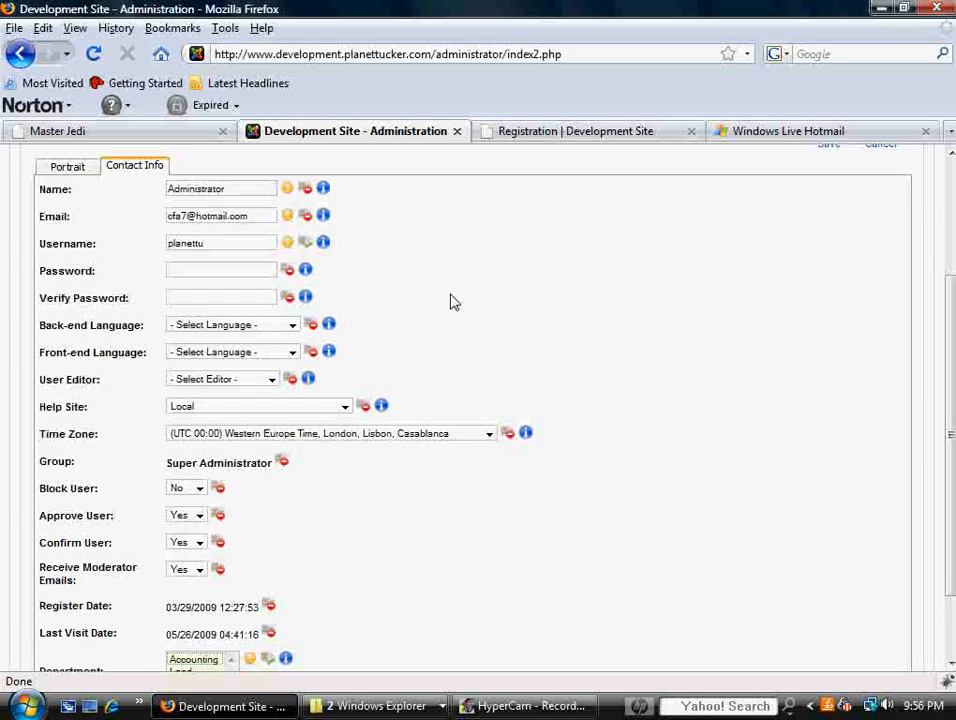
{"action": "scroll", "scroll_direction": "down", "scroll_amount": 3}
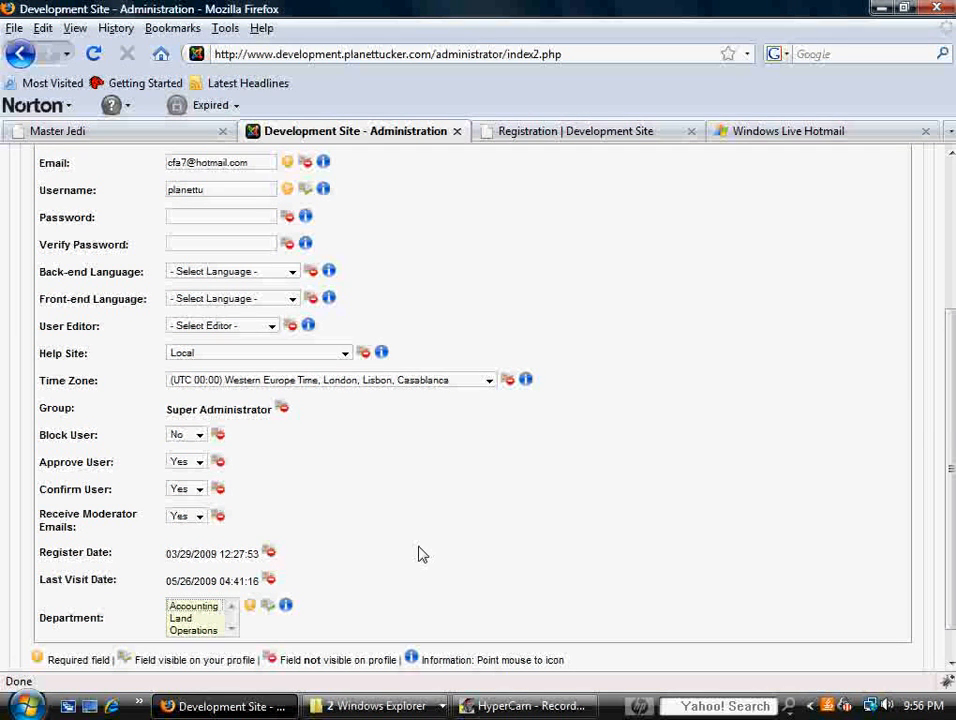
{"action": "mouse_move", "coordinate": [148, 608]}
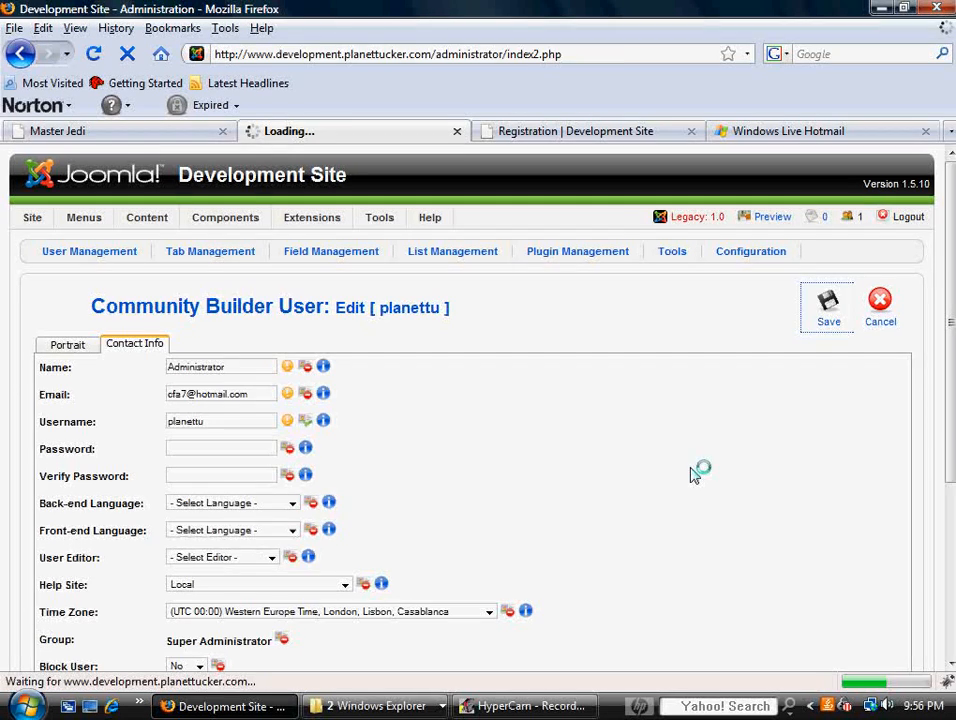
Save the Administrator record, reopen it from User Management, and confirm Department reads Accounting
{"action": "left_click", "coordinate": [828, 305]}
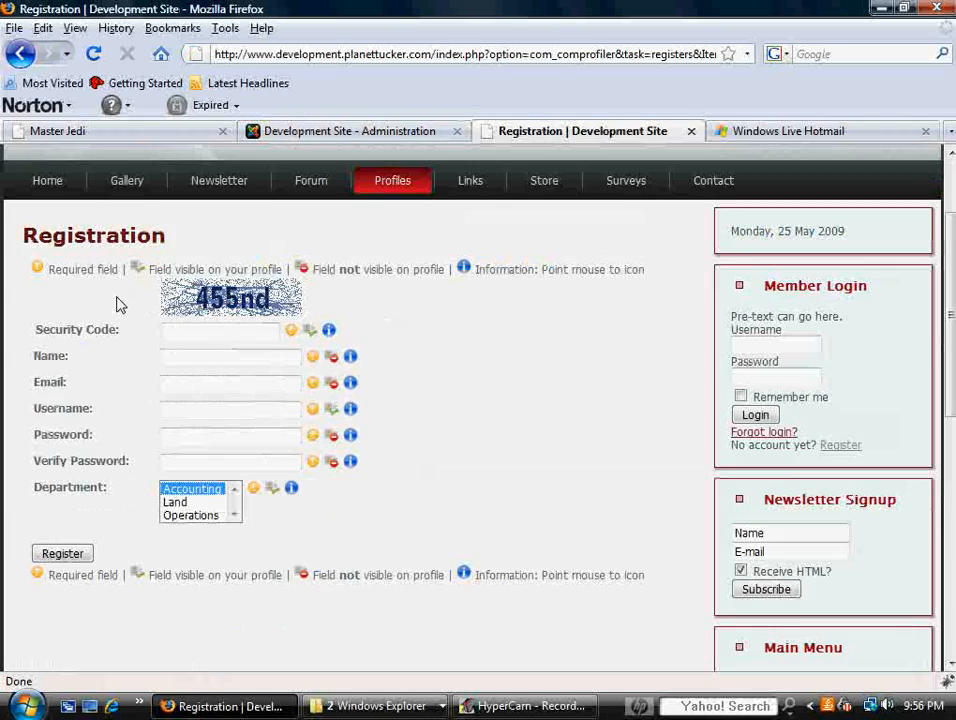
{"action": "left_click", "coordinate": [350, 131]}
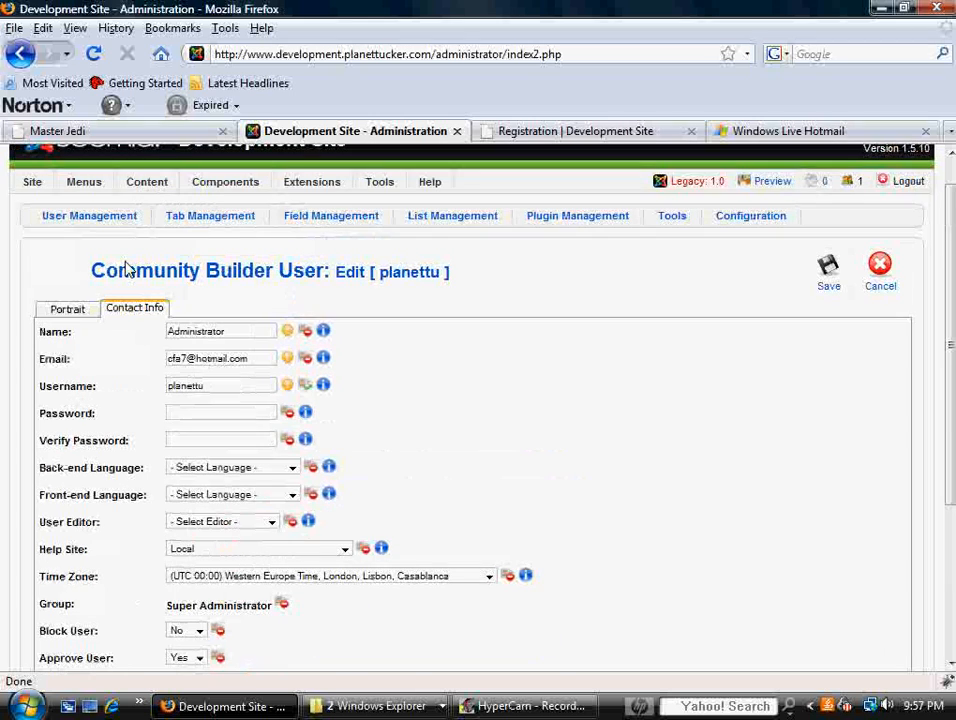
{"action": "left_click", "coordinate": [89, 215]}
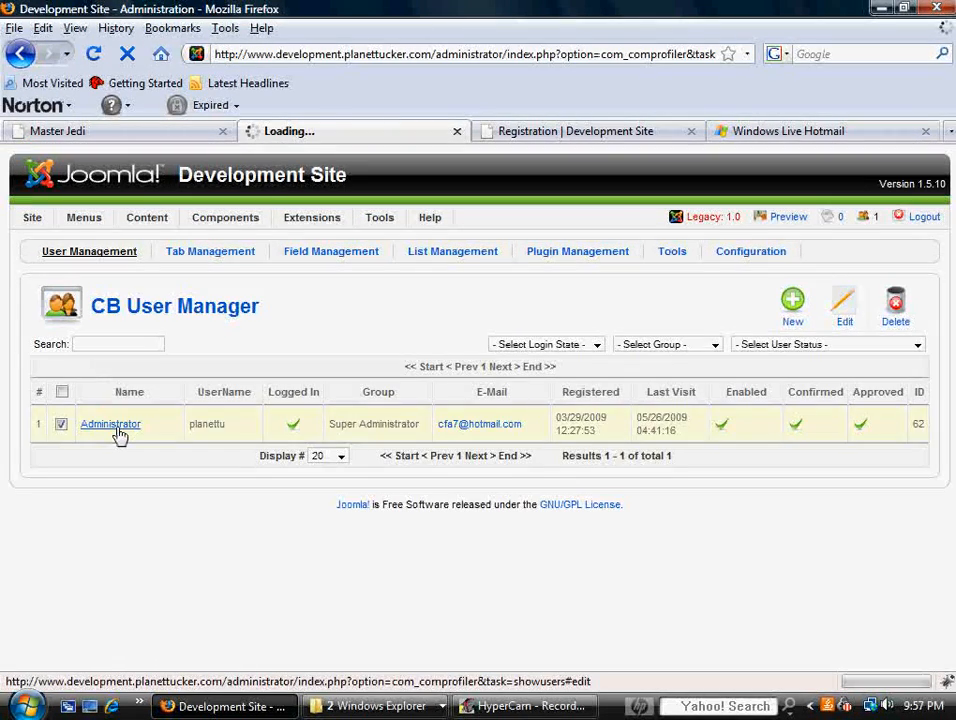
{"action": "left_click", "coordinate": [110, 424]}
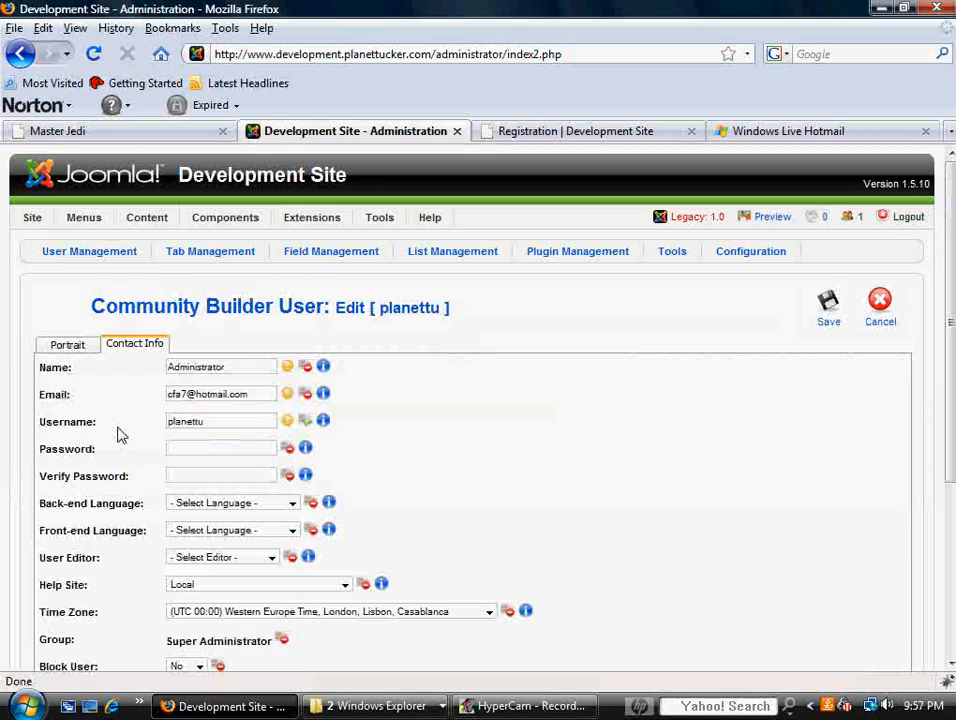
{"action": "scroll", "scroll_direction": "down", "scroll_amount": 3}
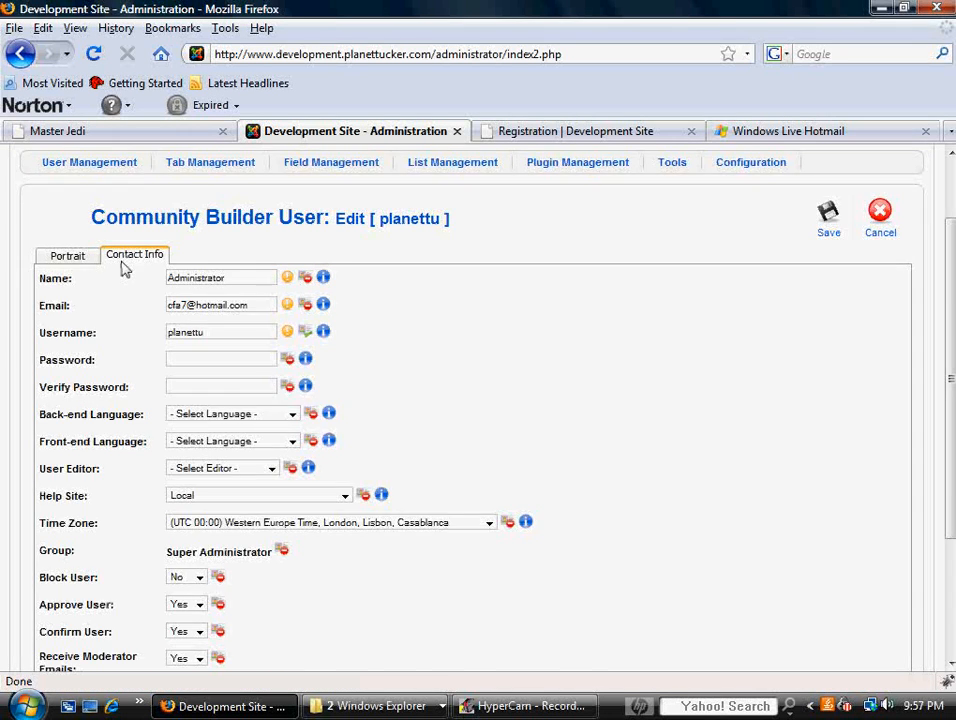
{"action": "scroll", "scroll_direction": "down", "scroll_amount": 3}
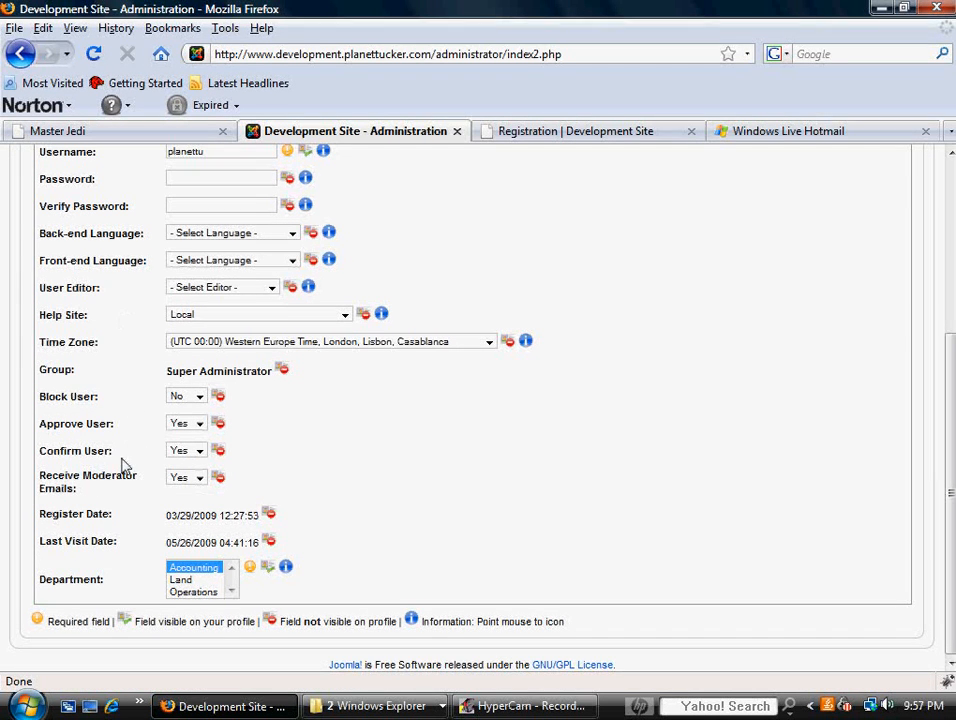
{"action": "mouse_move", "coordinate": [343, 595]}
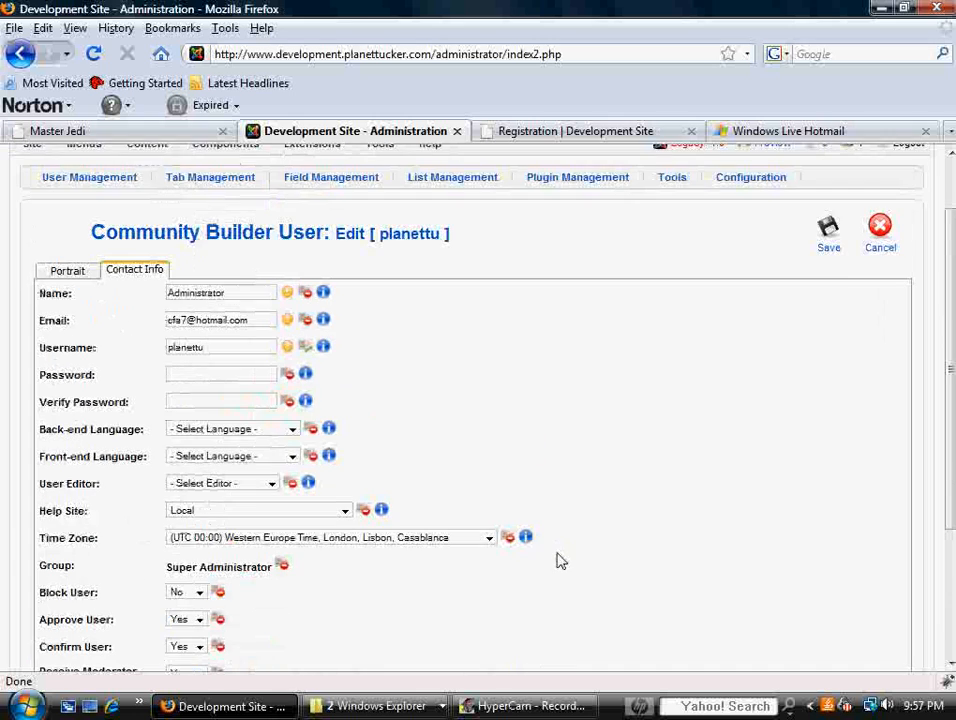
{"action": "left_click", "coordinate": [582, 131]}
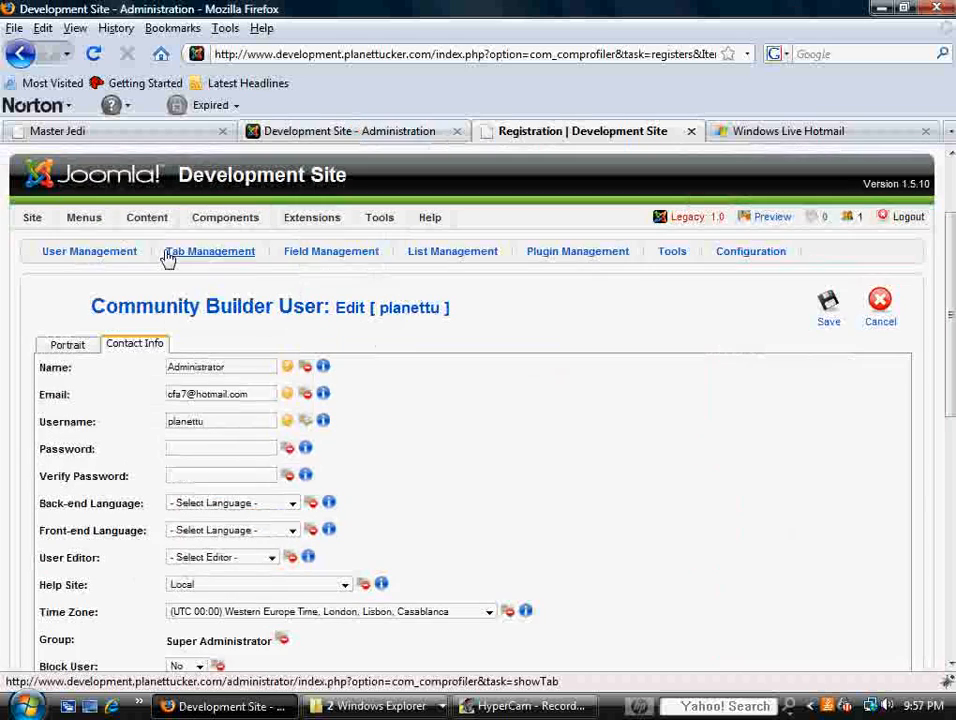
Start a new Community Builder field from Field Management with type Text Area
{"action": "left_click", "coordinate": [331, 251]}
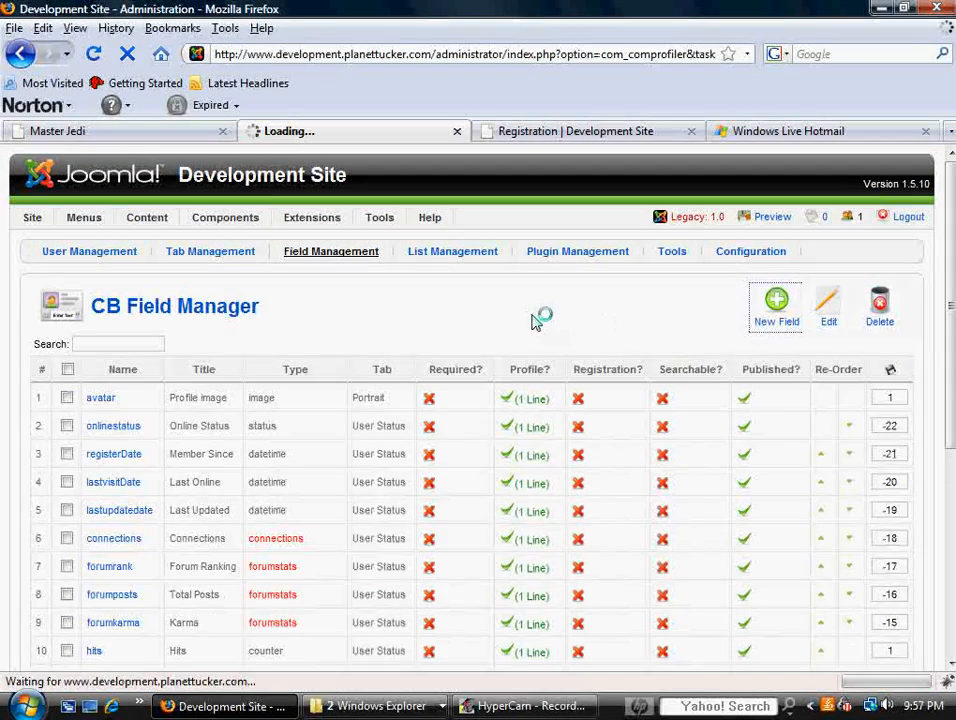
{"action": "mouse_move", "coordinate": [441, 313]}
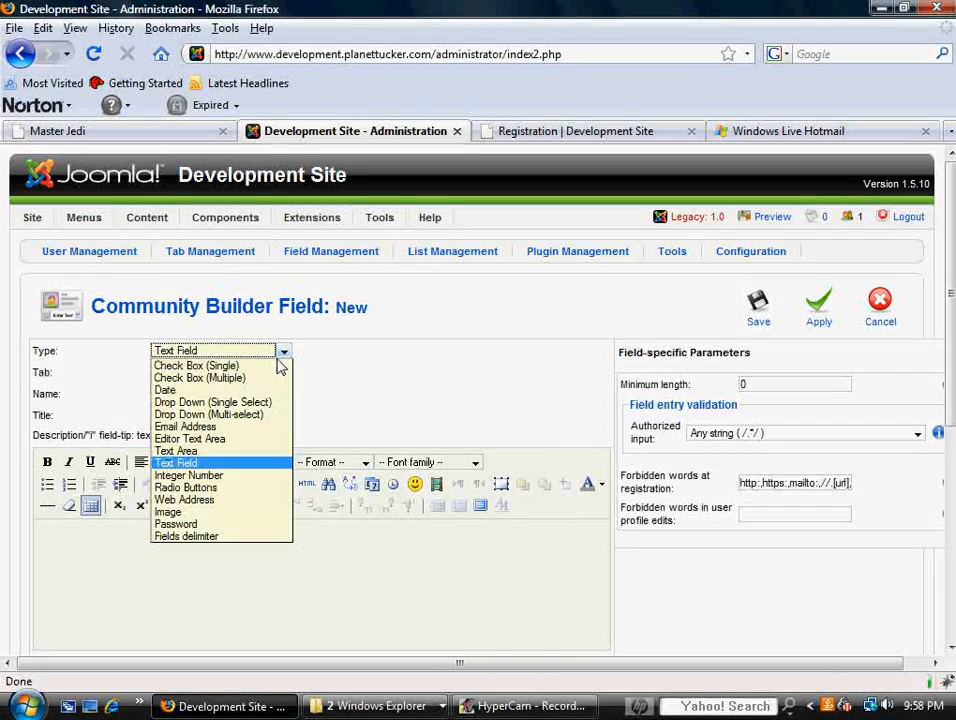
{"action": "mouse_move", "coordinate": [252, 529]}
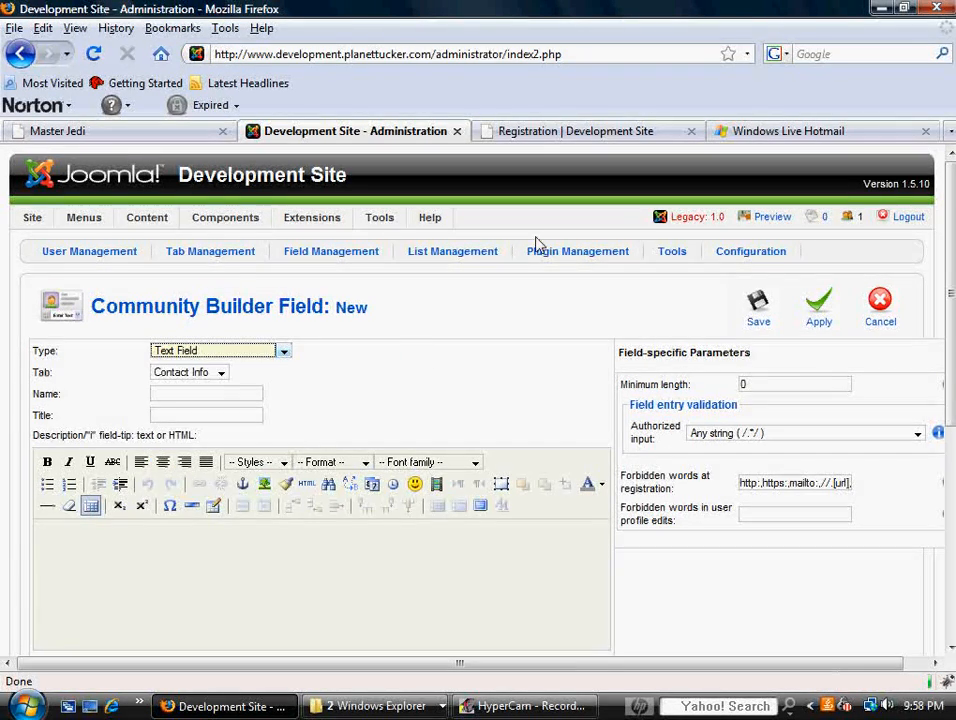
{"action": "left_click", "coordinate": [580, 131]}
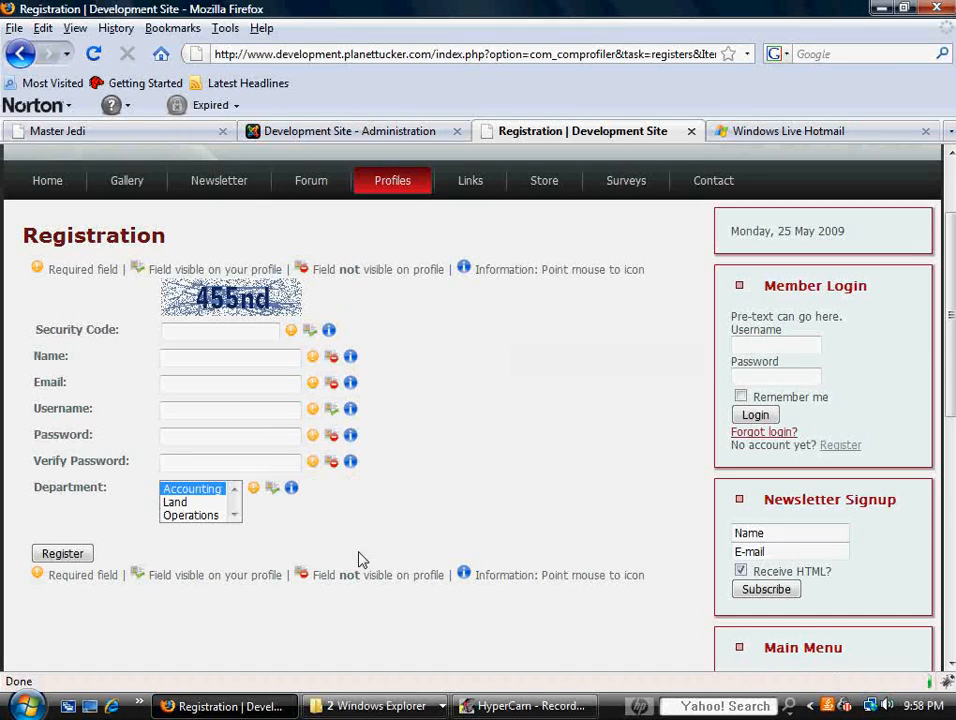
{"action": "mouse_move", "coordinate": [275, 522]}
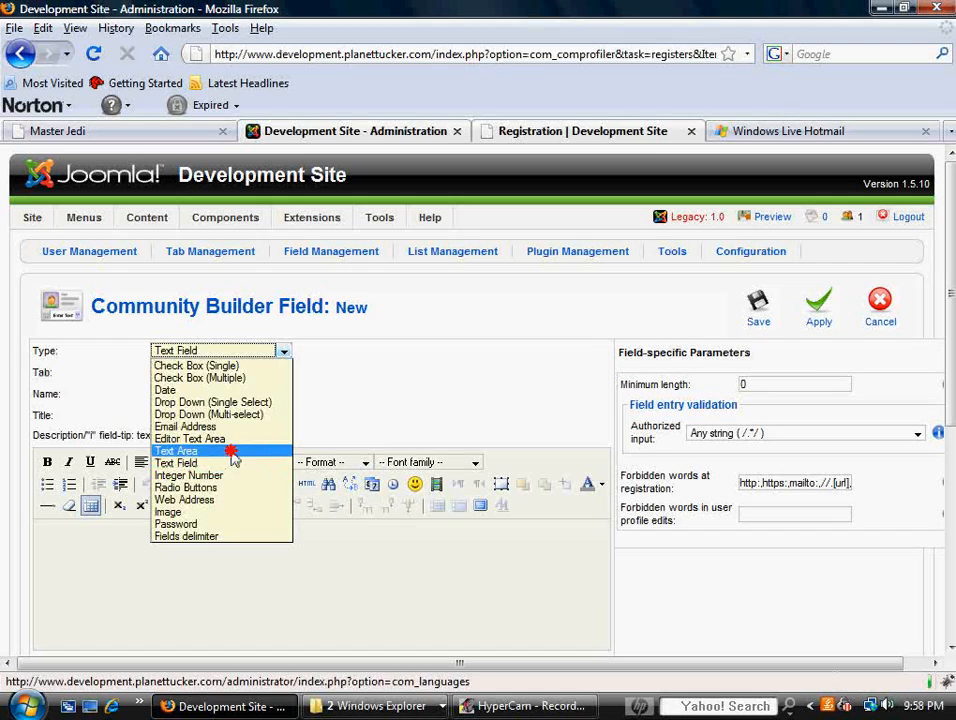
{"action": "left_click", "coordinate": [176, 450]}
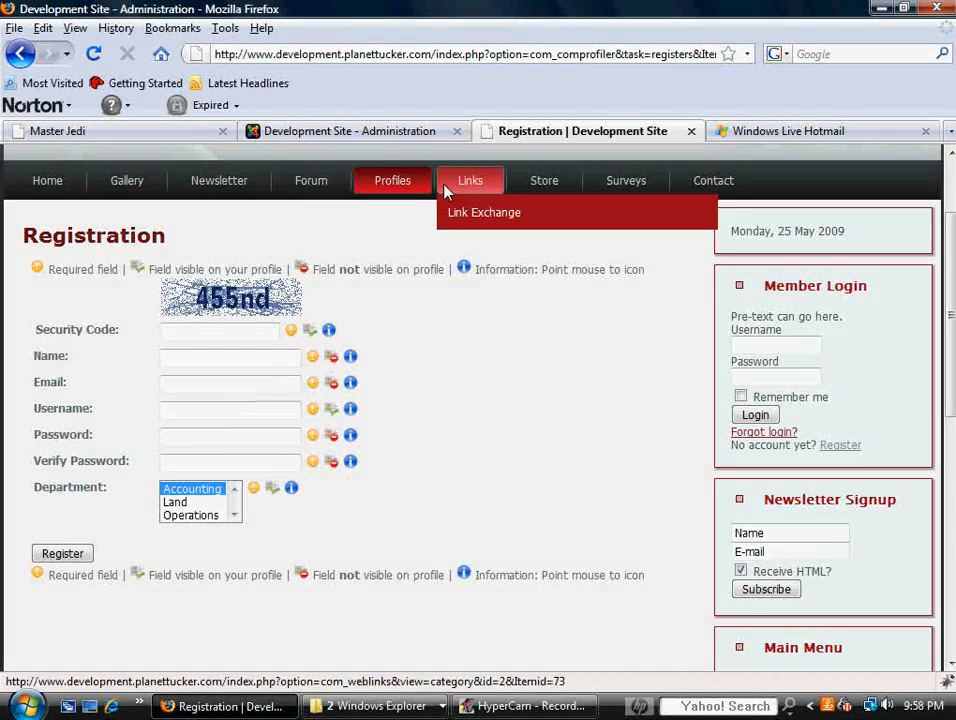
{"action": "left_click", "coordinate": [350, 131]}
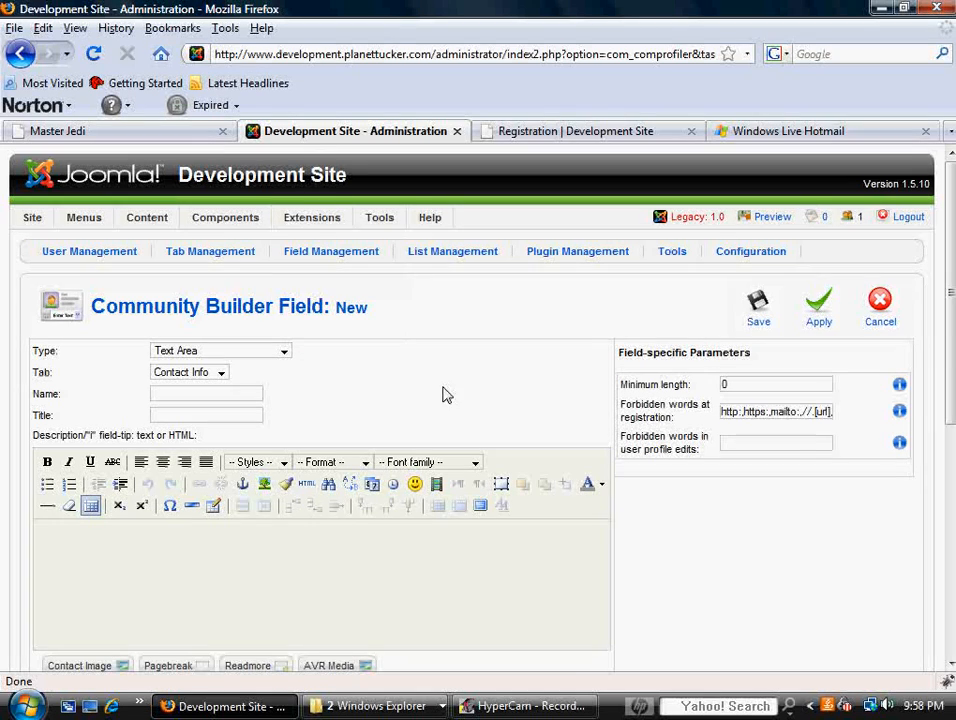